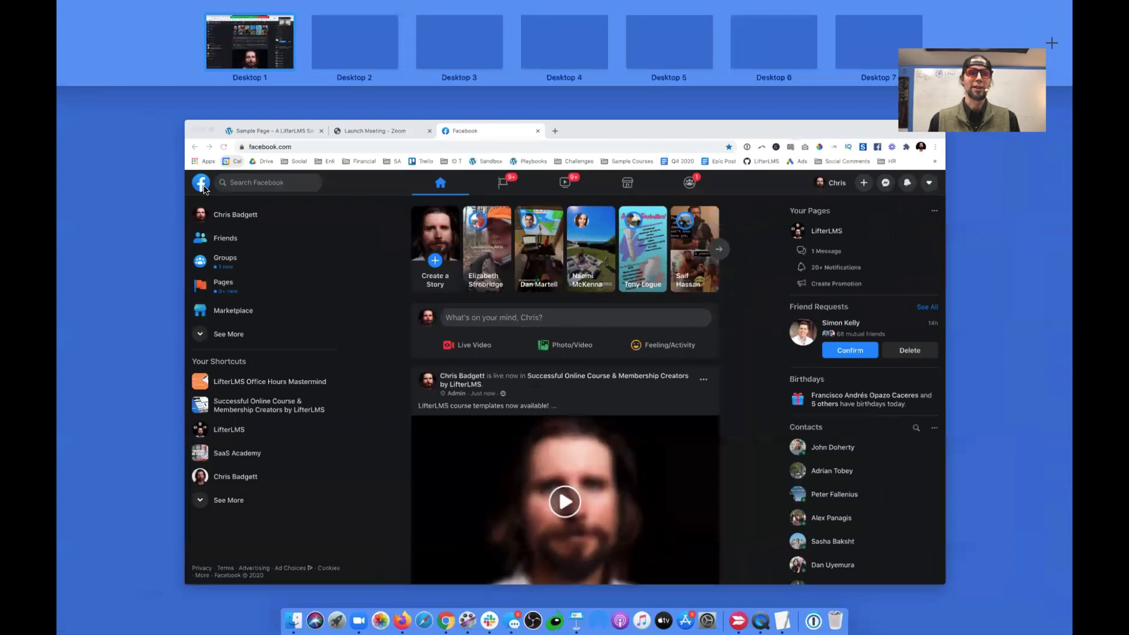
Switch from Facebook to the site's Sample Page and enter the WordPress admin dashboard
{"action": "left_click", "coordinate": [274, 130]}
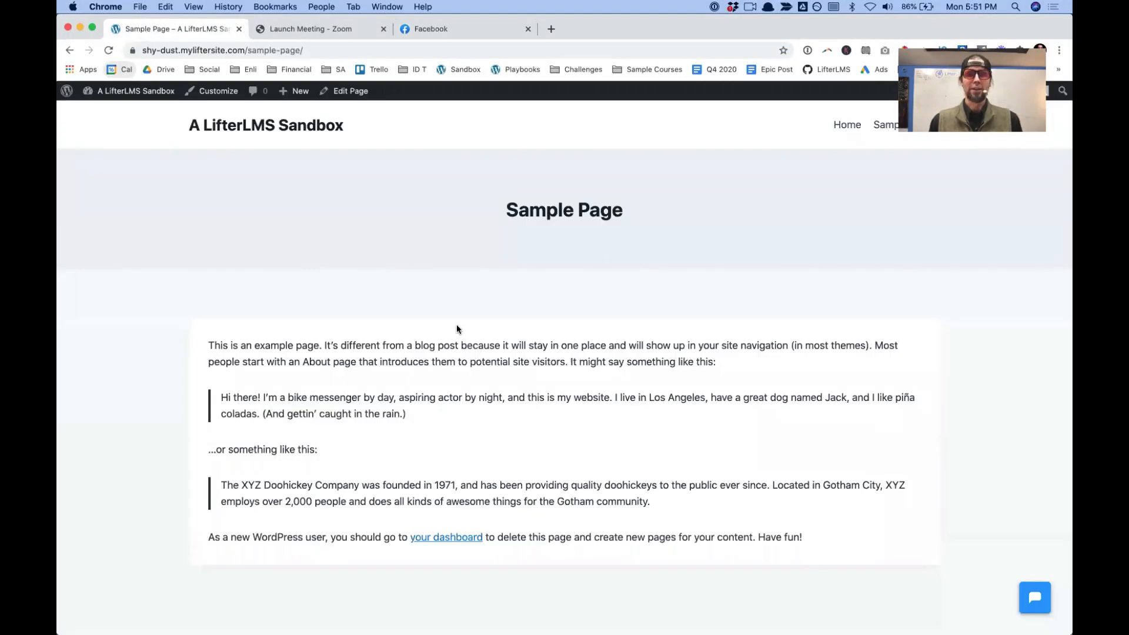
{"action": "mouse_move", "coordinate": [405, 311]}
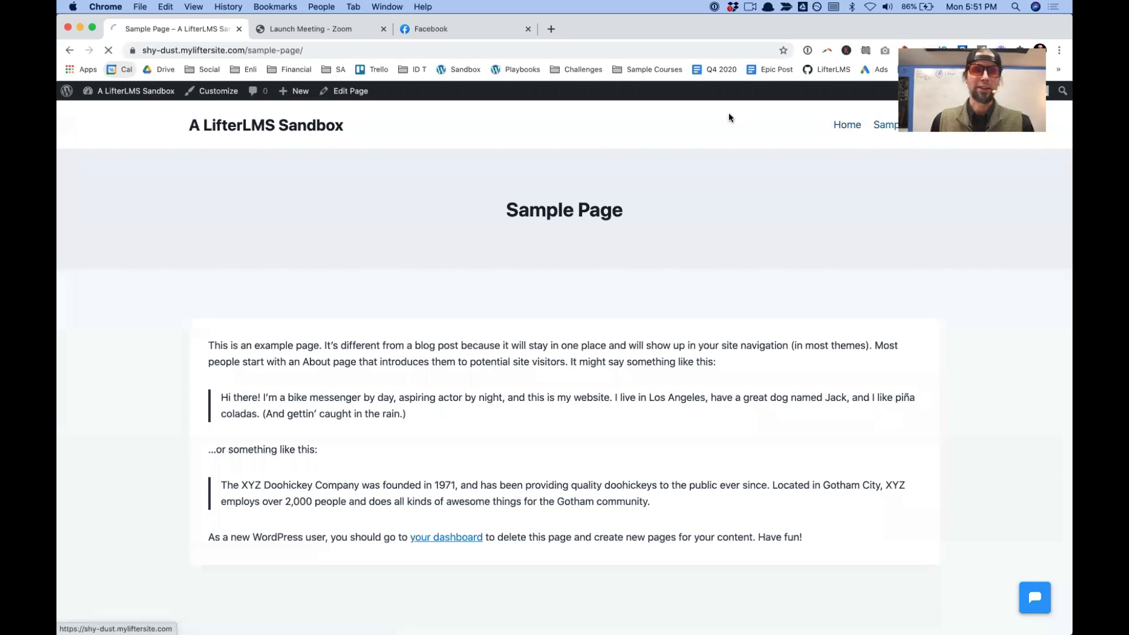
{"action": "left_click", "coordinate": [135, 91]}
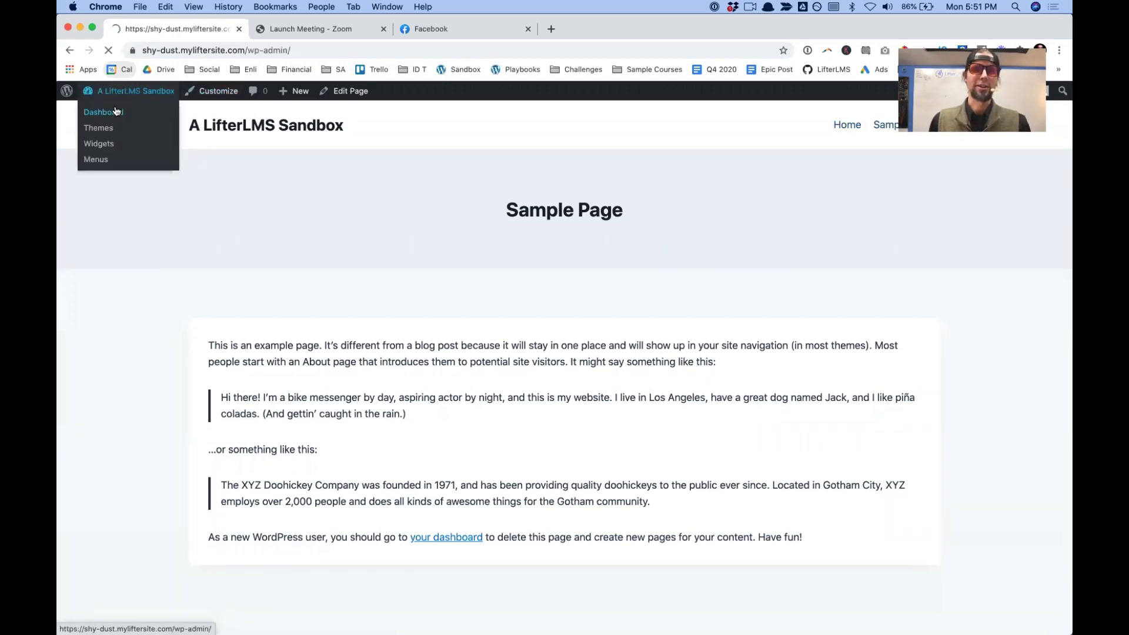
{"action": "left_click", "coordinate": [104, 112]}
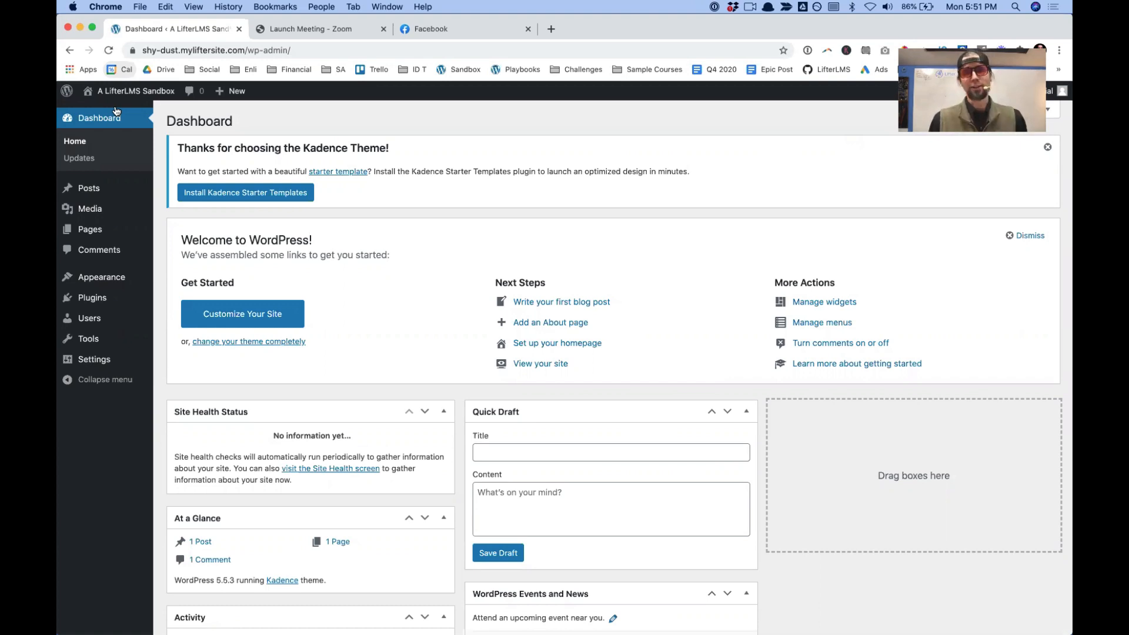
{"action": "mouse_move", "coordinate": [99, 249]}
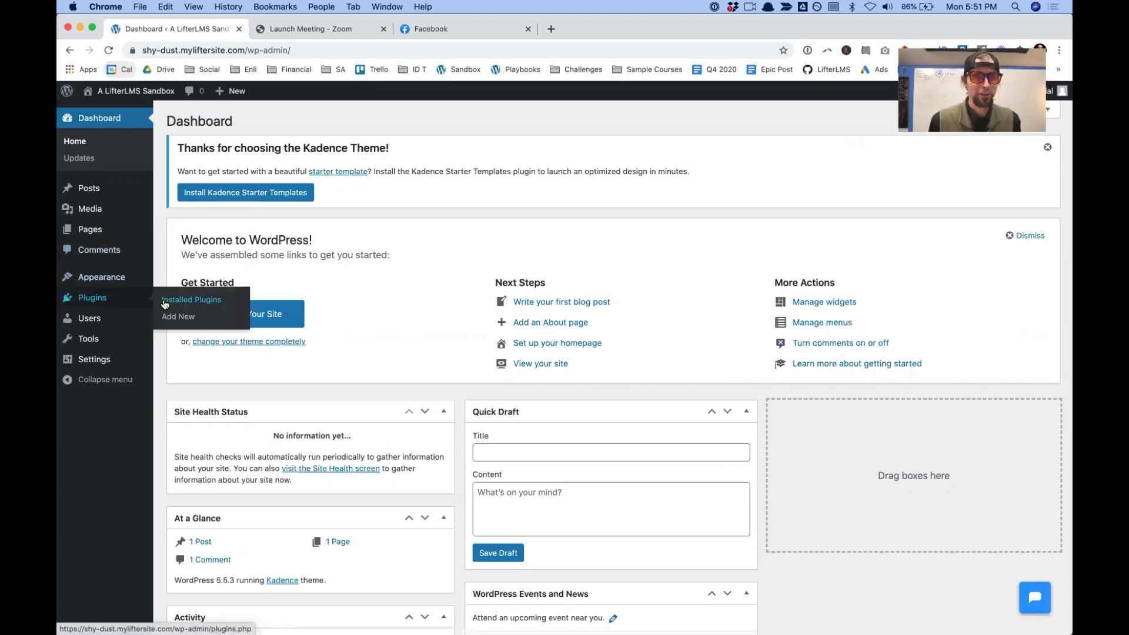
Search the plugin directory for 'lifterlms' from Plugins > Add New
{"action": "left_click", "coordinate": [178, 316]}
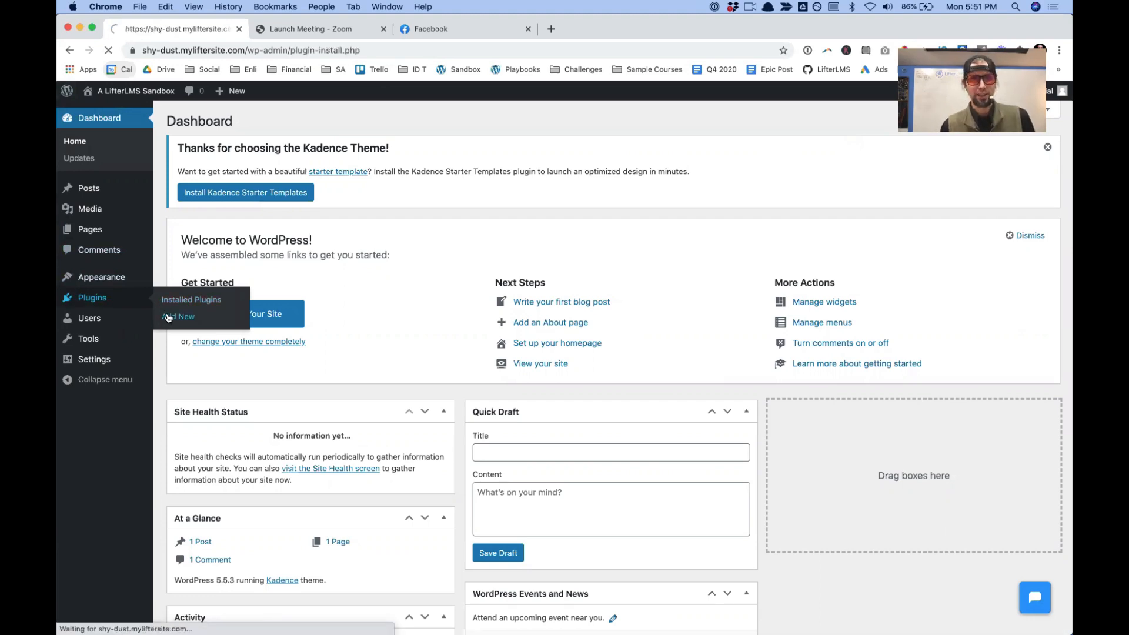
{"action": "left_click", "coordinate": [178, 316]}
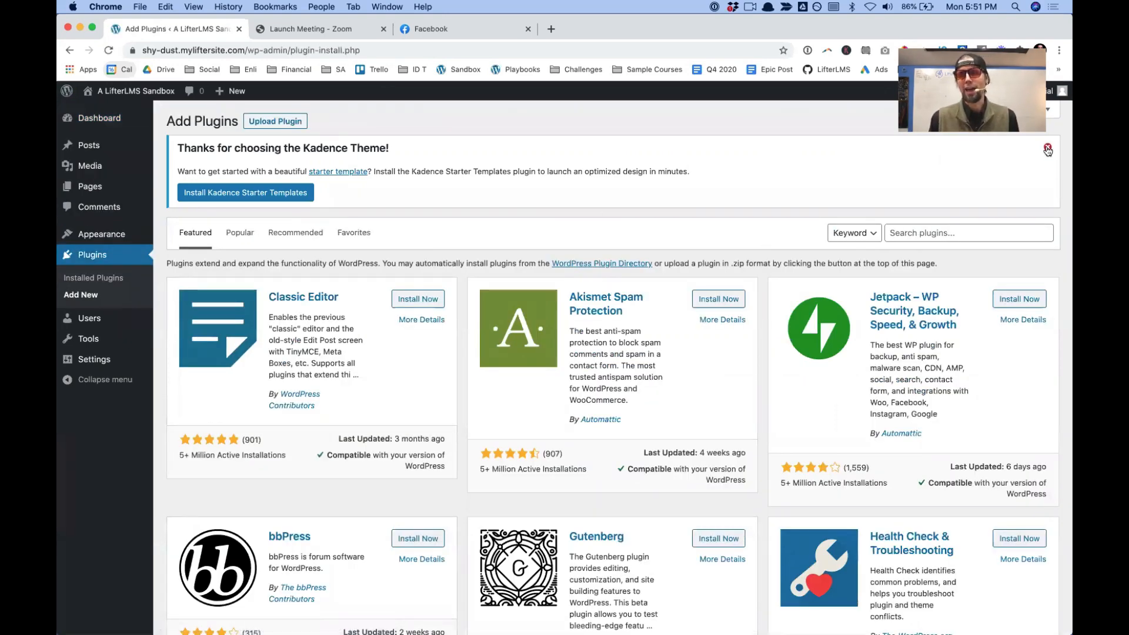
{"action": "left_click", "coordinate": [1047, 150]}
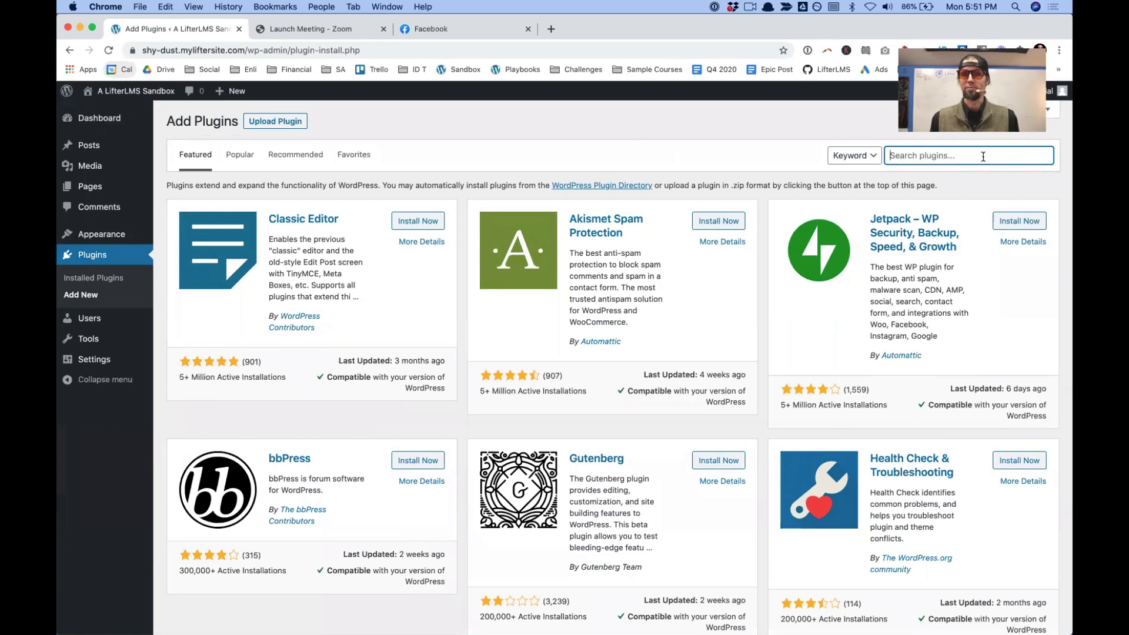
{"action": "type", "text": "lifte"}
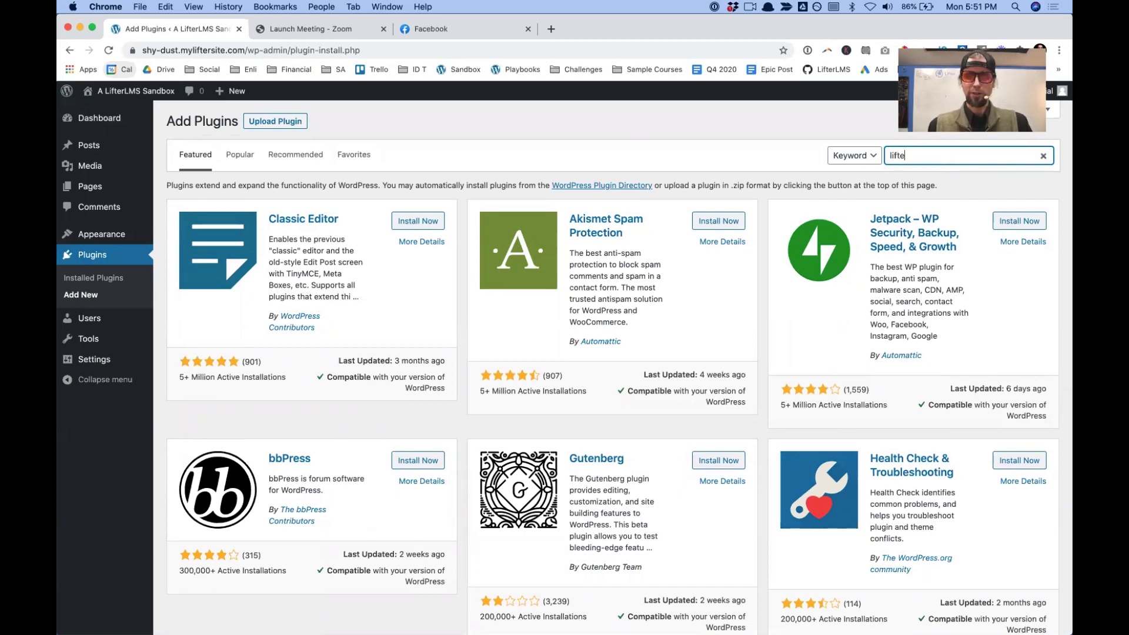
{"action": "type", "text": "rlms"}
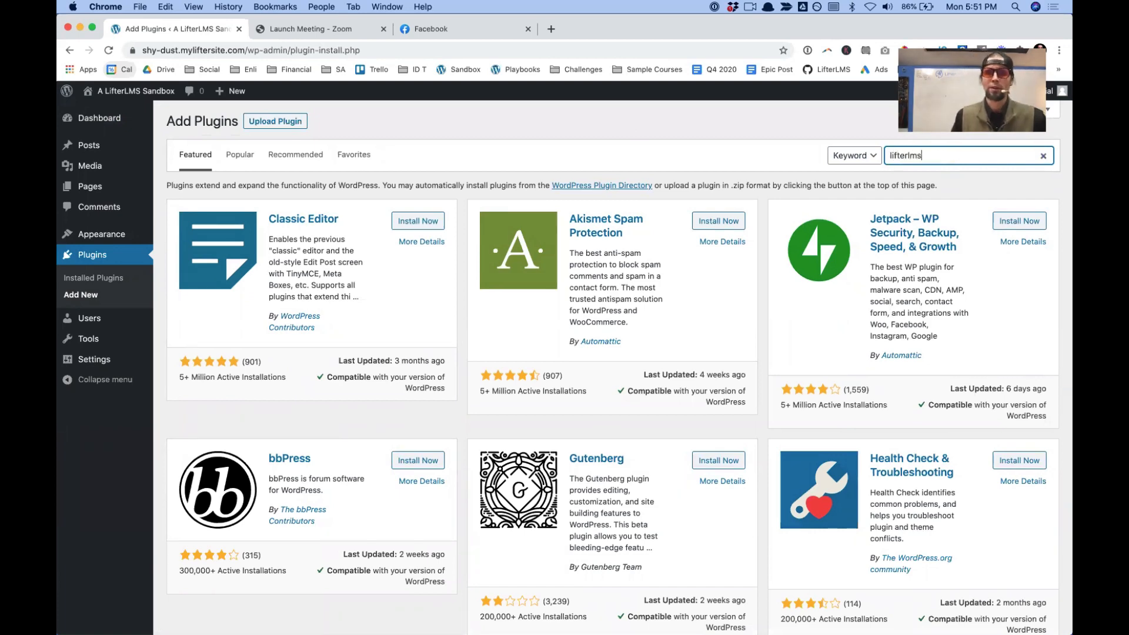
{"action": "key", "text": "Return"}
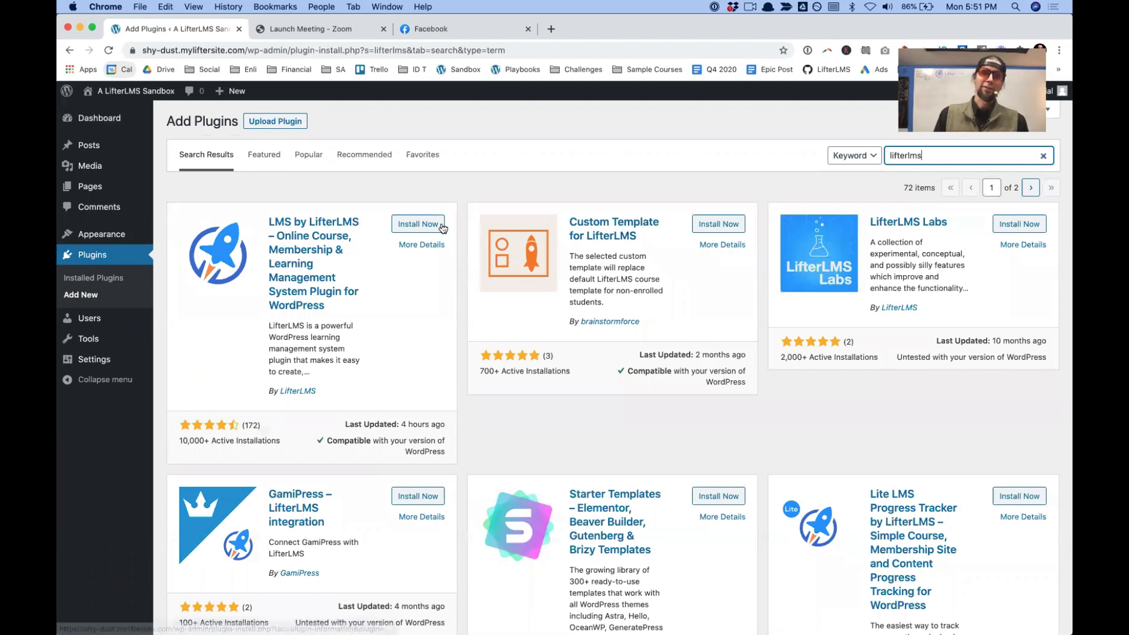
Install the LMS by LifterLMS plugin and activate it
{"action": "left_click", "coordinate": [417, 224]}
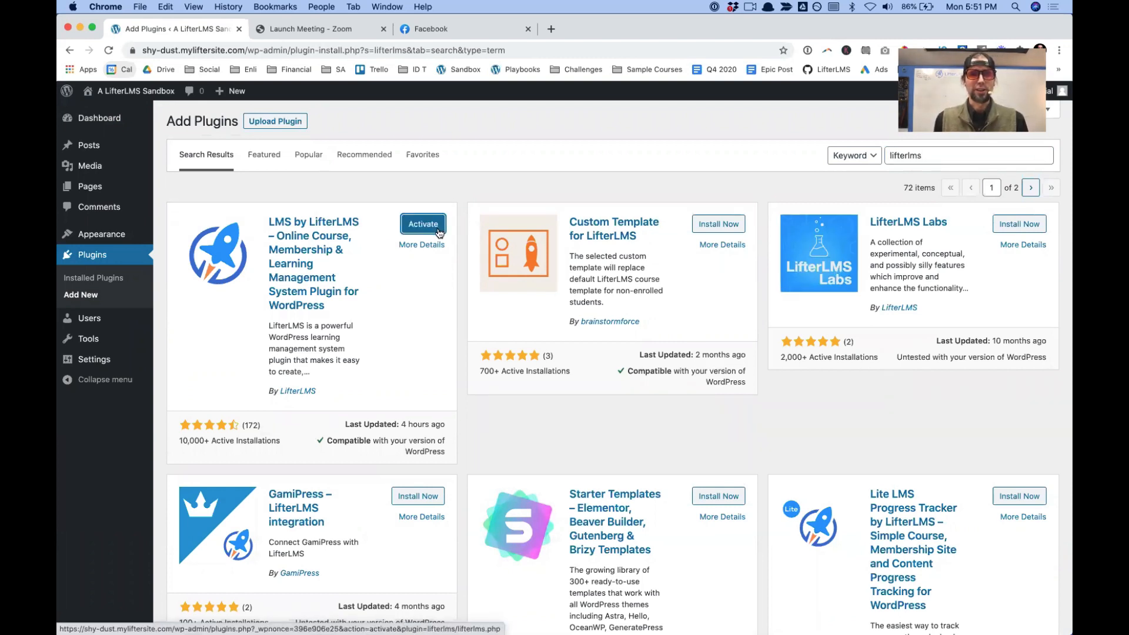
{"action": "left_click", "coordinate": [422, 224]}
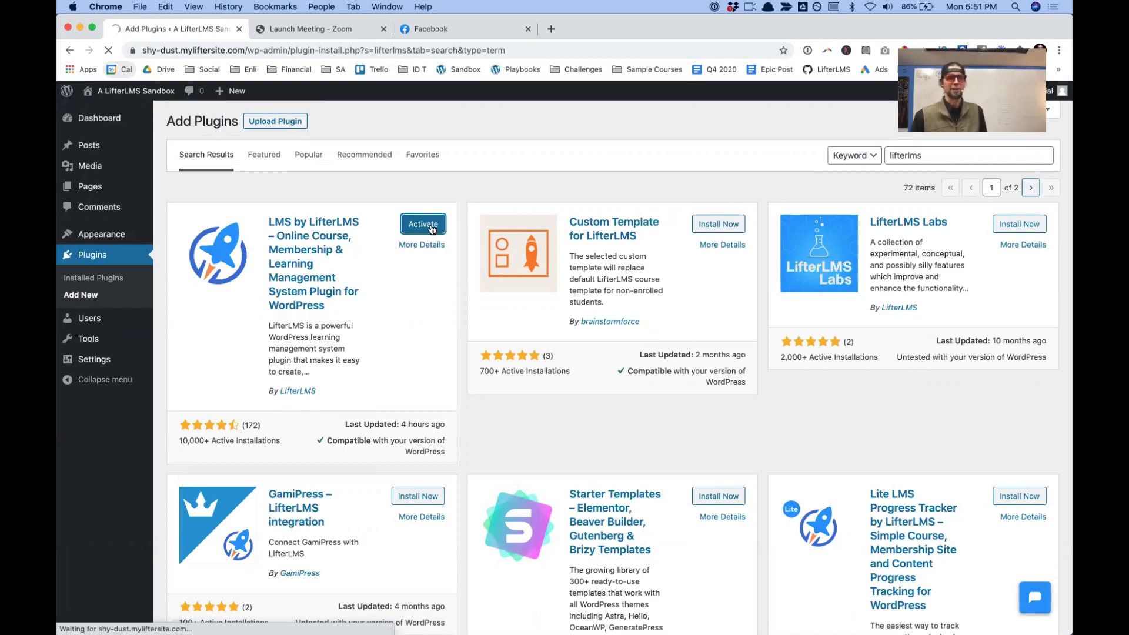
Start the LifterLMS setup wizard and create its essential pages
{"action": "left_click", "coordinate": [424, 223]}
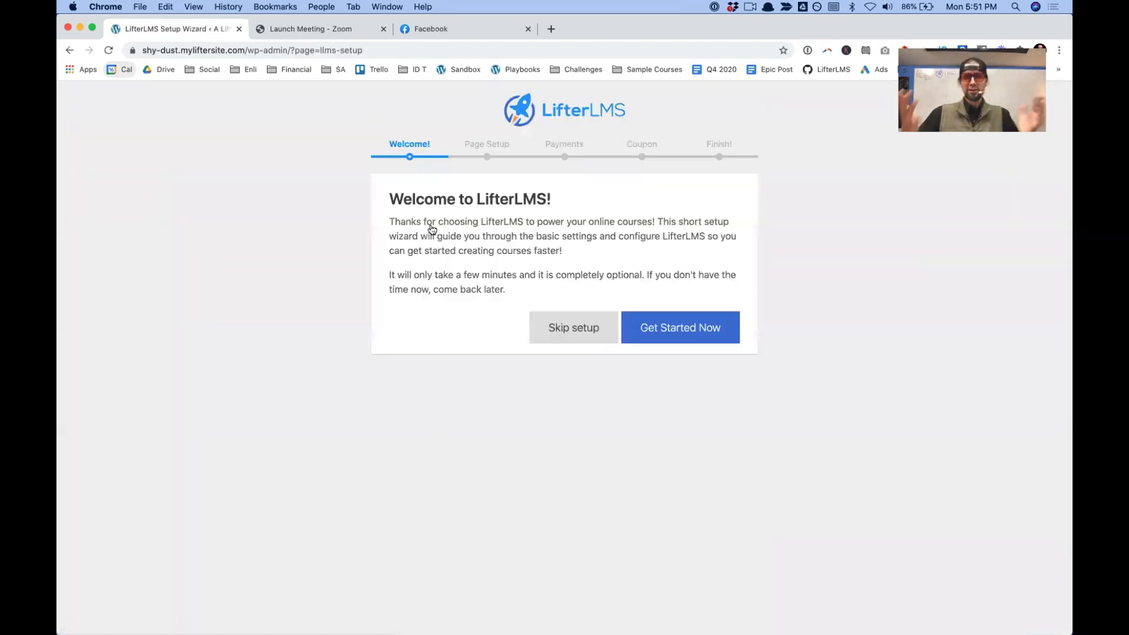
{"action": "mouse_move", "coordinate": [481, 274]}
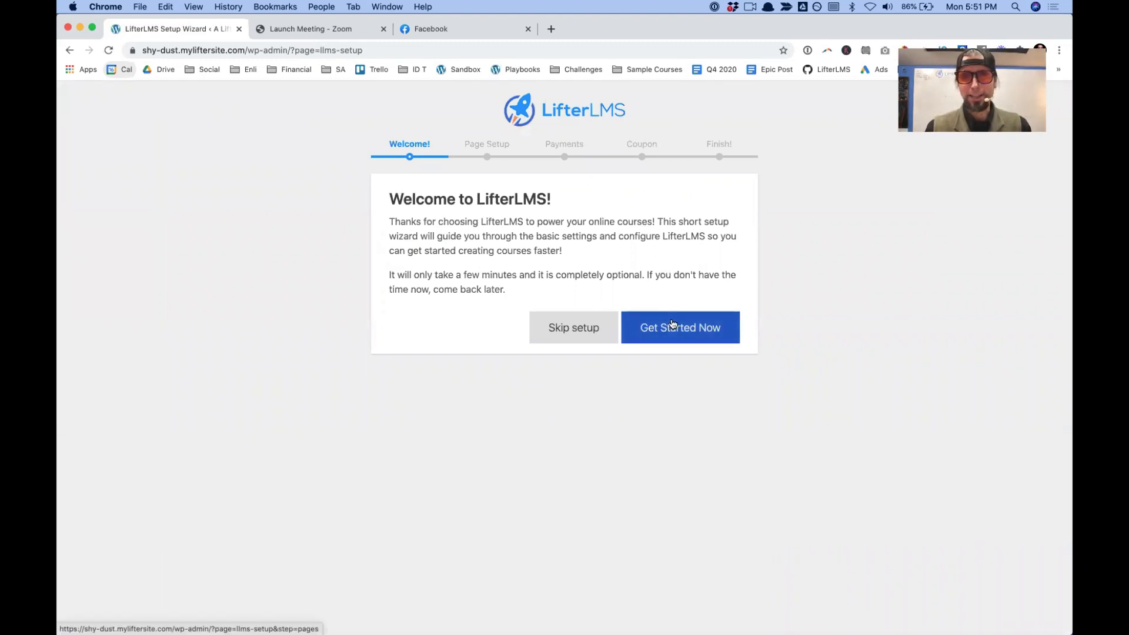
{"action": "left_click", "coordinate": [679, 328]}
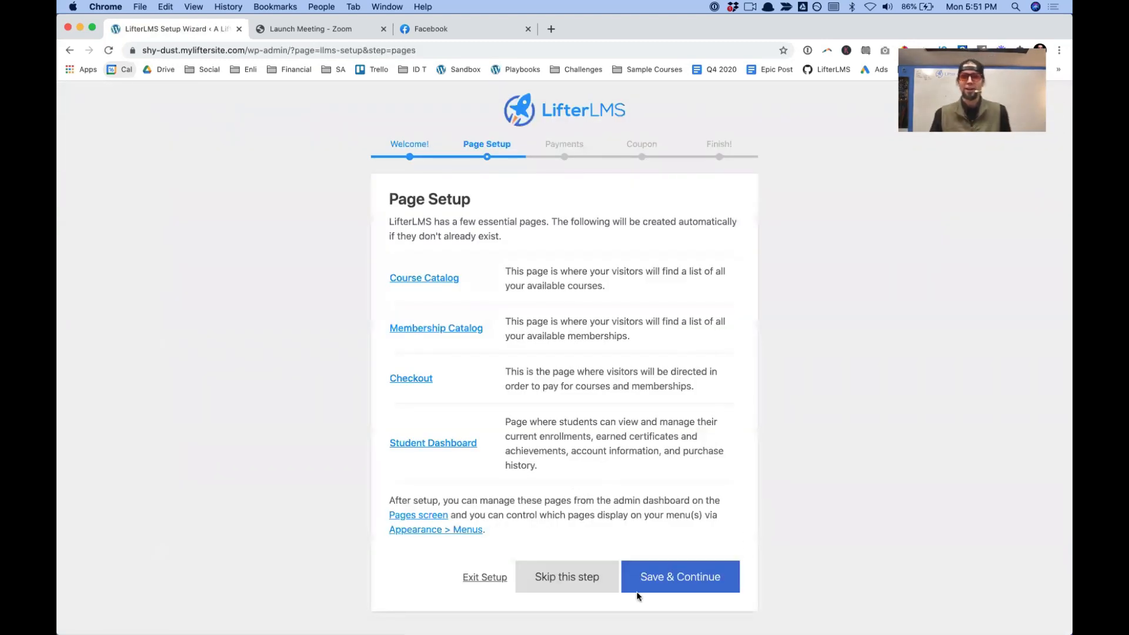
{"action": "mouse_move", "coordinate": [678, 576]}
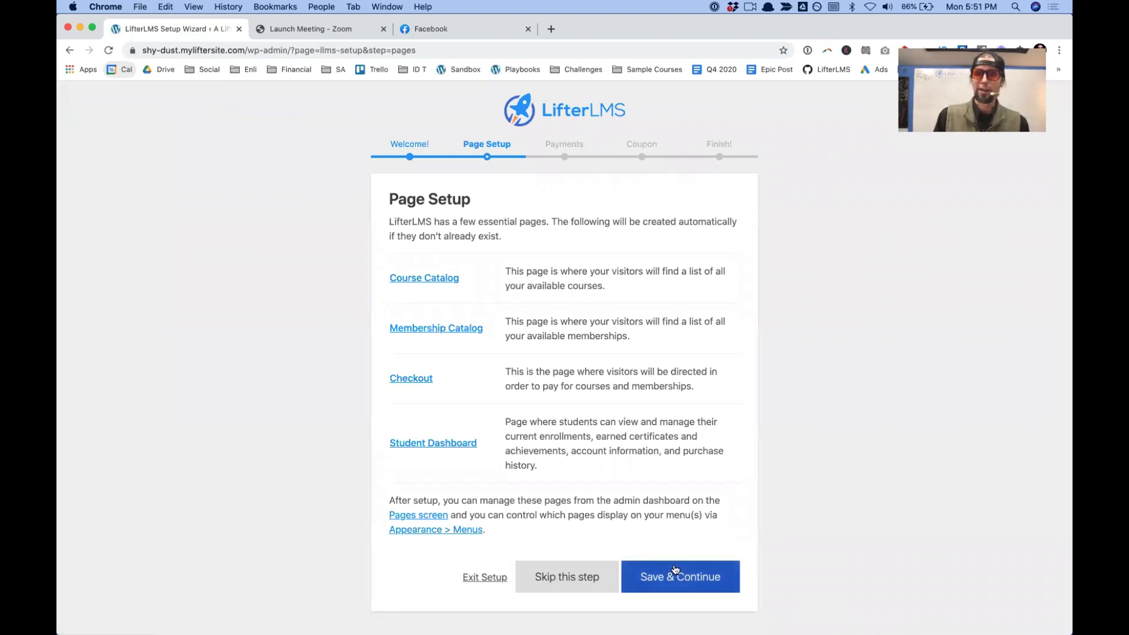
{"action": "left_click", "coordinate": [679, 577]}
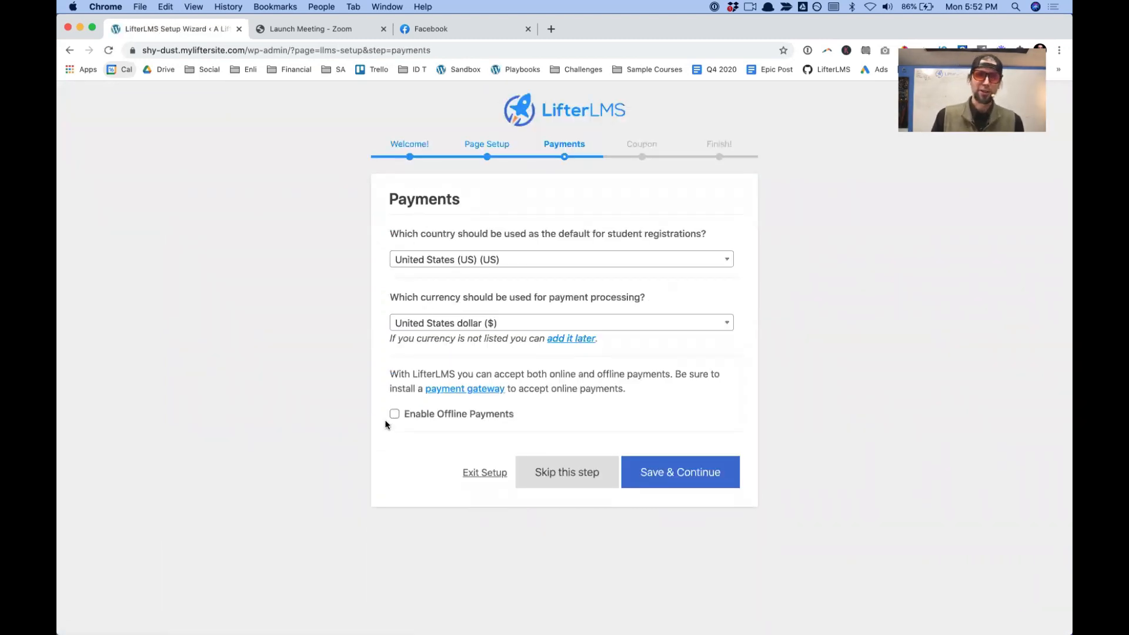
Enable offline payments, save, and allow usage data sharing to reach Setup Complete
{"action": "left_click", "coordinate": [394, 413]}
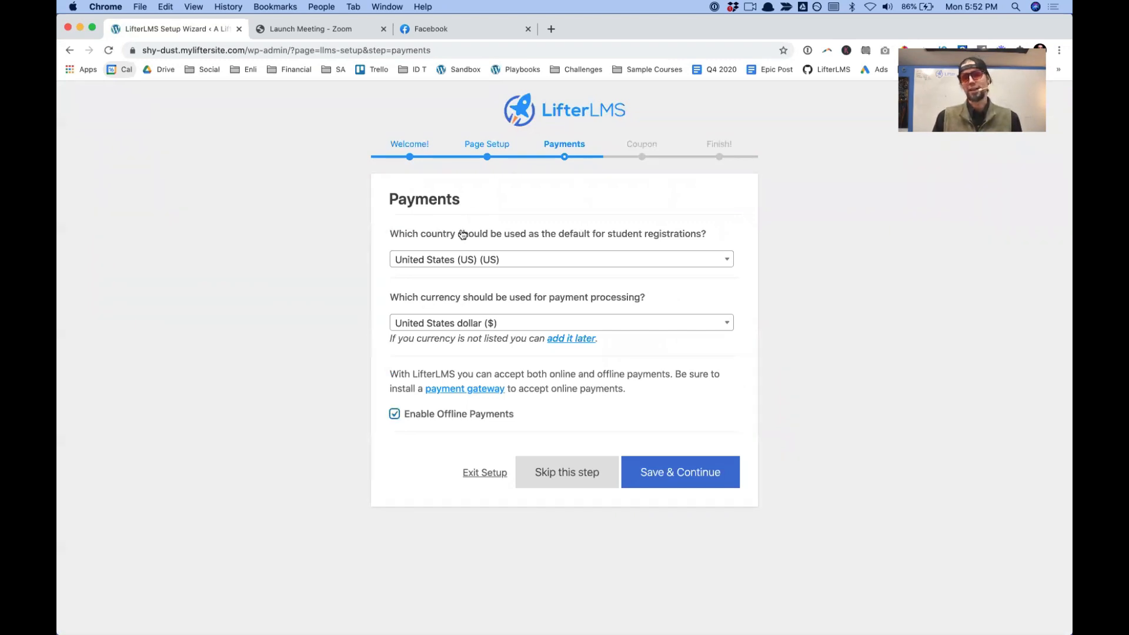
{"action": "mouse_move", "coordinate": [704, 456]}
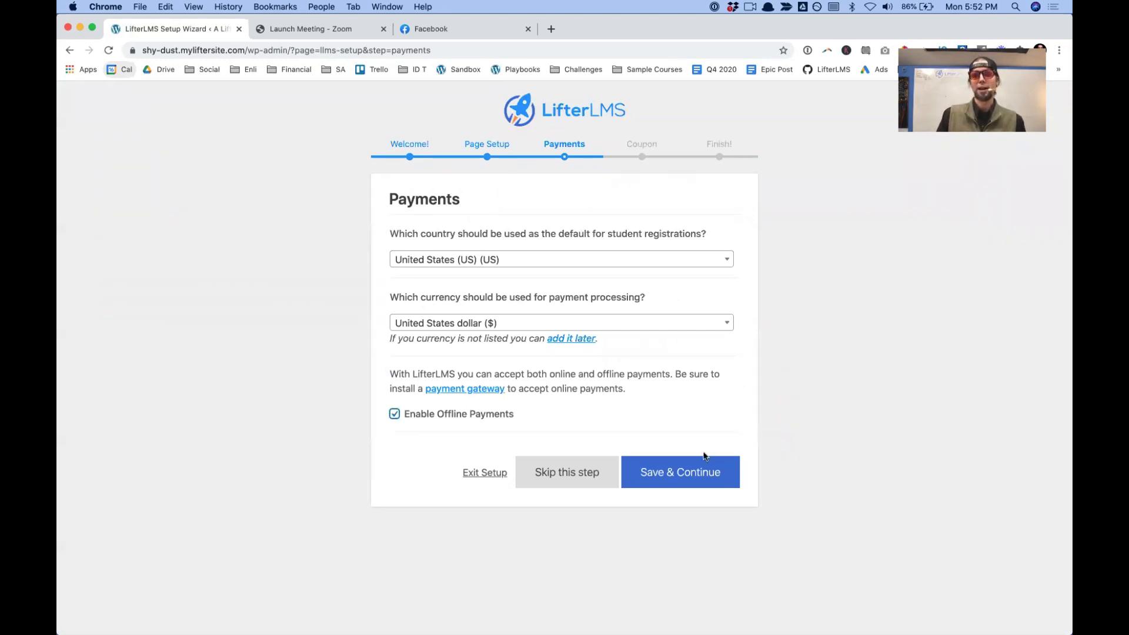
{"action": "left_click", "coordinate": [679, 471]}
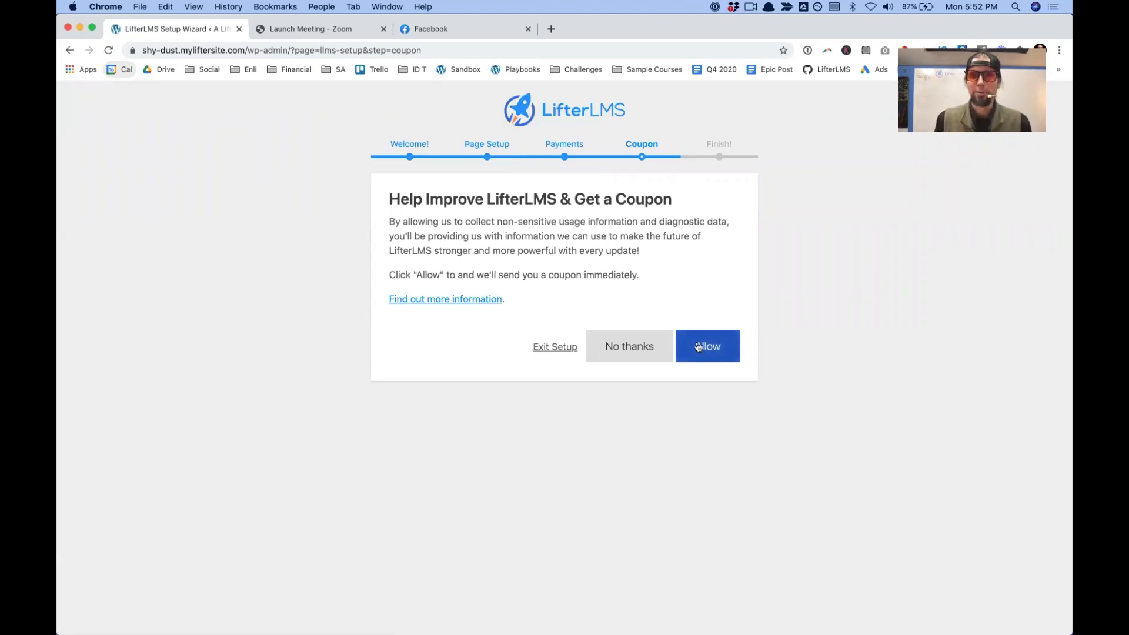
{"action": "left_click", "coordinate": [707, 346]}
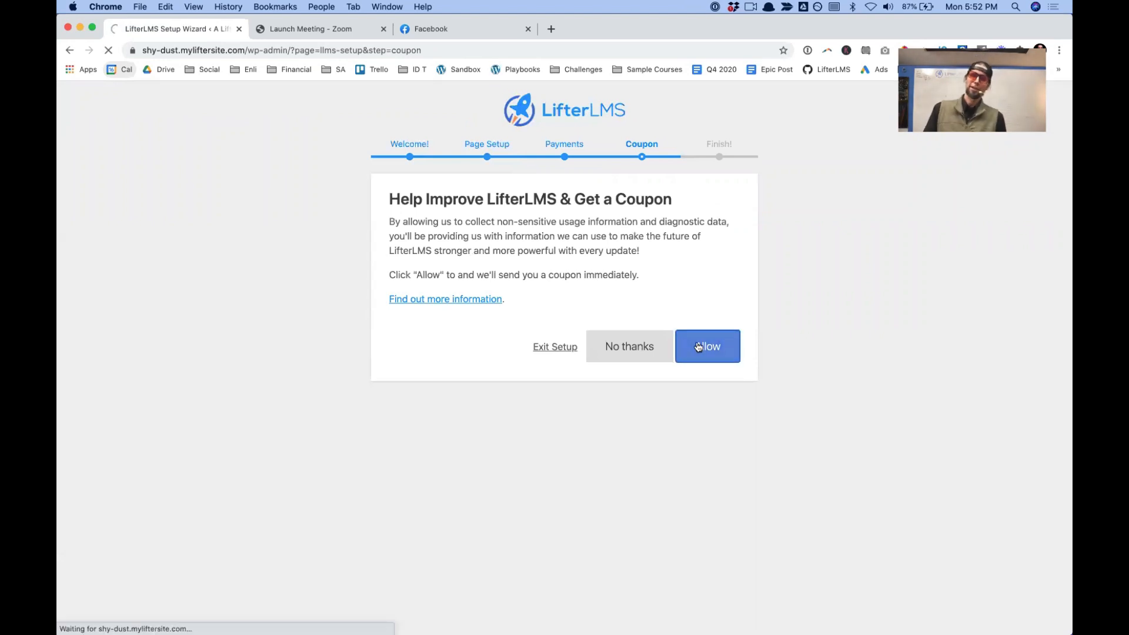
{"action": "left_click", "coordinate": [708, 346]}
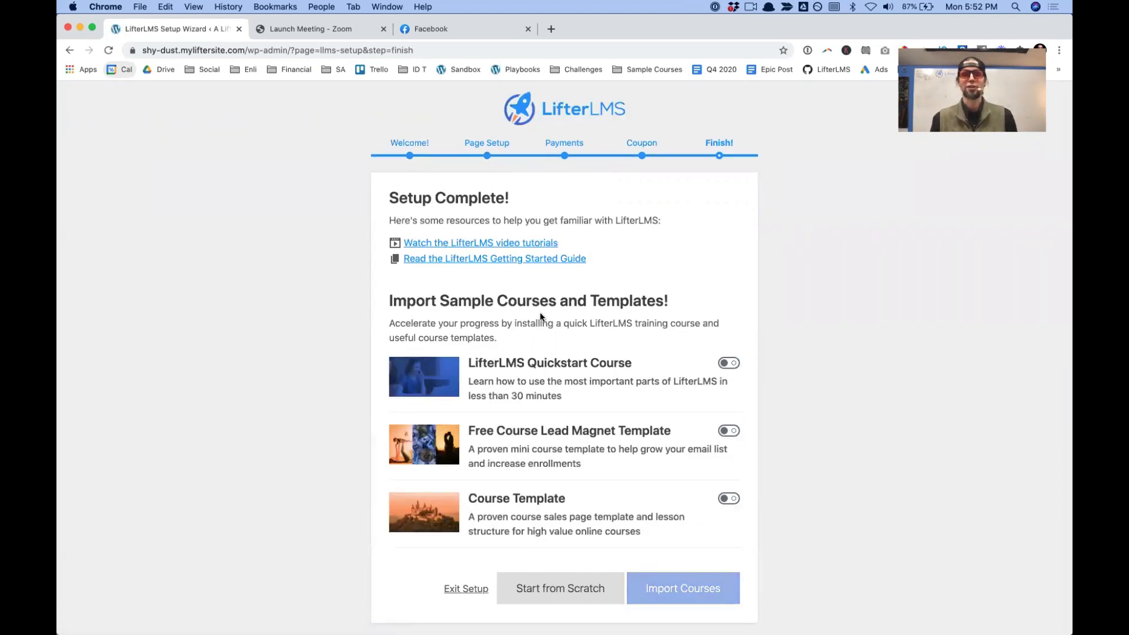
{"action": "mouse_move", "coordinate": [709, 369]}
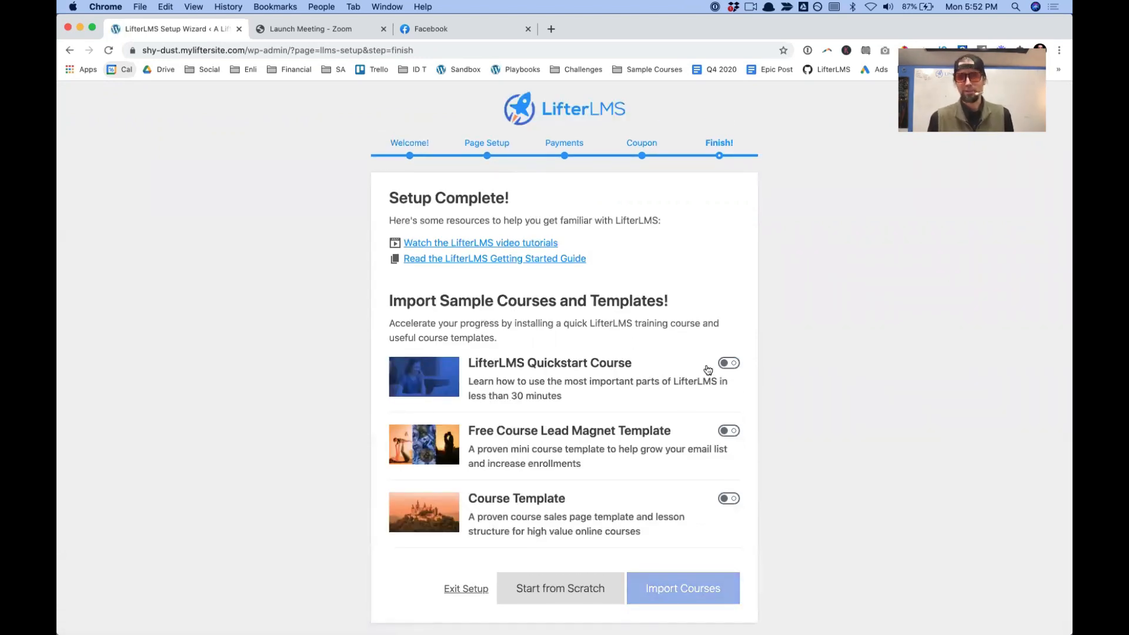
Import the Quickstart Course, Free Course Lead Magnet Template and Course Template sample courses
{"action": "left_click", "coordinate": [729, 363]}
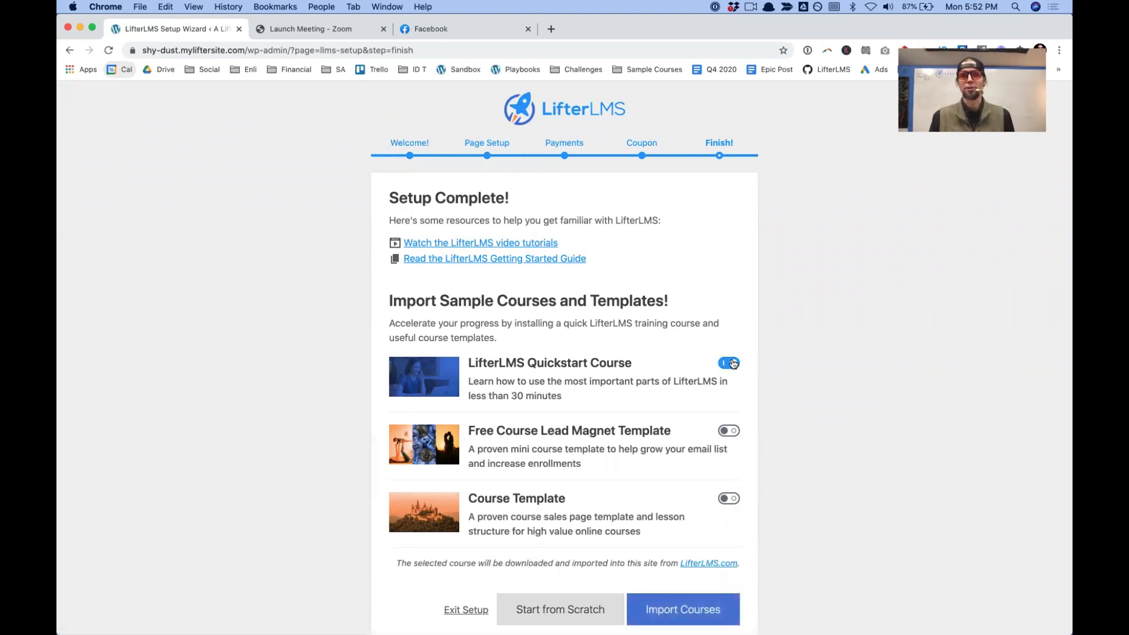
{"action": "left_click", "coordinate": [728, 430]}
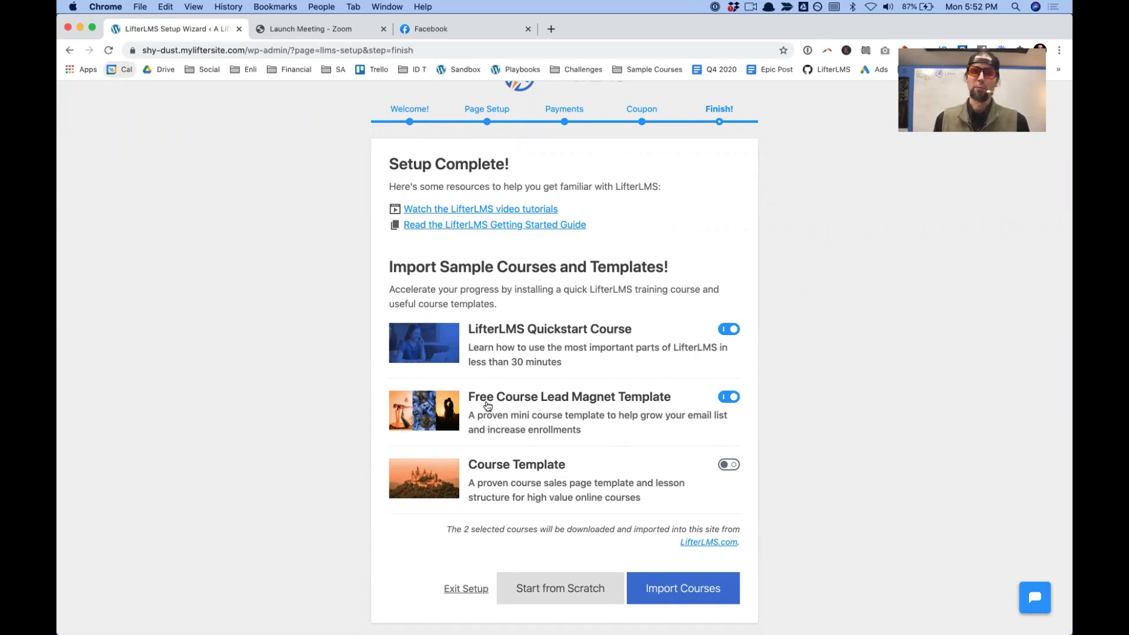
{"action": "mouse_move", "coordinate": [481, 464]}
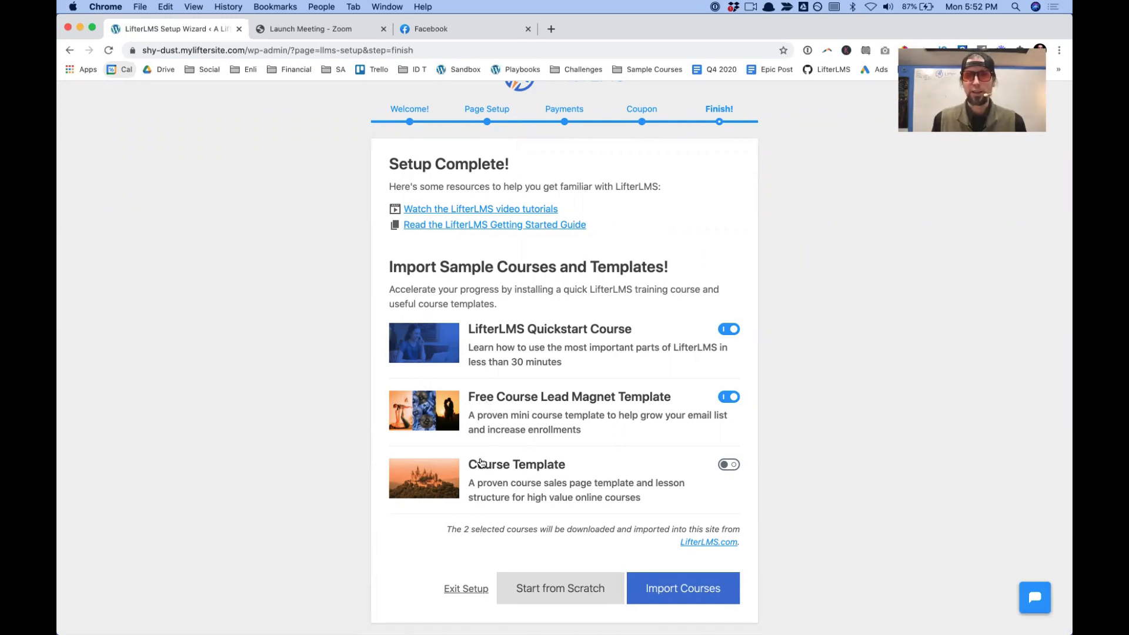
{"action": "left_click", "coordinate": [728, 465]}
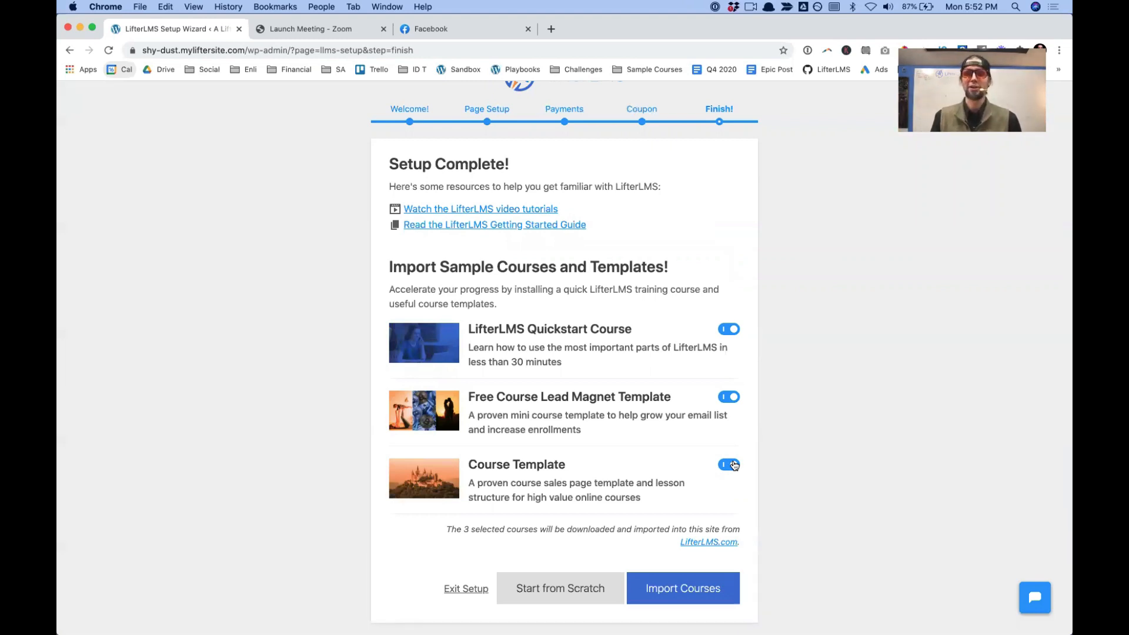
{"action": "left_click", "coordinate": [681, 588]}
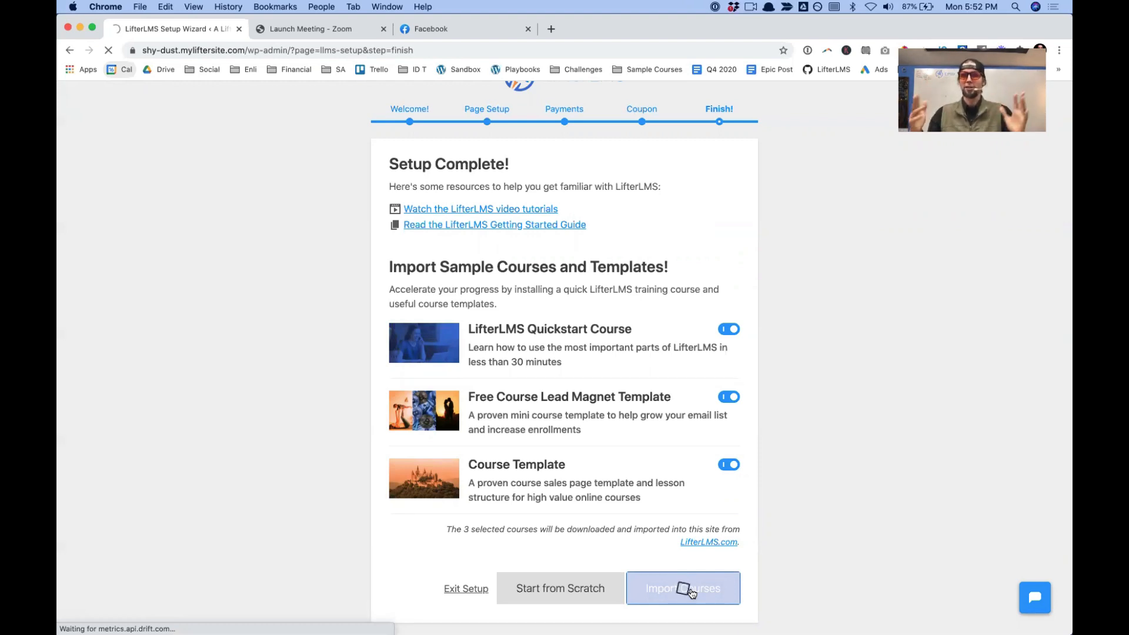
{"action": "left_click", "coordinate": [681, 588]}
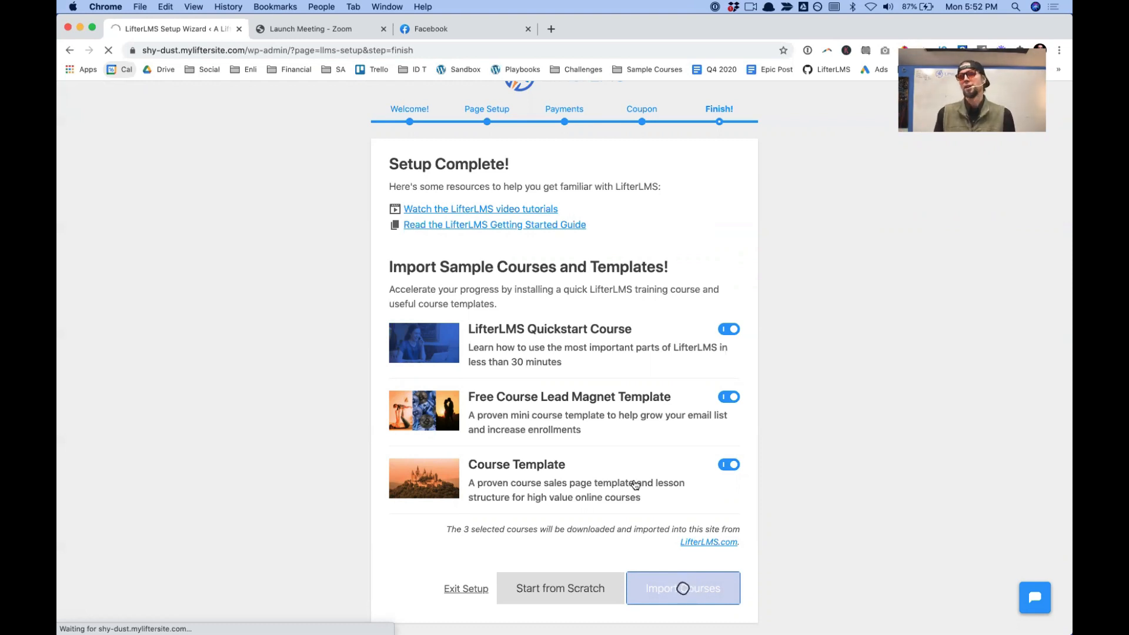
{"action": "left_click", "coordinate": [681, 588]}
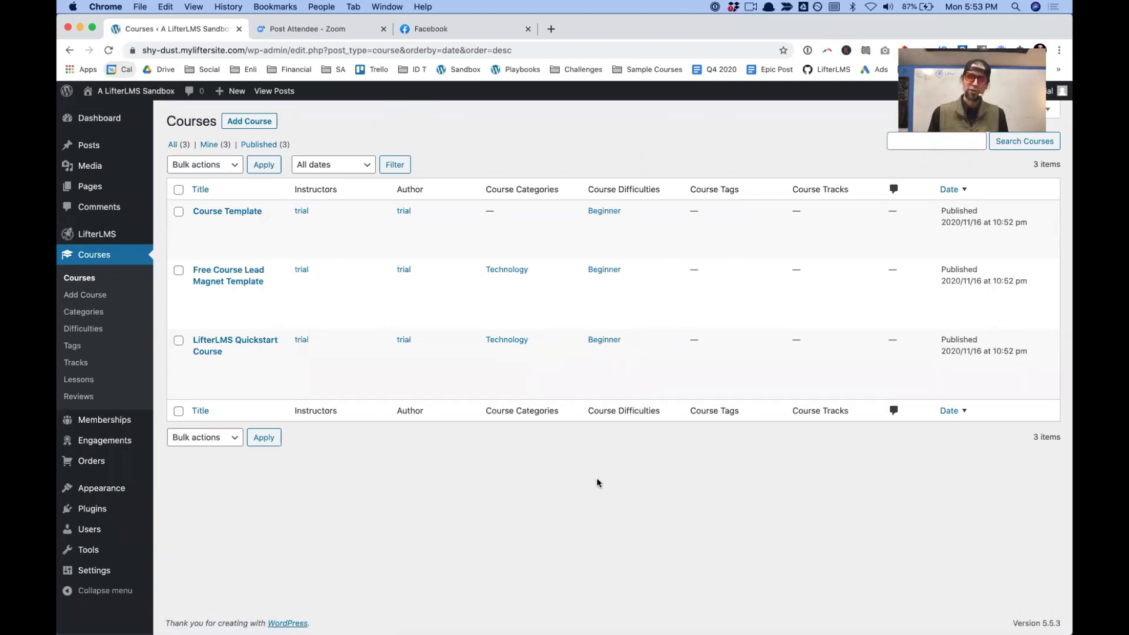
{"action": "mouse_move", "coordinate": [134, 89]}
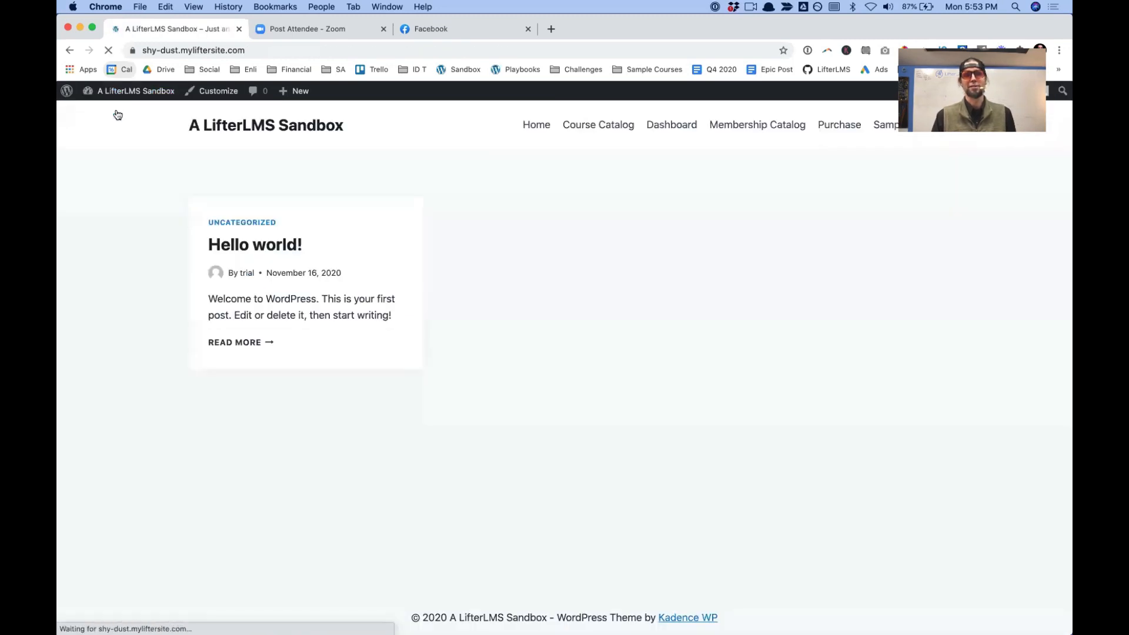
Show the public Course Catalog listing the three imported courses
{"action": "left_click", "coordinate": [597, 125]}
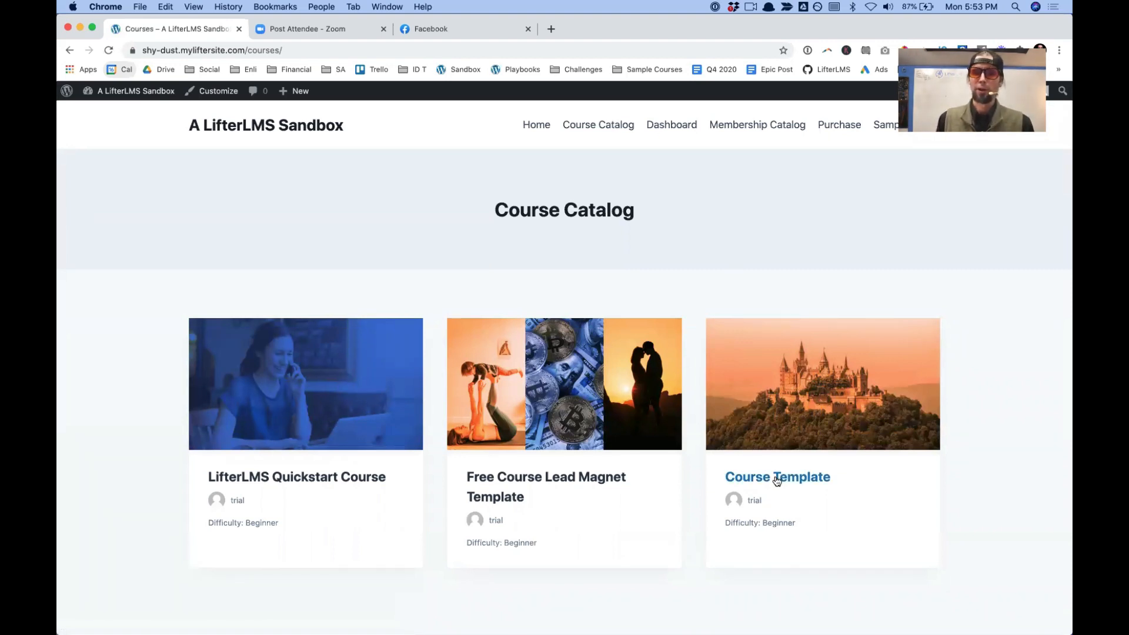
View the Course Template sales page from testimonials and pillars down to the curriculum
{"action": "left_click", "coordinate": [778, 476]}
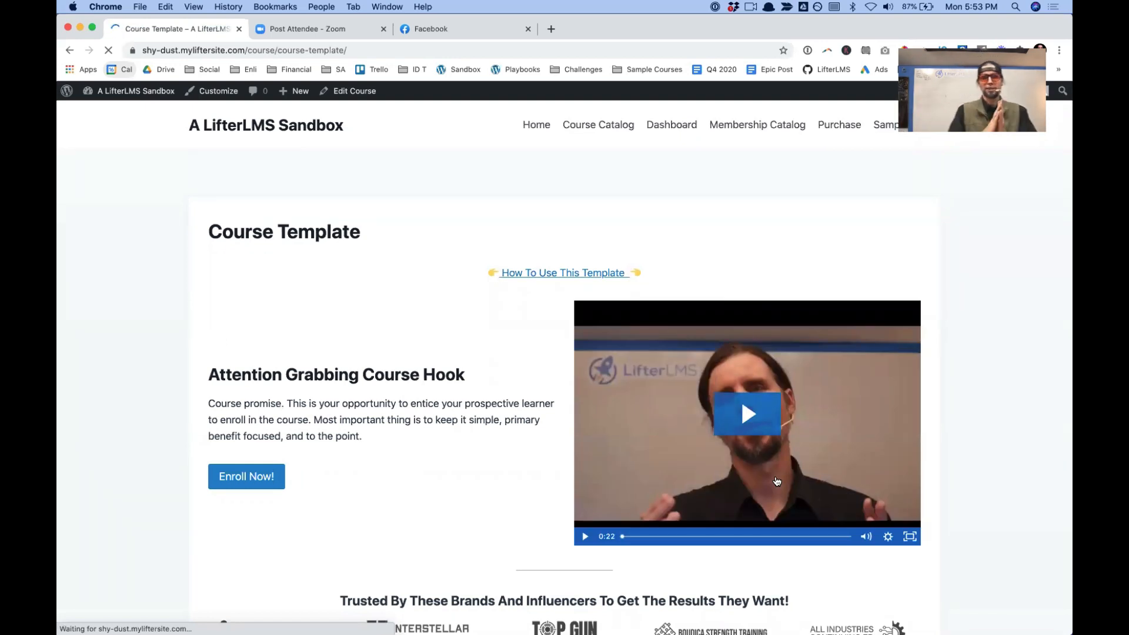
{"action": "scroll", "scroll_direction": "down", "scroll_amount": 3}
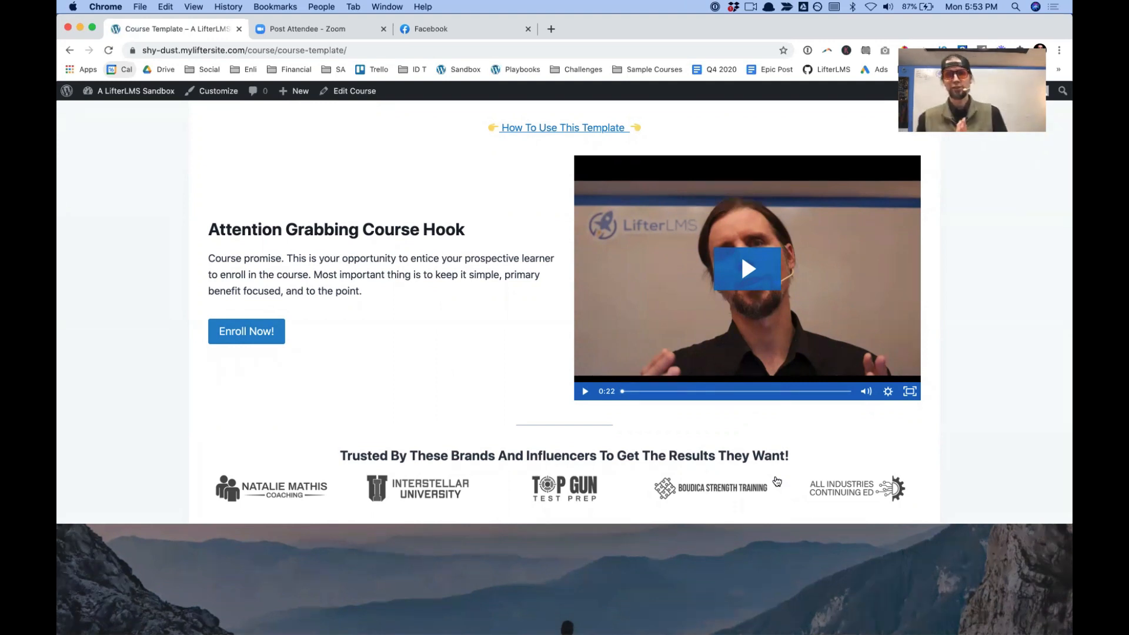
{"action": "scroll", "scroll_direction": "down", "scroll_amount": 3}
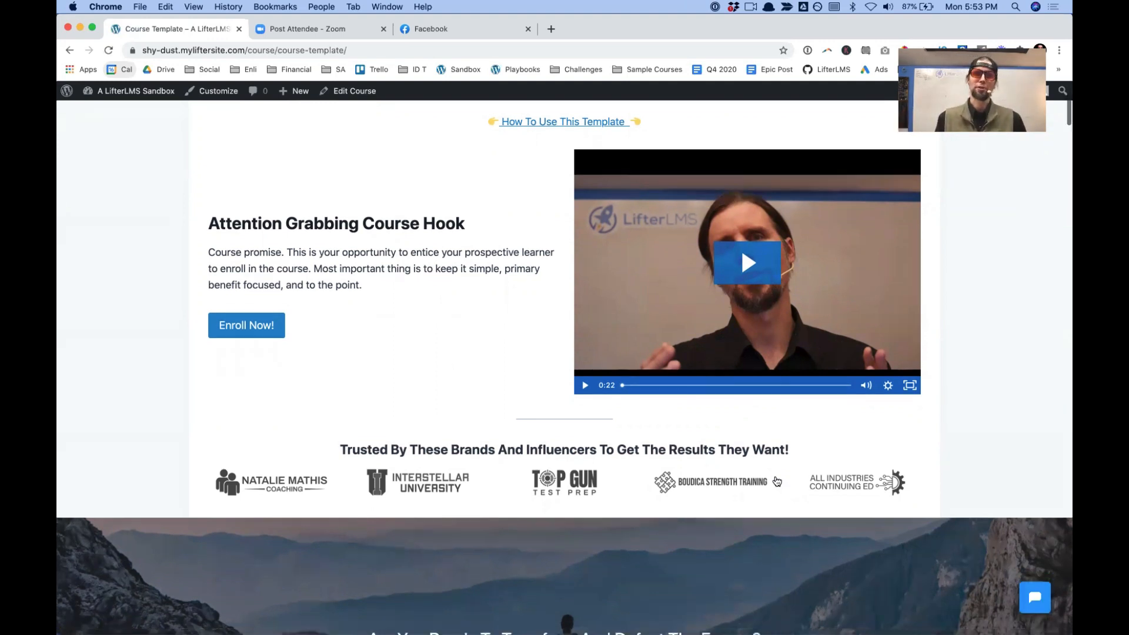
{"action": "scroll", "scroll_direction": "down", "scroll_amount": 3}
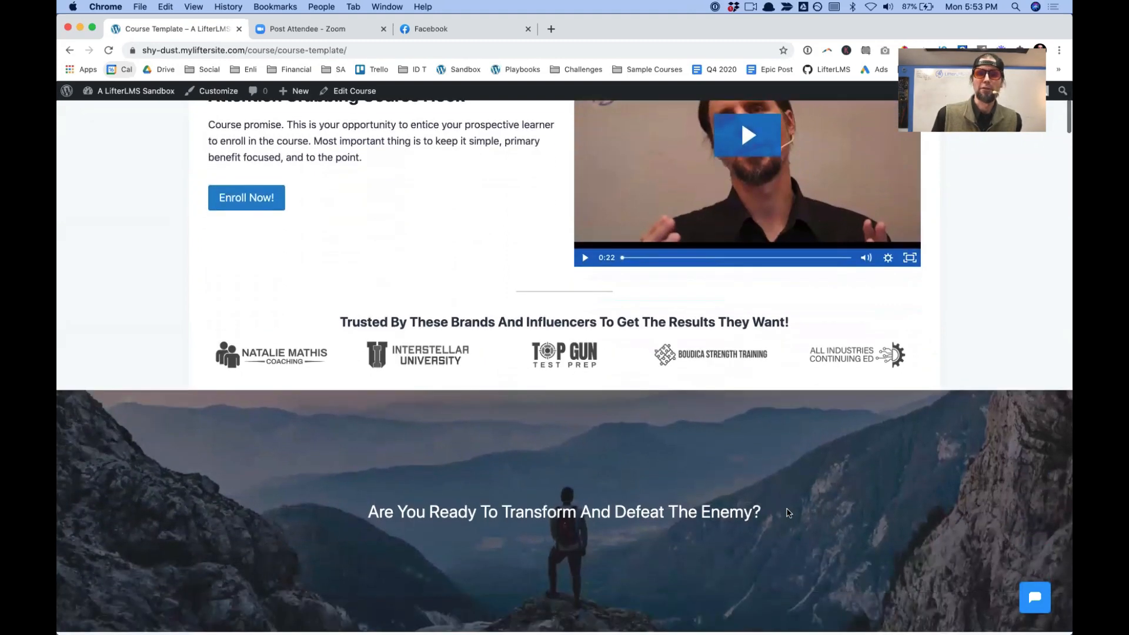
{"action": "scroll", "scroll_direction": "down", "scroll_amount": 3}
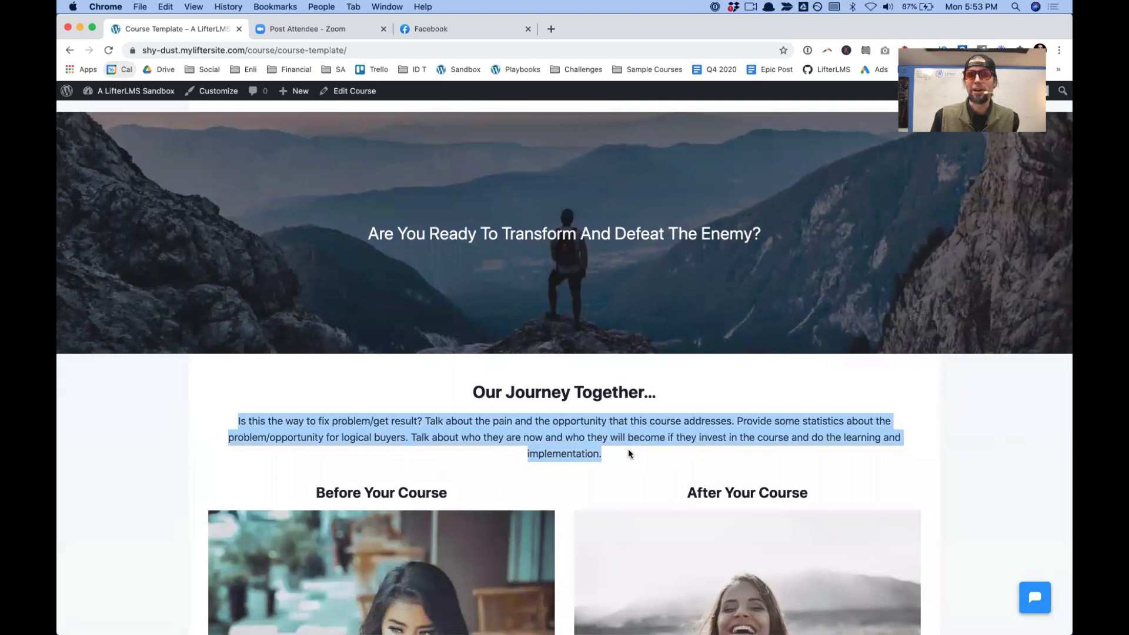
{"action": "scroll", "scroll_direction": "down", "scroll_amount": 3}
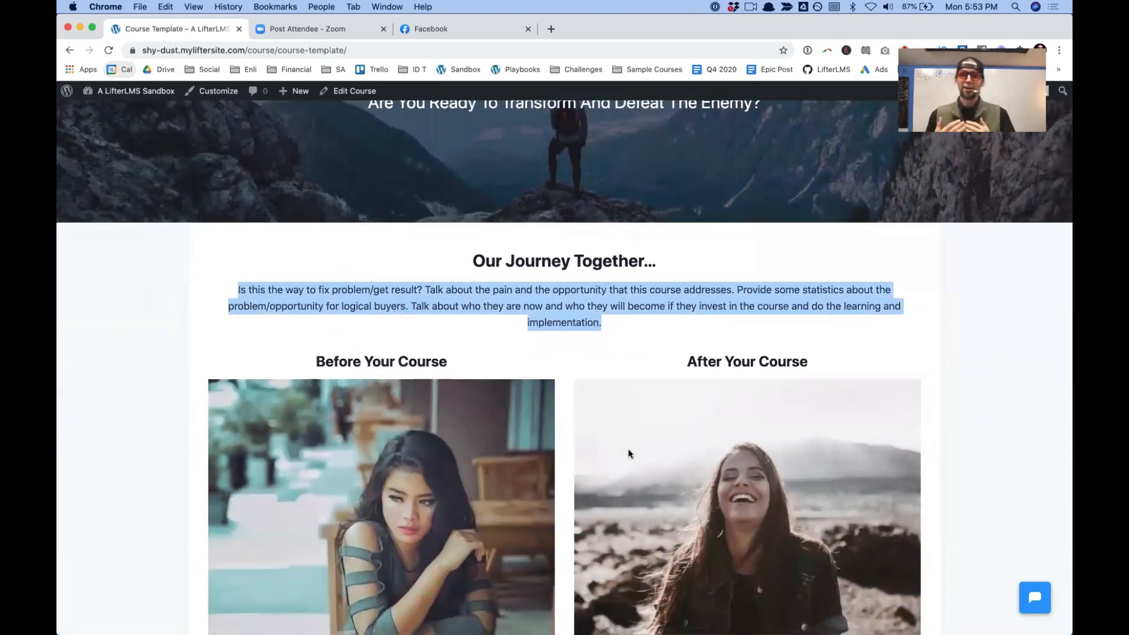
{"action": "scroll", "scroll_direction": "down", "scroll_amount": 3}
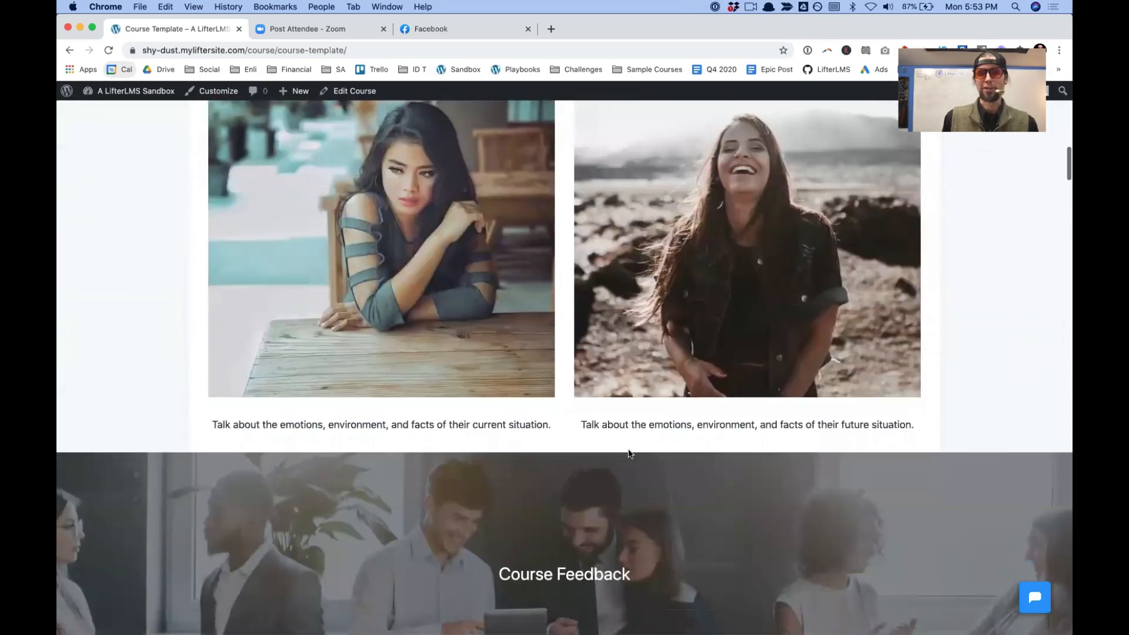
{"action": "scroll", "scroll_direction": "down", "scroll_amount": 3}
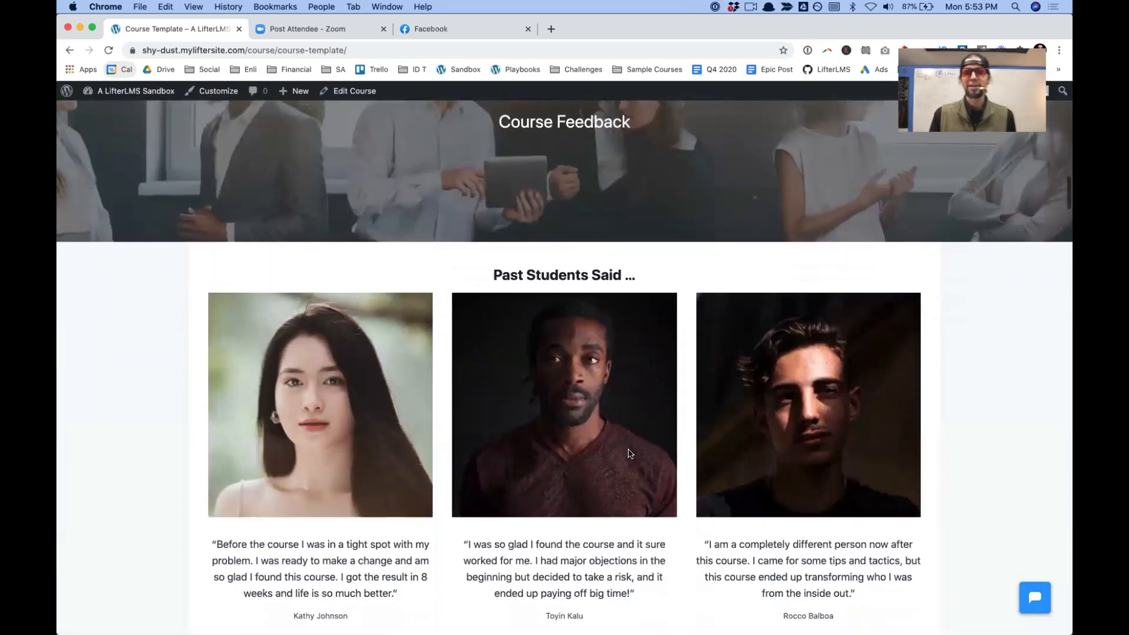
{"action": "scroll", "scroll_direction": "down", "scroll_amount": 3}
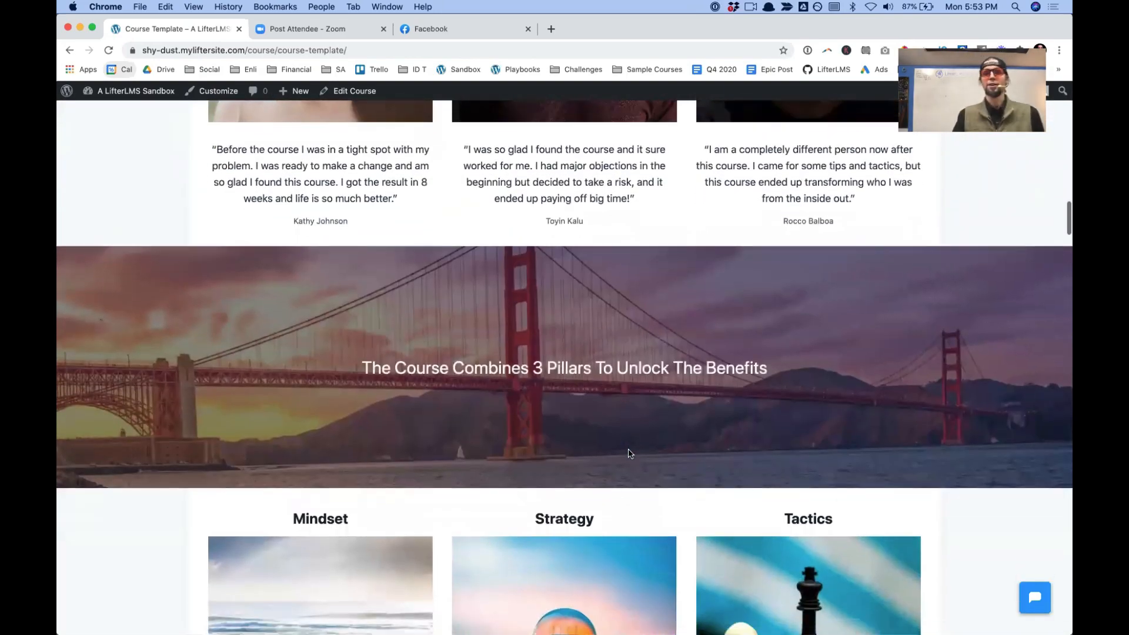
{"action": "scroll", "scroll_direction": "down", "scroll_amount": 3}
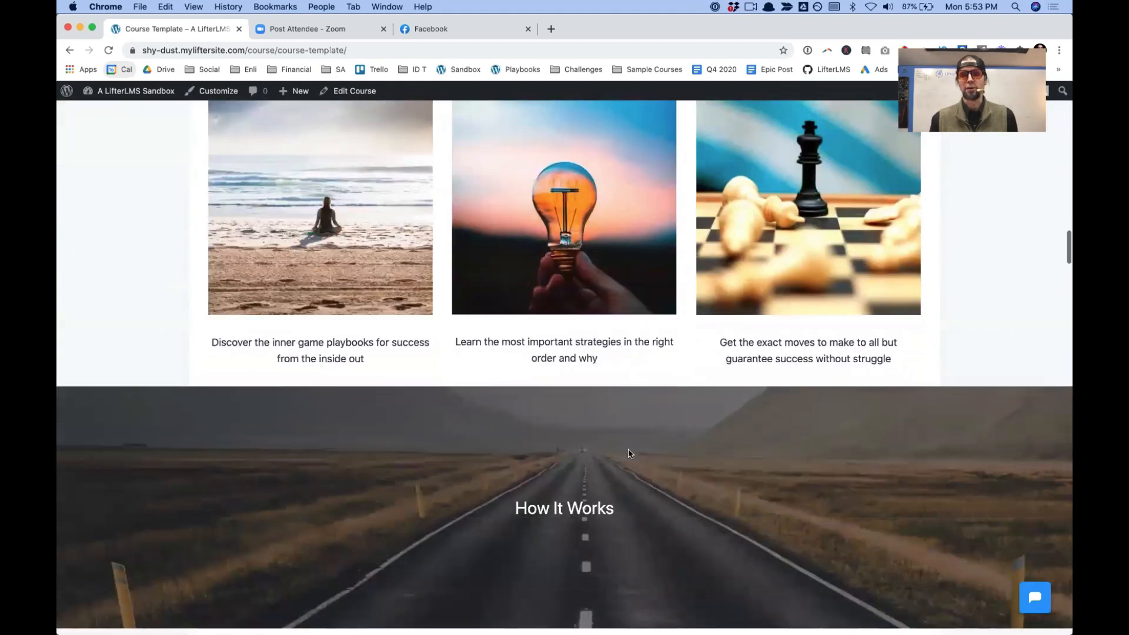
{"action": "scroll", "scroll_direction": "down", "scroll_amount": 3}
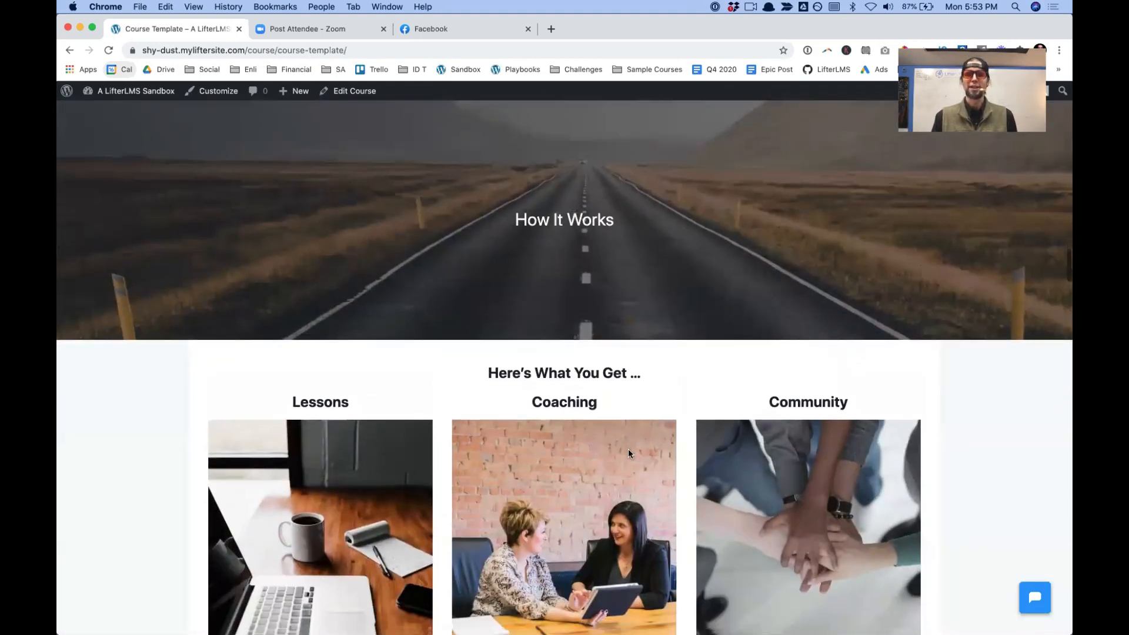
{"action": "scroll", "scroll_direction": "down", "scroll_amount": 3}
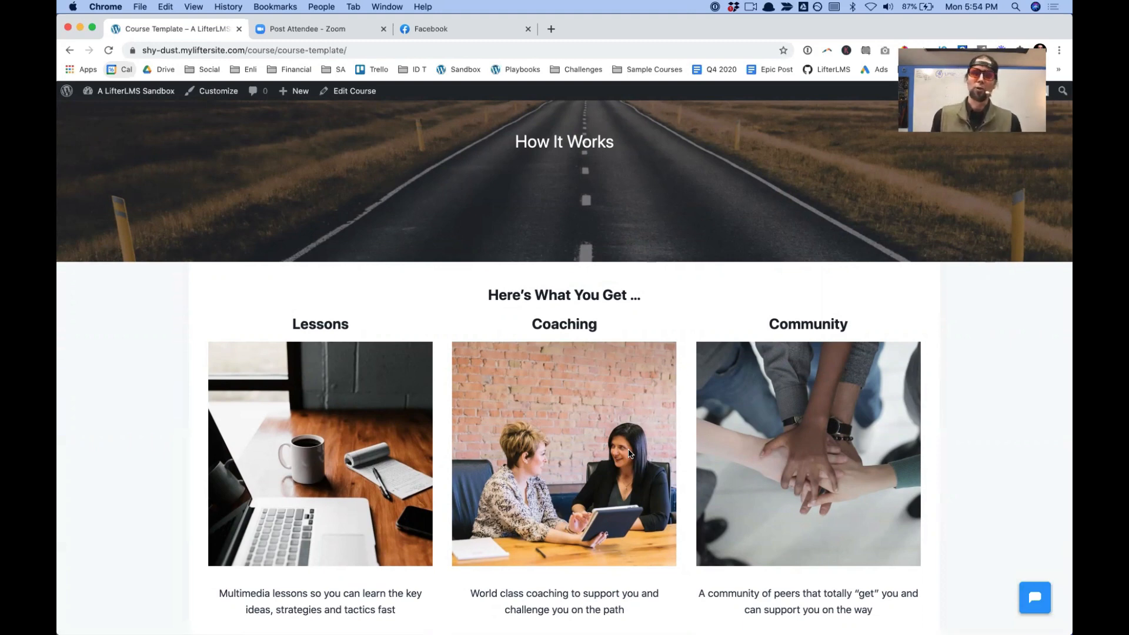
{"action": "scroll", "scroll_direction": "down", "scroll_amount": 3}
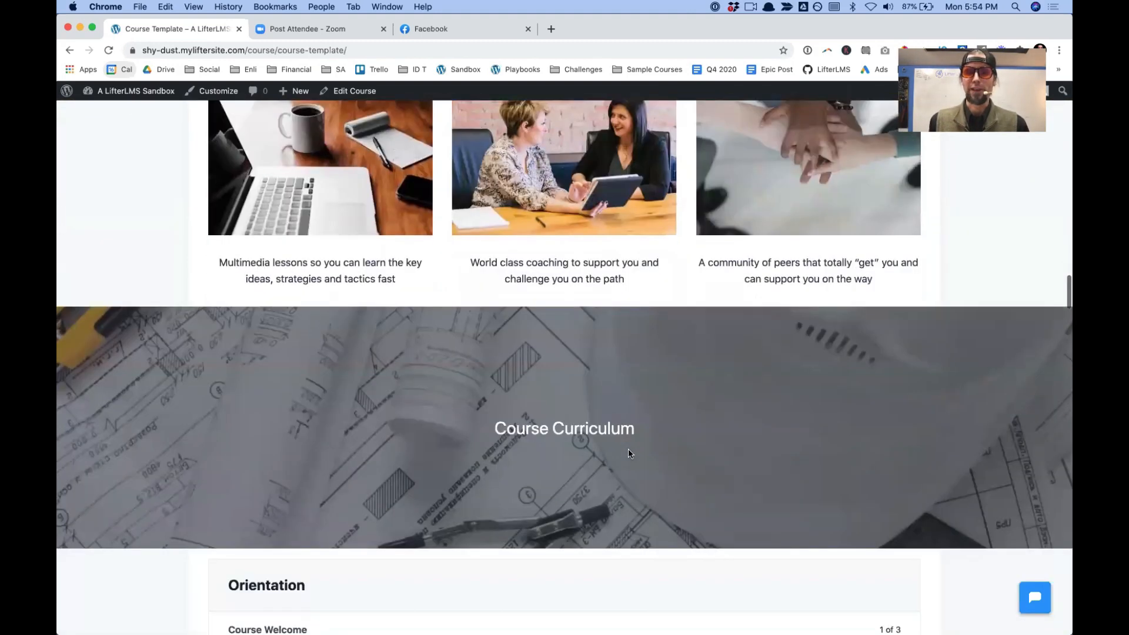
{"action": "scroll", "scroll_direction": "down", "scroll_amount": 3}
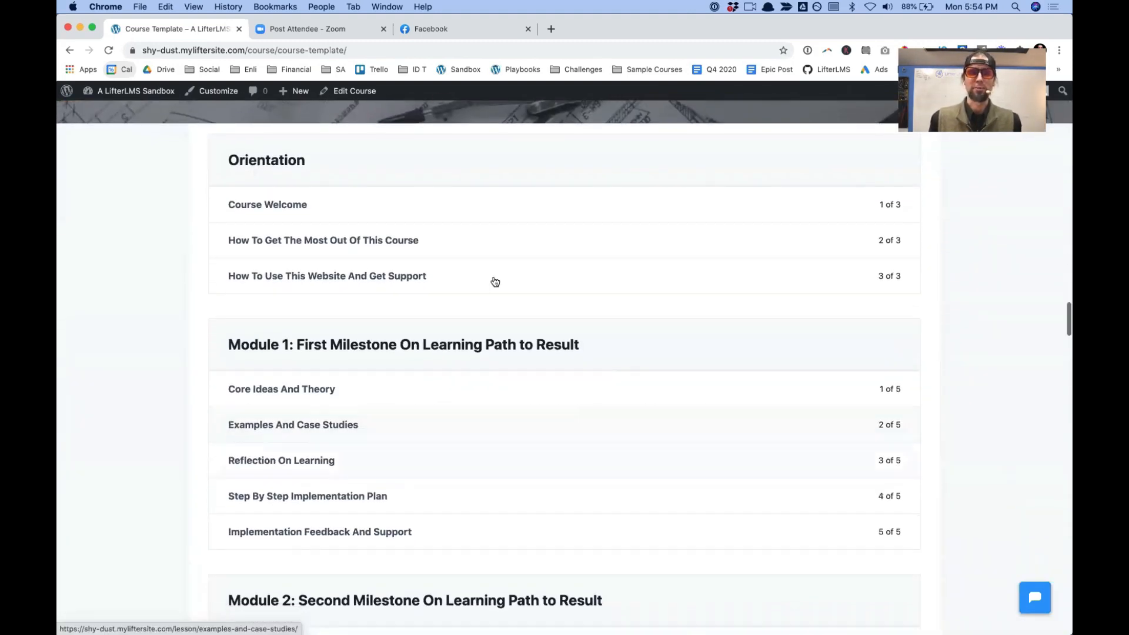
{"action": "scroll", "scroll_direction": "down", "scroll_amount": 3}
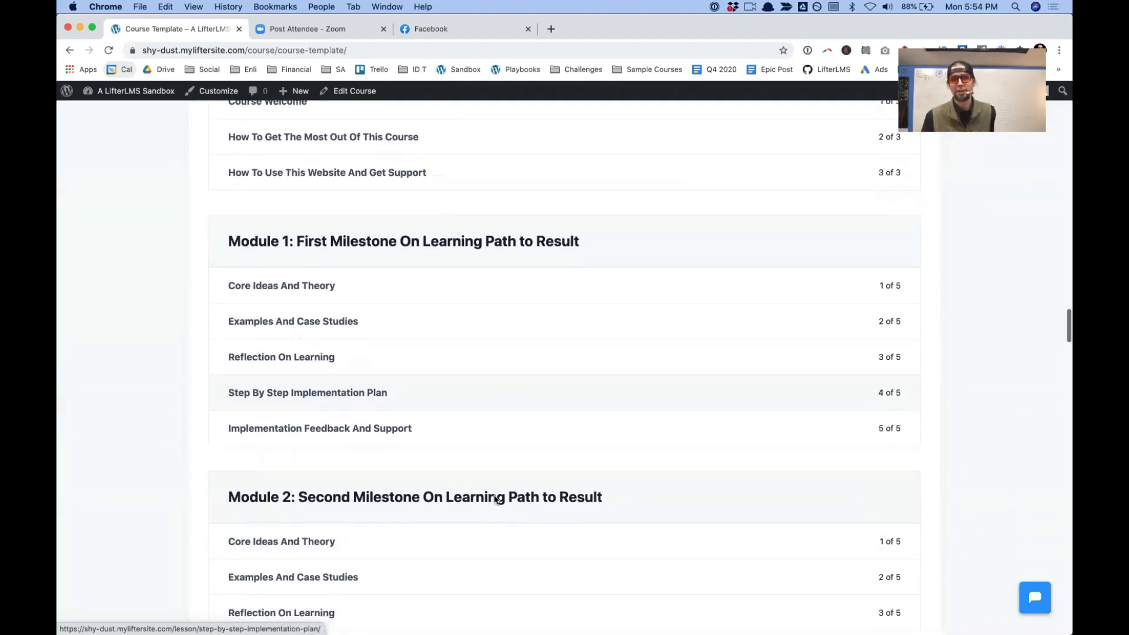
{"action": "scroll", "scroll_direction": "down", "scroll_amount": 3}
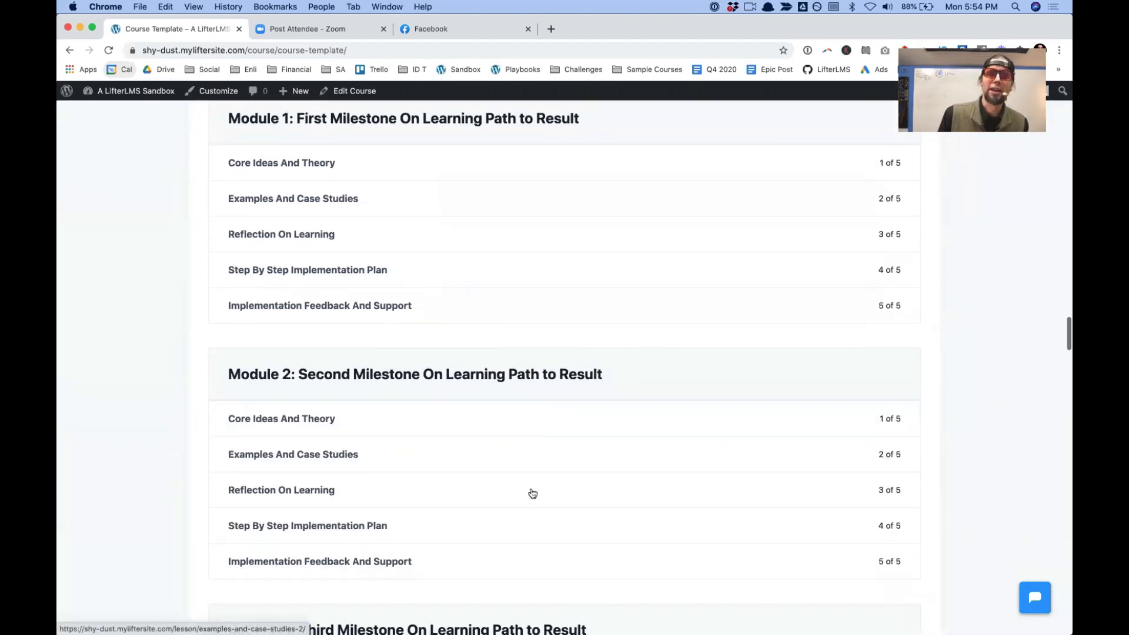
{"action": "scroll", "scroll_direction": "down", "scroll_amount": 3}
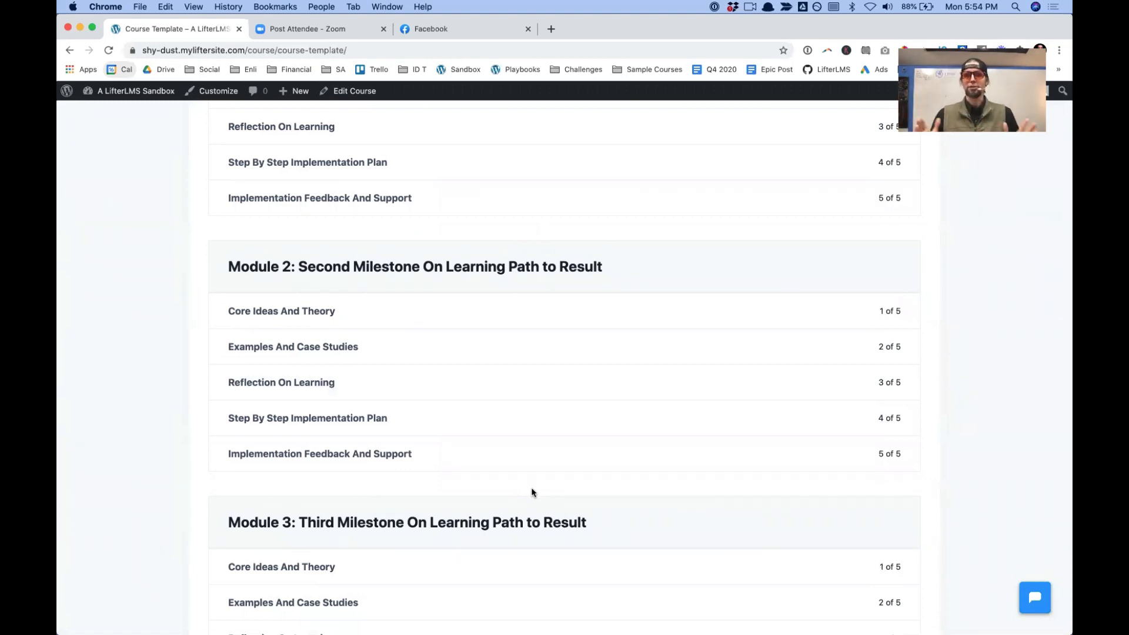
{"action": "scroll", "scroll_direction": "down", "scroll_amount": 3}
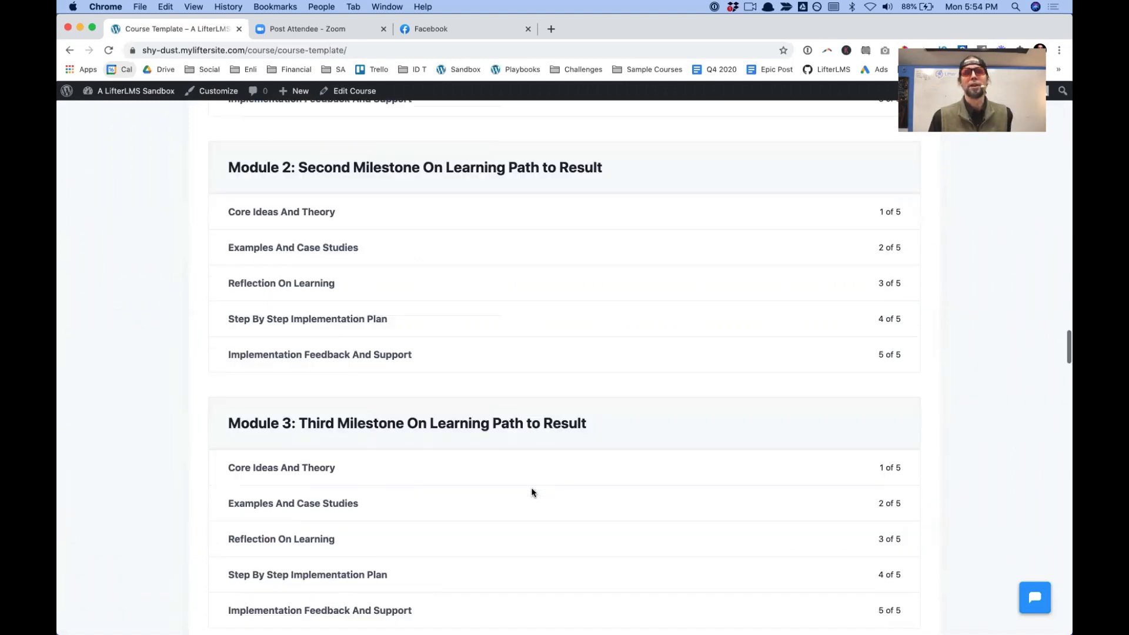
{"action": "scroll", "scroll_direction": "down", "scroll_amount": 3}
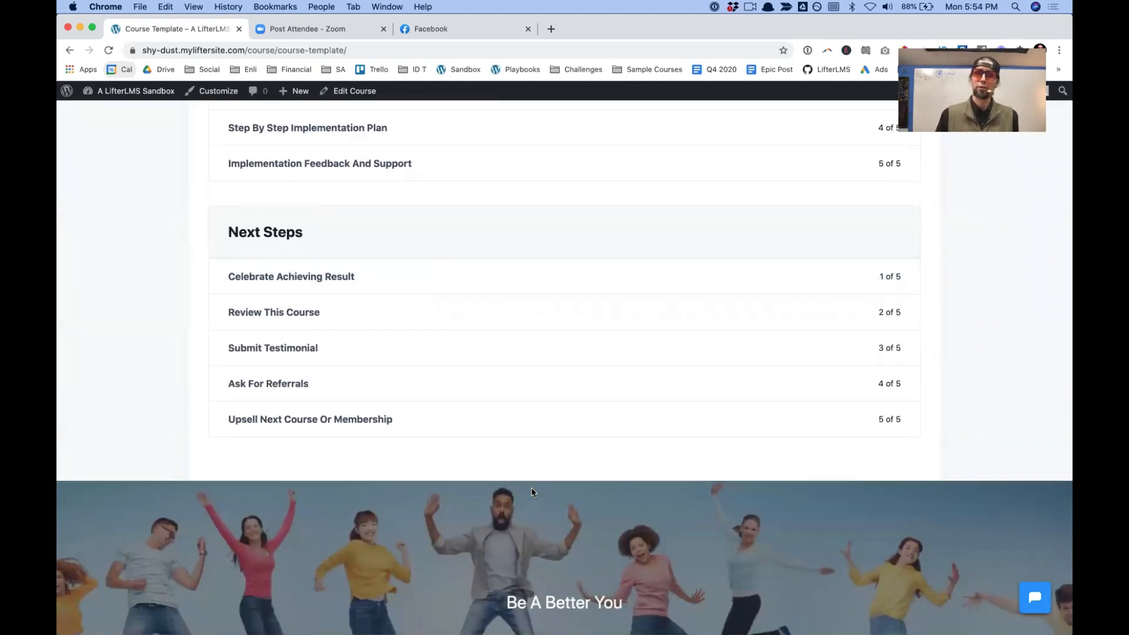
{"action": "scroll", "scroll_direction": "down", "scroll_amount": 3}
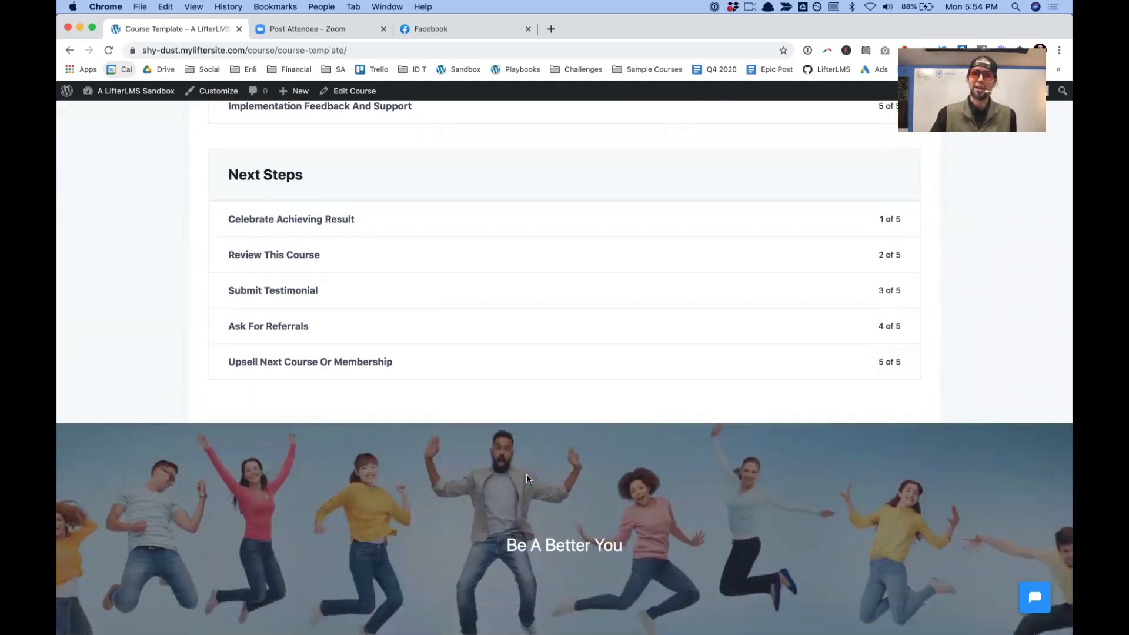
{"action": "scroll", "scroll_direction": "down", "scroll_amount": 3}
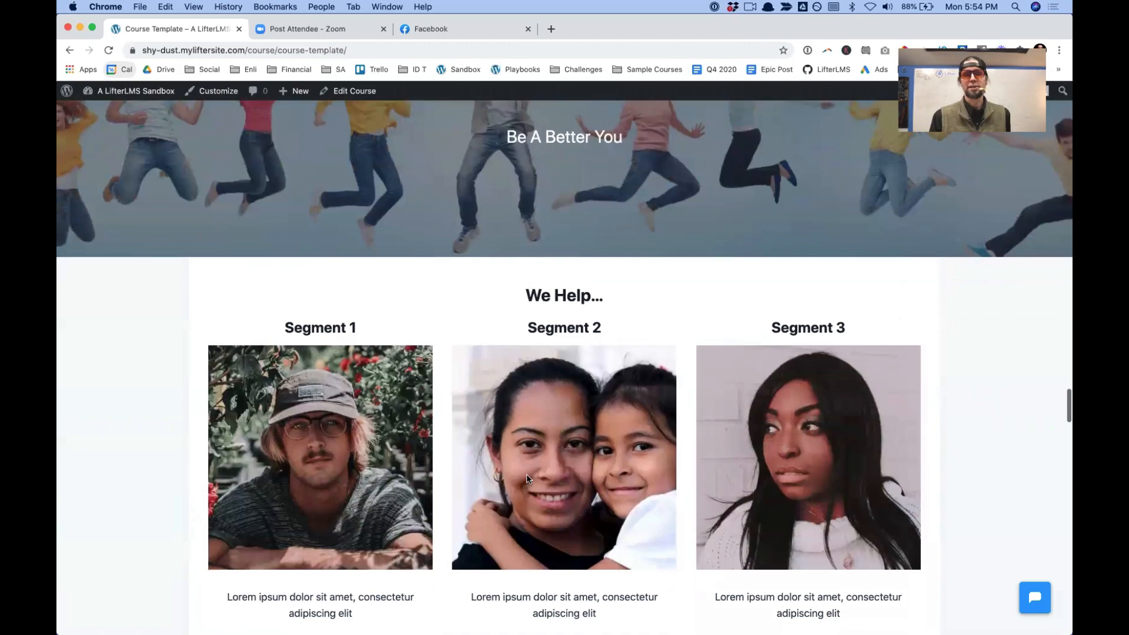
{"action": "scroll", "scroll_direction": "down", "scroll_amount": 3}
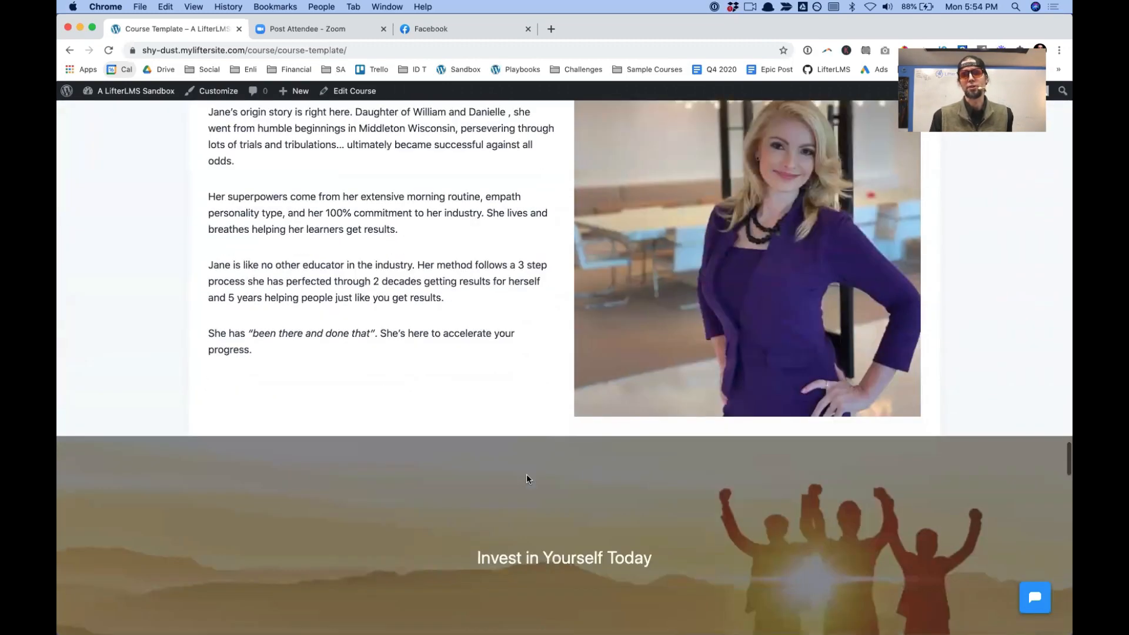
{"action": "scroll", "scroll_direction": "down", "scroll_amount": 3}
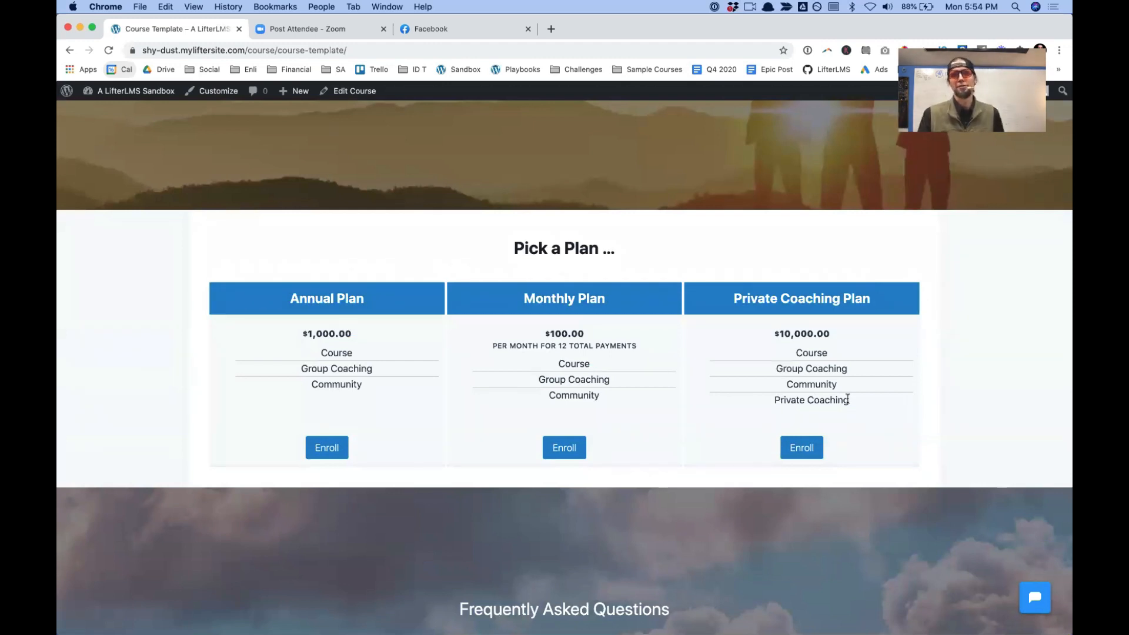
{"action": "scroll", "scroll_direction": "down", "scroll_amount": 3}
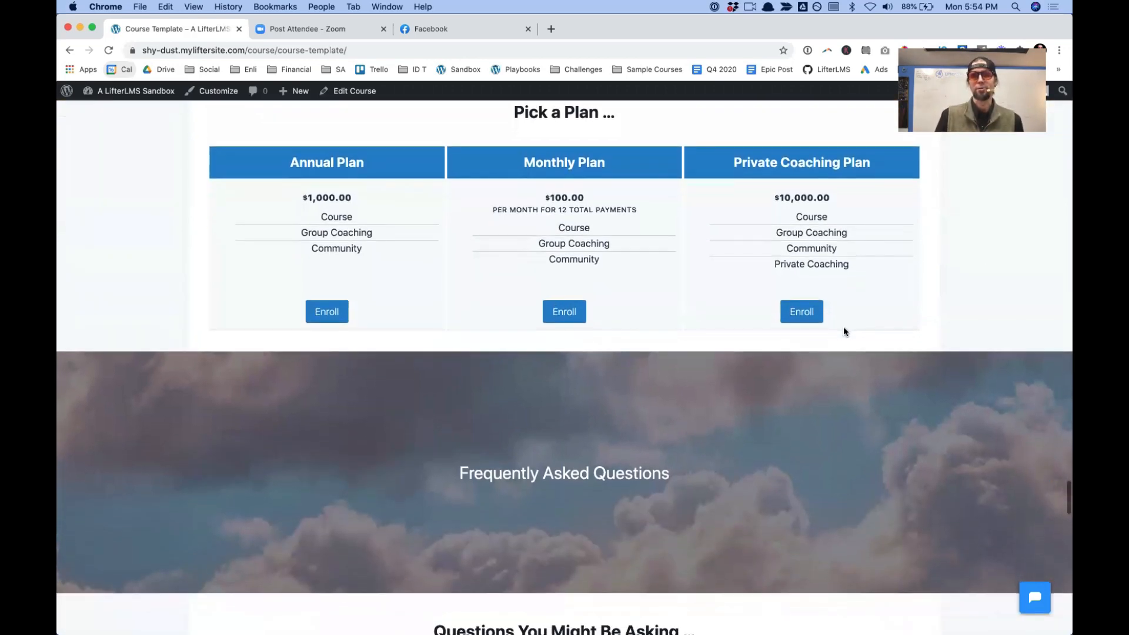
{"action": "scroll", "scroll_direction": "down", "scroll_amount": 3}
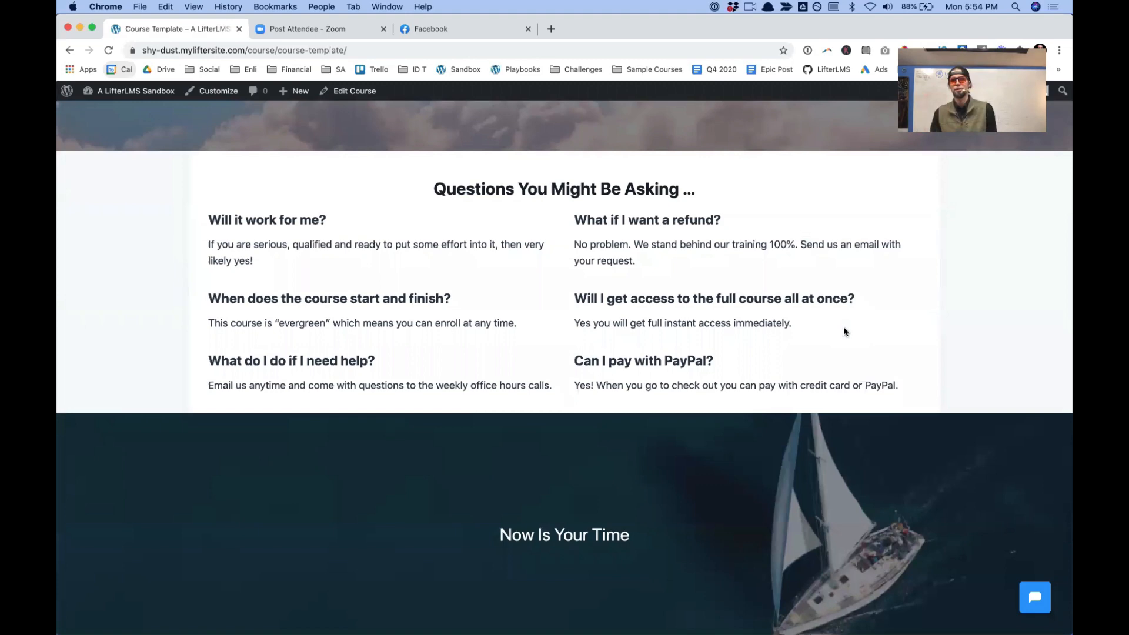
{"action": "scroll", "scroll_direction": "down", "scroll_amount": 3}
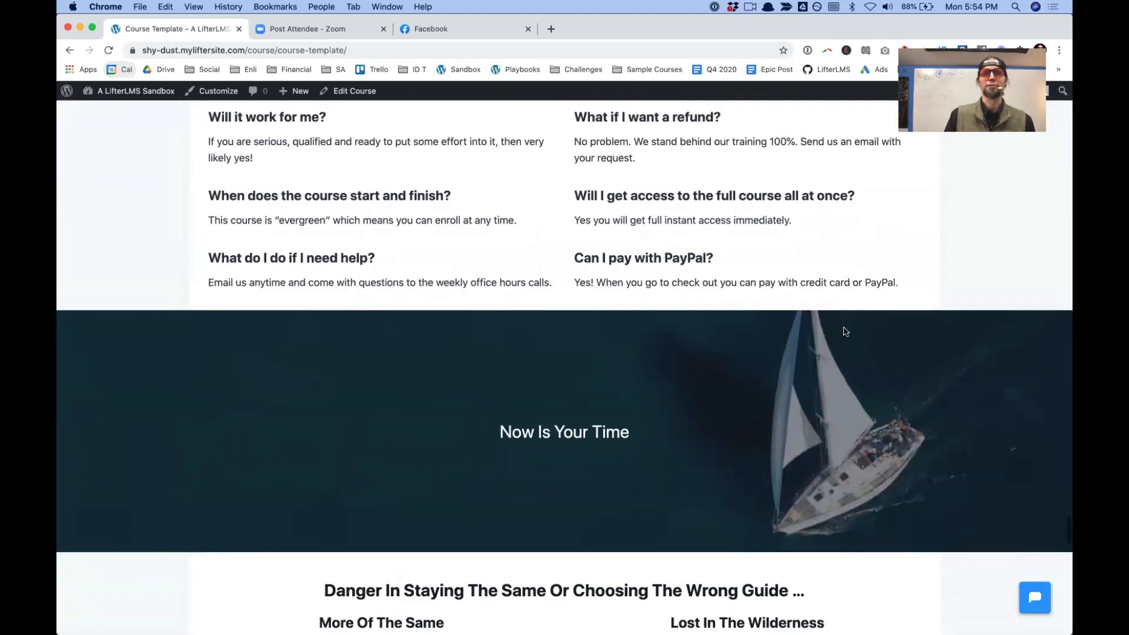
{"action": "scroll", "scroll_direction": "down", "scroll_amount": 3}
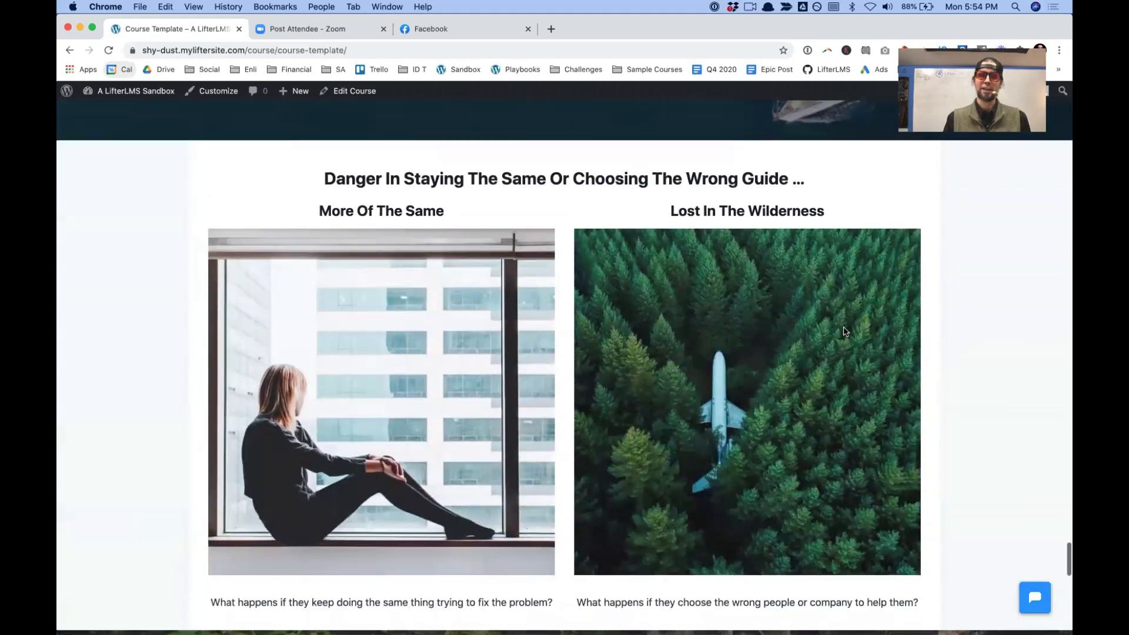
{"action": "scroll", "scroll_direction": "down", "scroll_amount": 3}
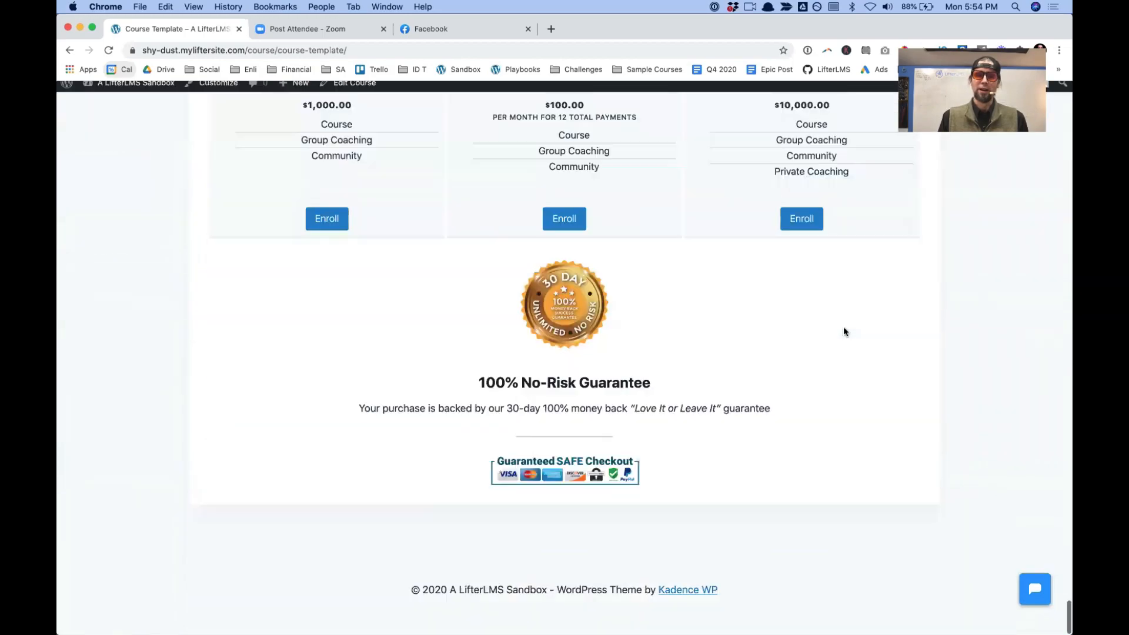
{"action": "scroll", "scroll_direction": "up", "scroll_amount": 3}
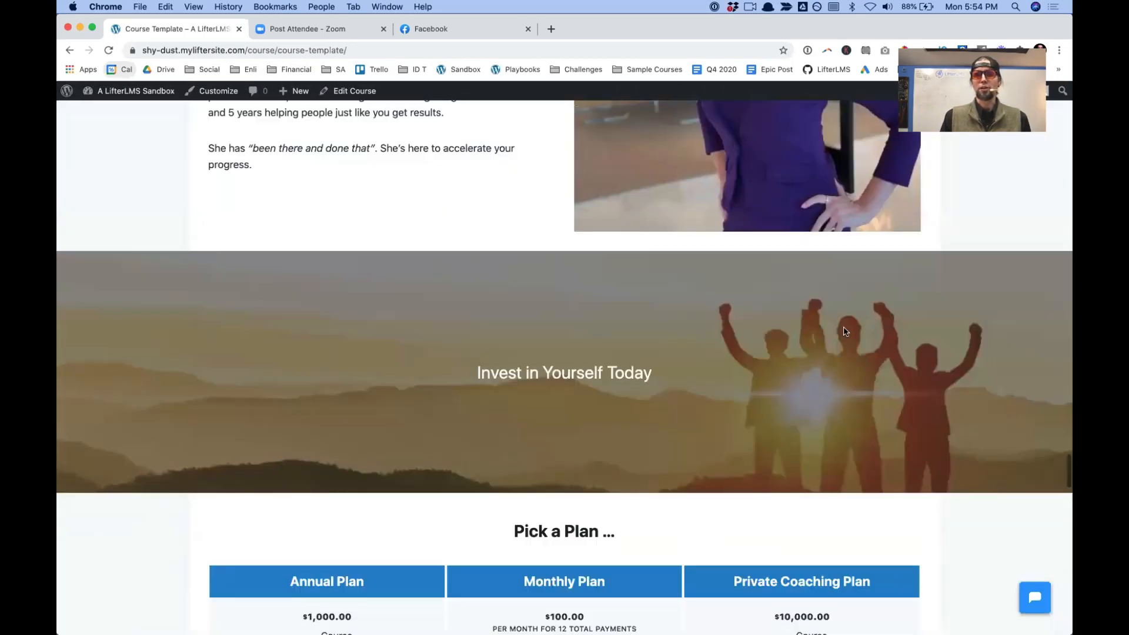
{"action": "scroll", "scroll_direction": "up", "scroll_amount": 3}
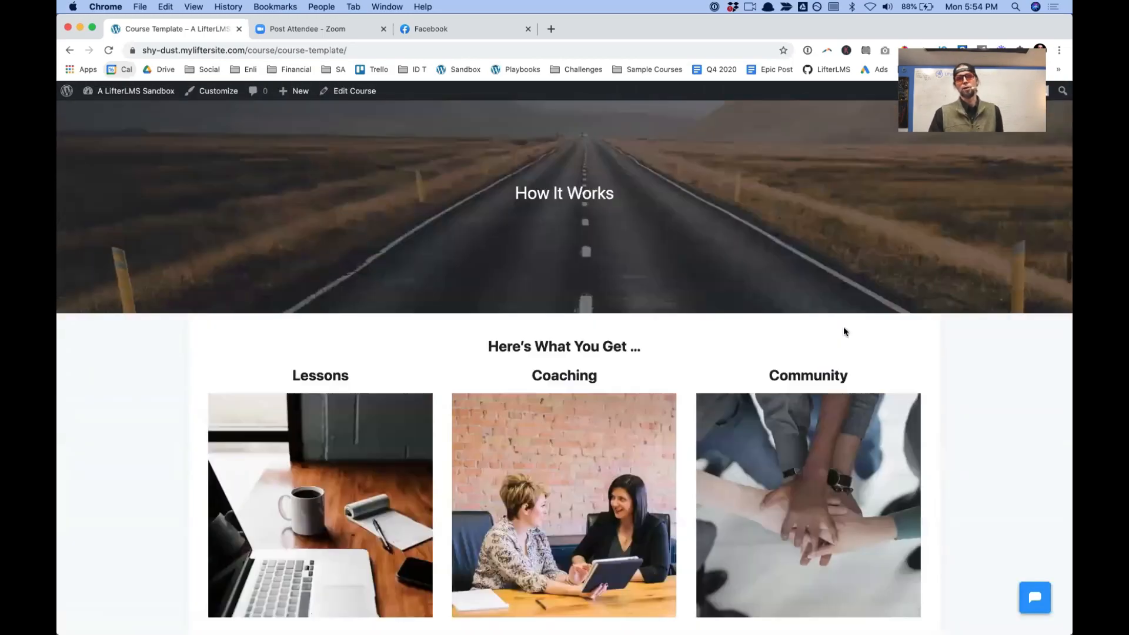
{"action": "scroll", "scroll_direction": "up", "scroll_amount": 3}
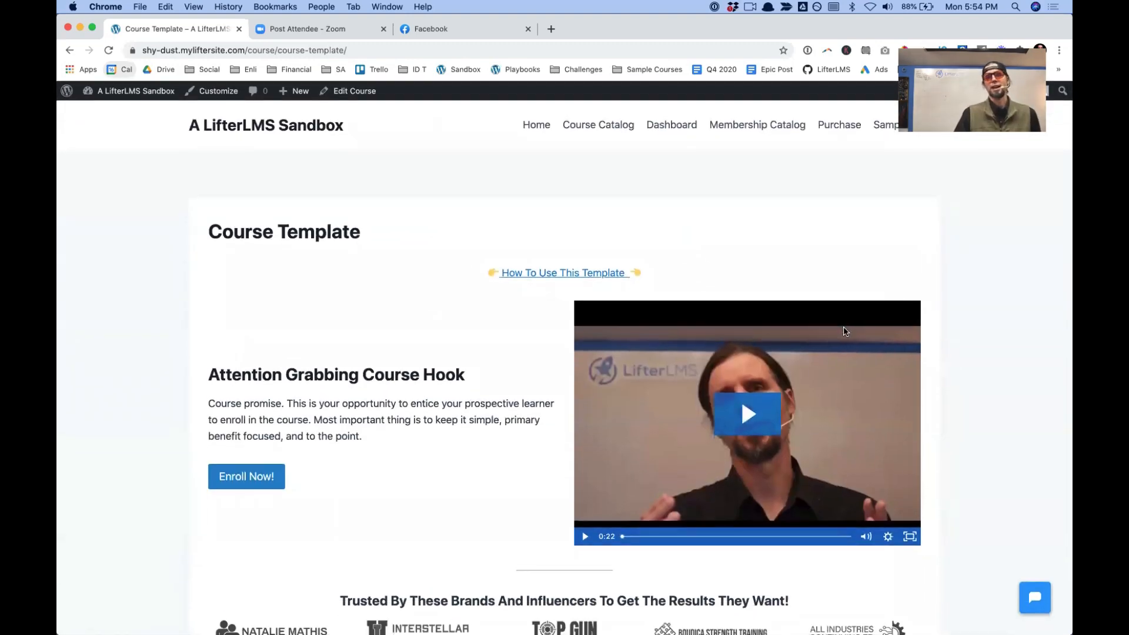
From the catalog's Course Template page, reach the 'Getting Started with the Course Template' docs article
{"action": "left_click", "coordinate": [598, 125]}
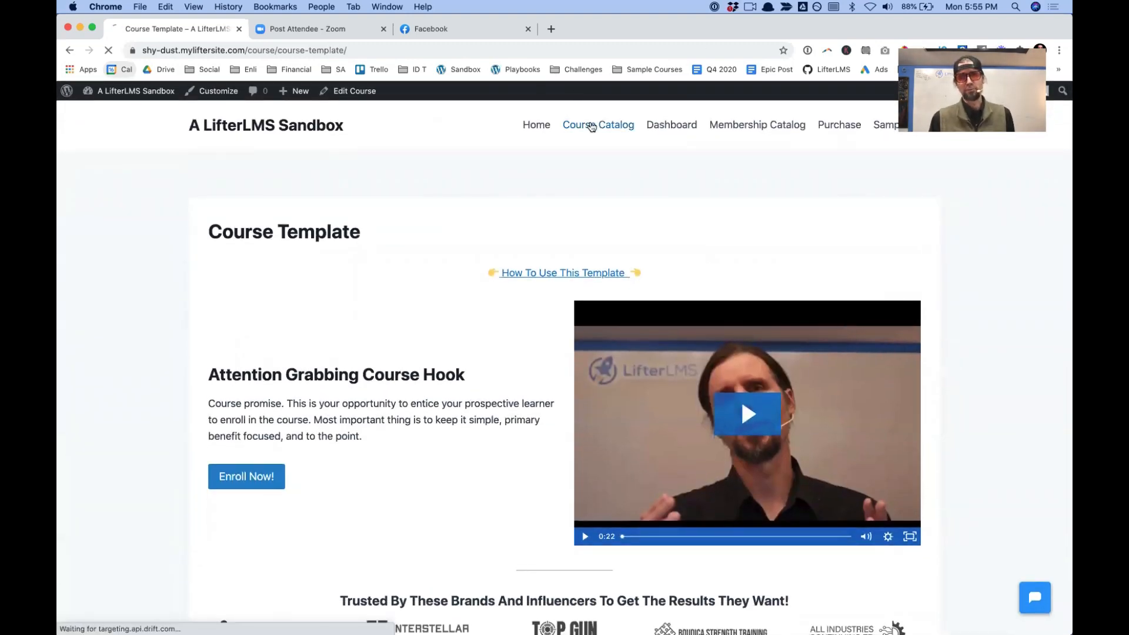
{"action": "left_click", "coordinate": [598, 125]}
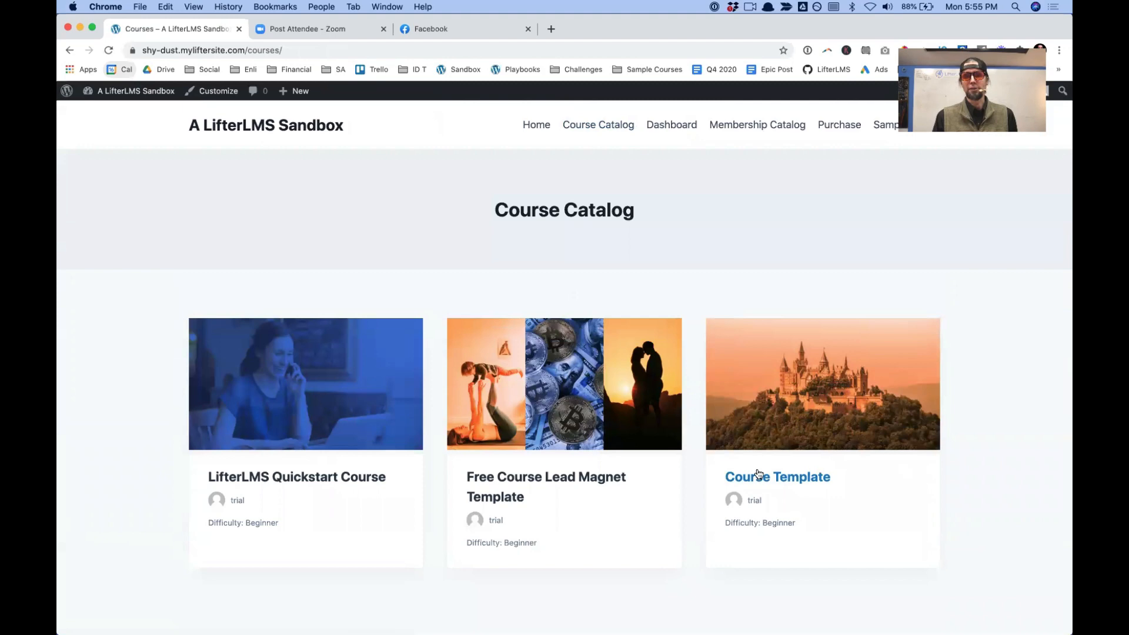
{"action": "left_click", "coordinate": [777, 477]}
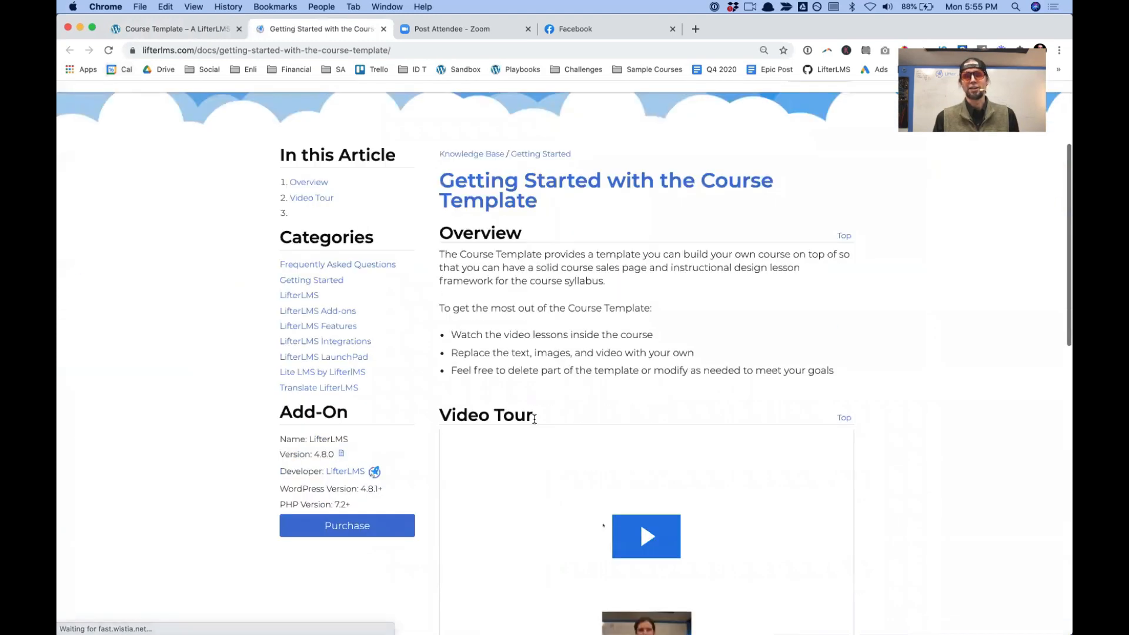
{"action": "scroll", "scroll_direction": "down", "scroll_amount": 3}
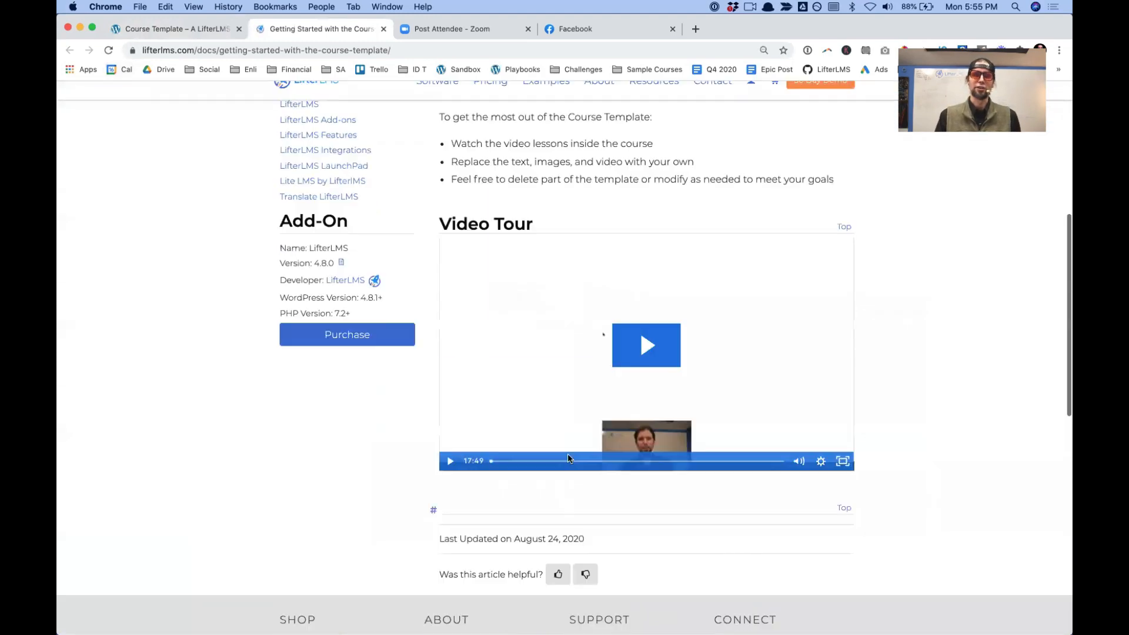
{"action": "scroll", "scroll_direction": "up", "scroll_amount": 3}
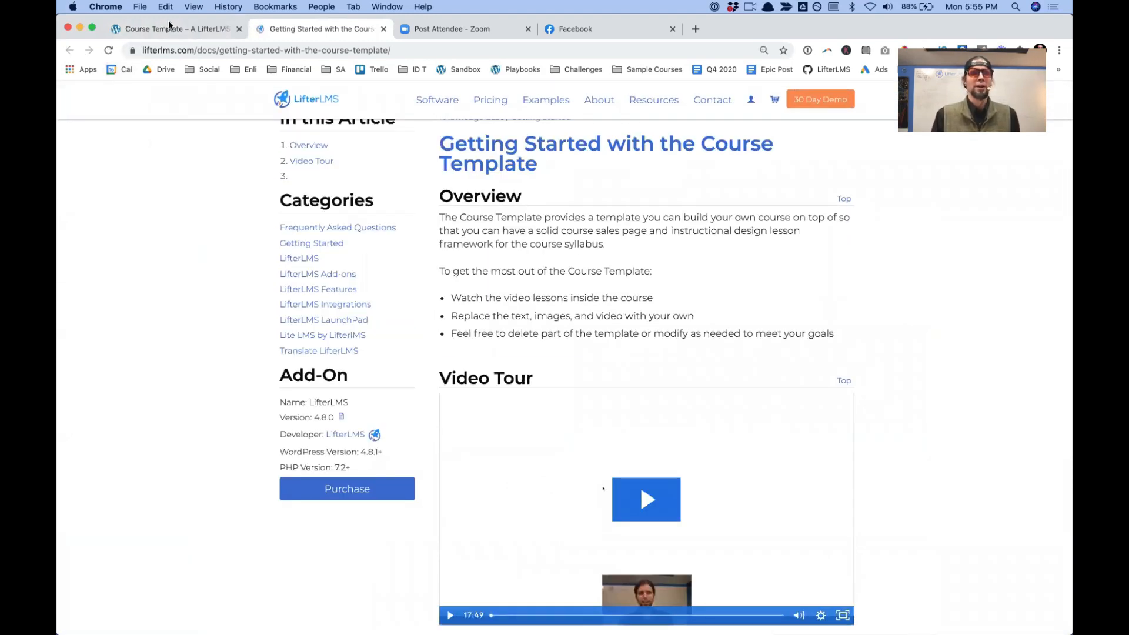
Return to the site and review the Free Course Lead Magnet Template's lesson outline
{"action": "left_click", "coordinate": [173, 28]}
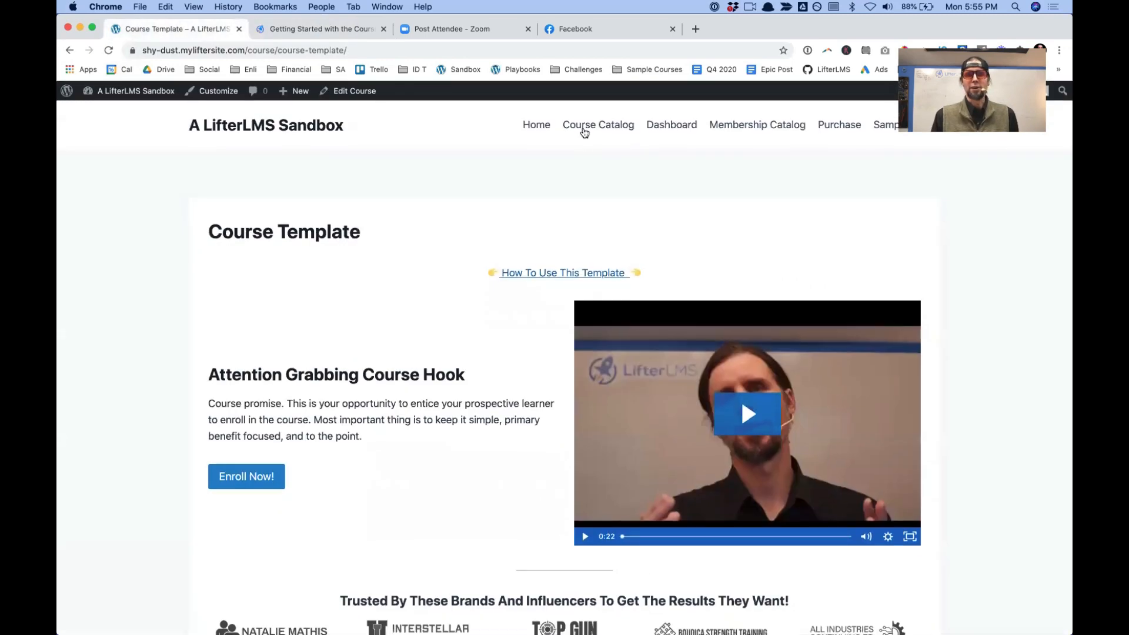
{"action": "left_click", "coordinate": [598, 123]}
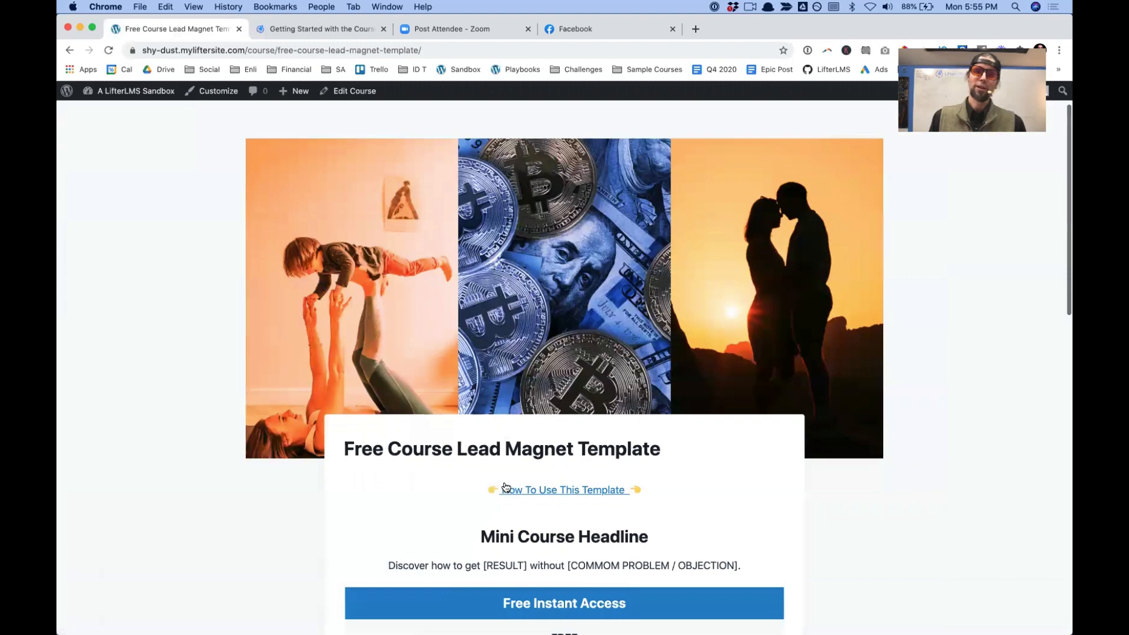
{"action": "scroll", "scroll_direction": "down", "scroll_amount": 3}
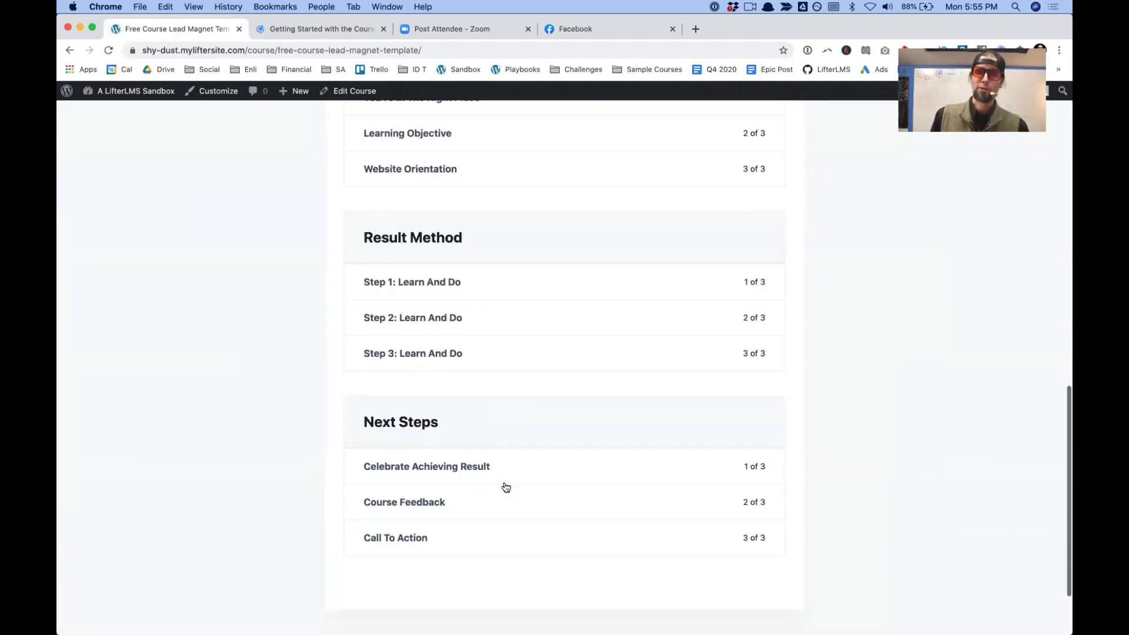
{"action": "scroll", "scroll_direction": "up", "scroll_amount": 3}
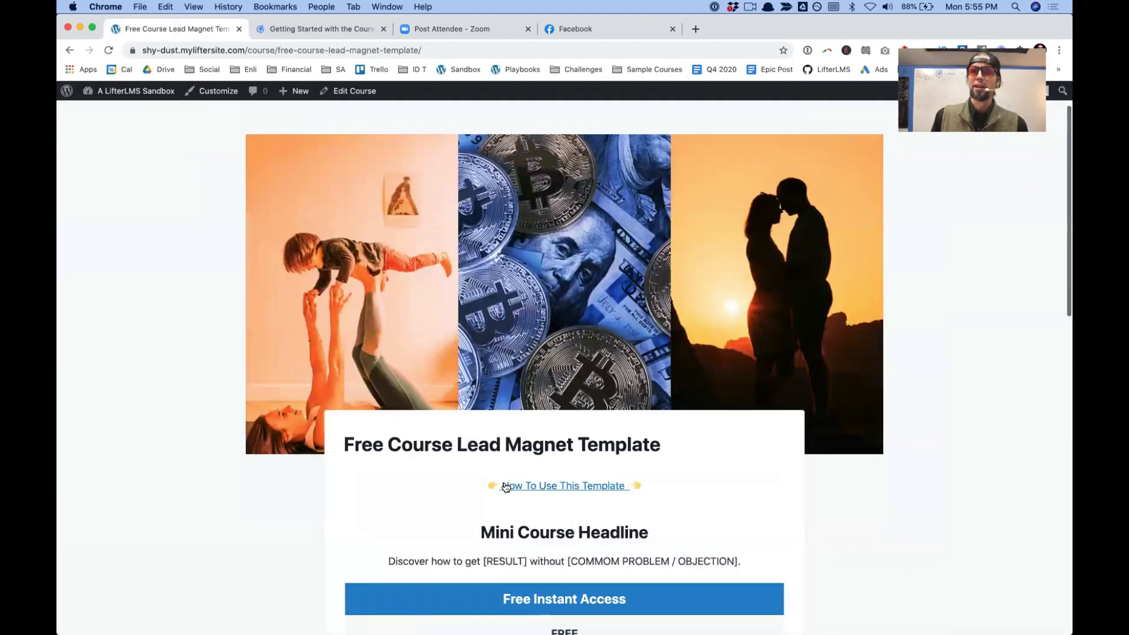
{"action": "scroll", "scroll_direction": "up", "scroll_amount": 3}
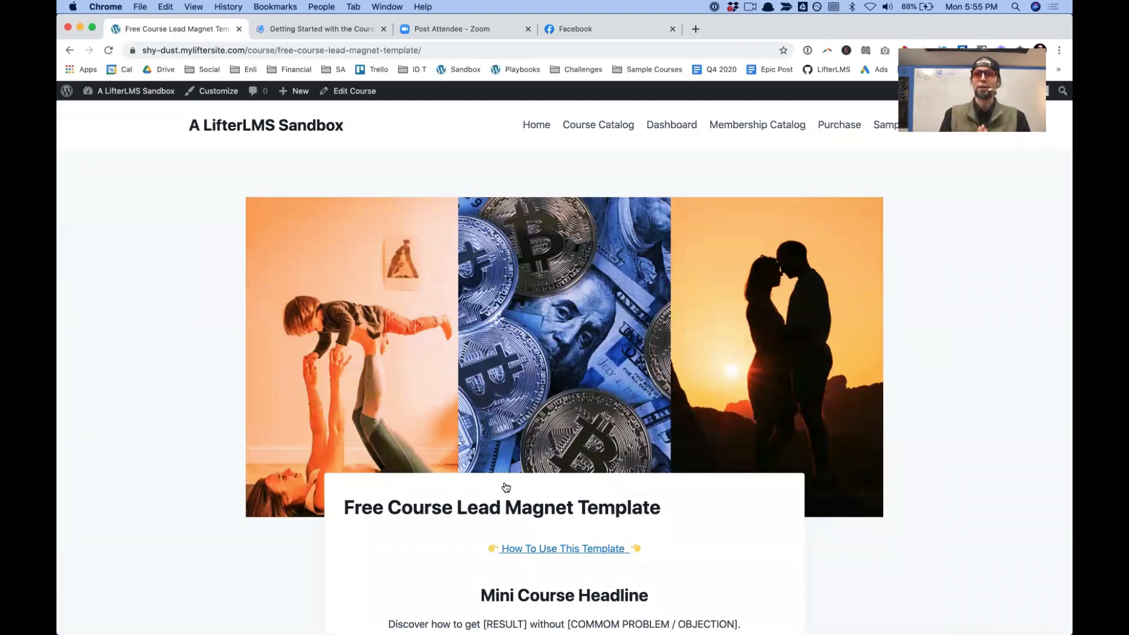
{"action": "scroll", "scroll_direction": "down", "scroll_amount": 3}
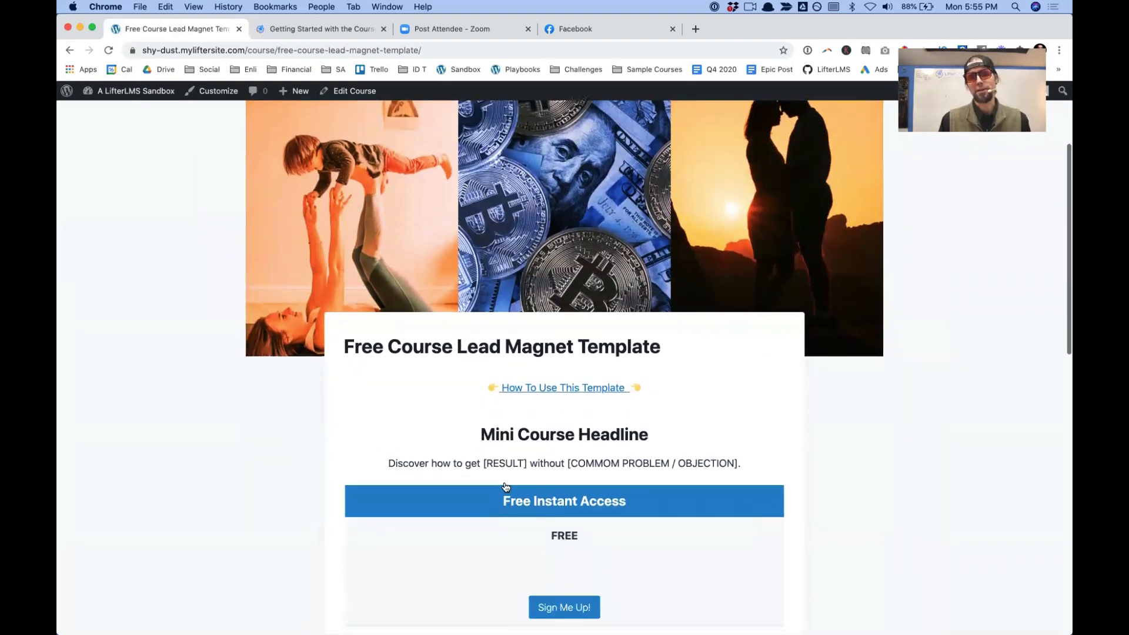
{"action": "scroll", "scroll_direction": "down", "scroll_amount": 3}
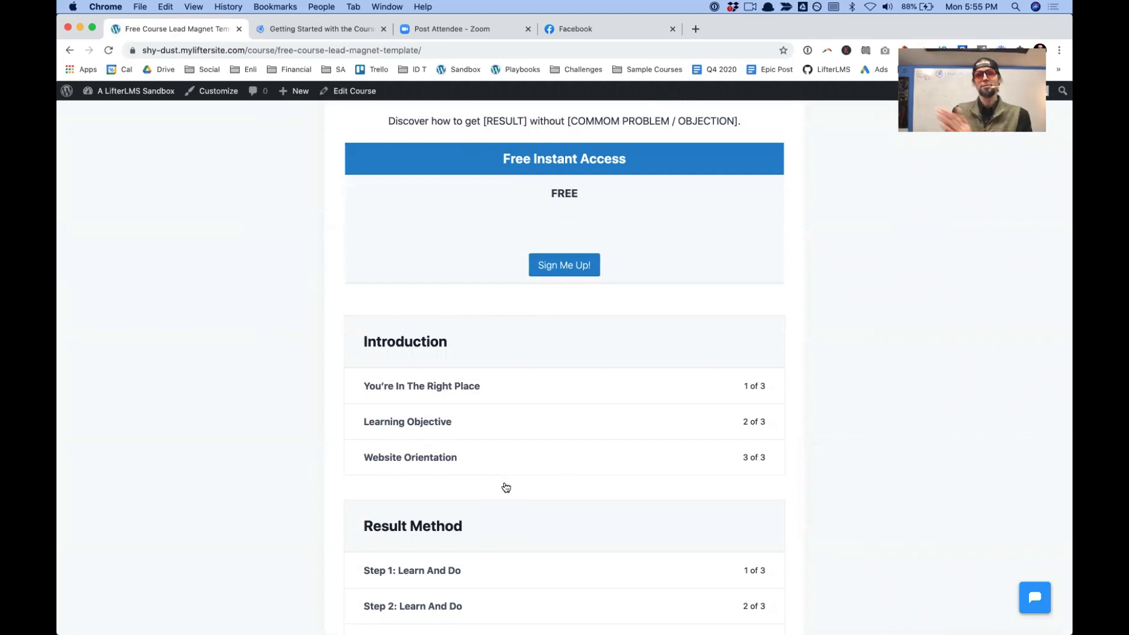
{"action": "scroll", "scroll_direction": "down", "scroll_amount": 3}
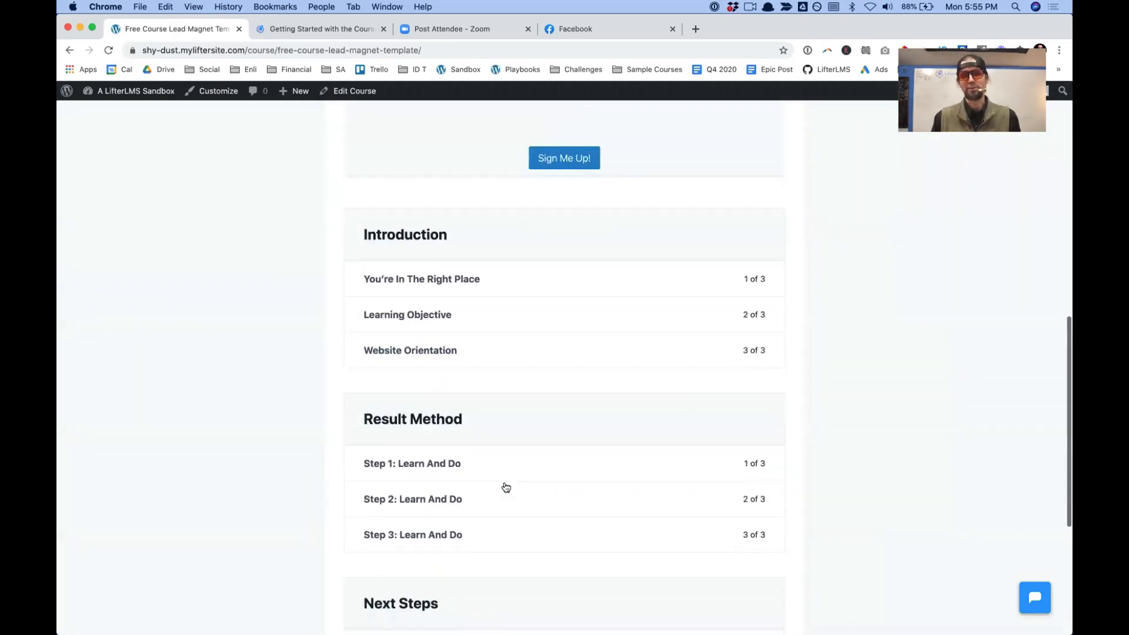
{"action": "scroll", "scroll_direction": "down", "scroll_amount": 3}
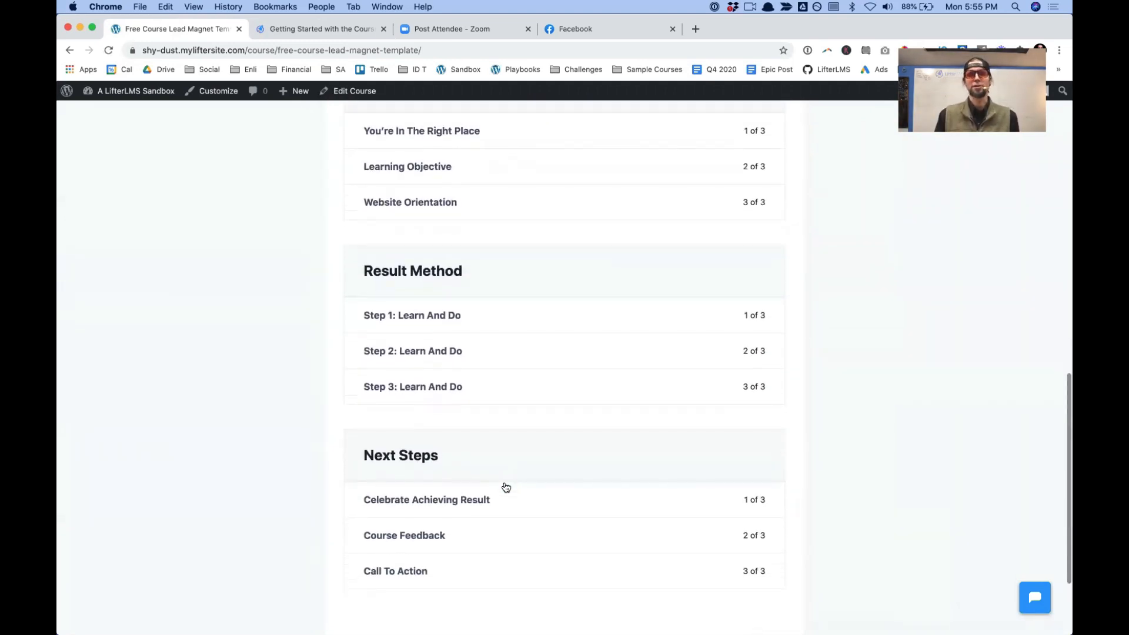
{"action": "scroll", "scroll_direction": "up", "scroll_amount": 3}
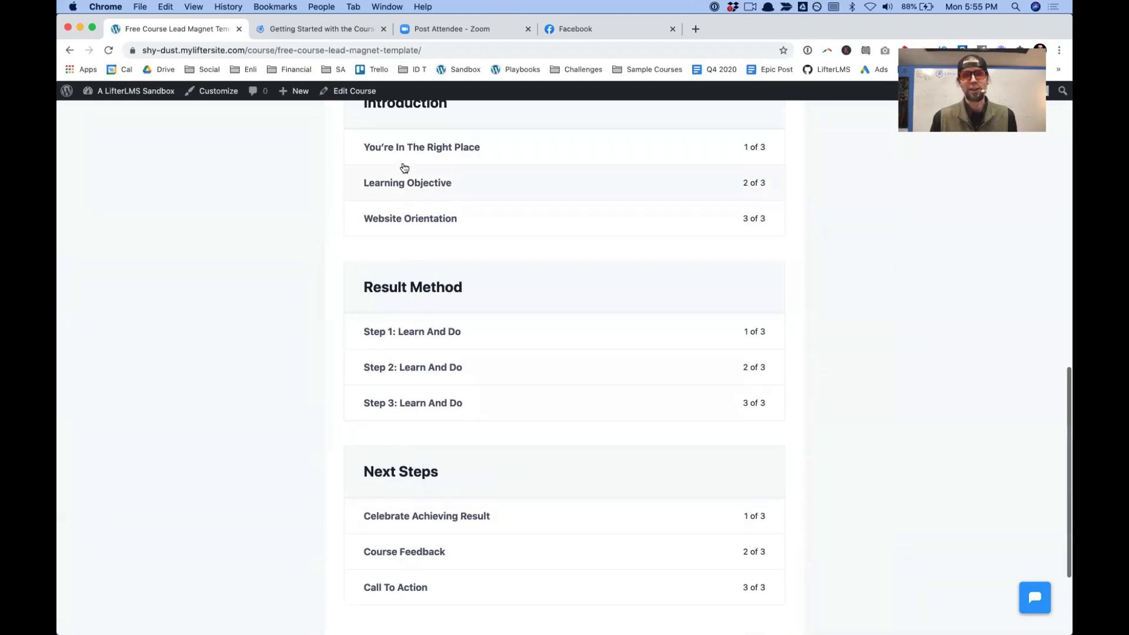
Preview the 'You're In The Right Place' lesson and go back to the course page
{"action": "left_click", "coordinate": [421, 147]}
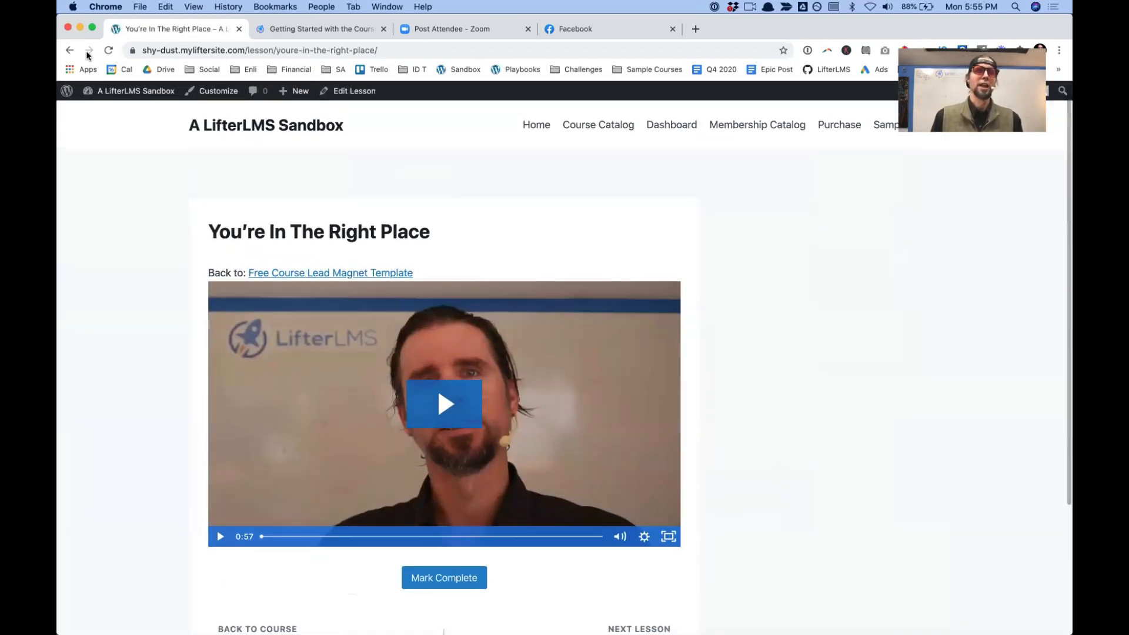
{"action": "left_click", "coordinate": [330, 271]}
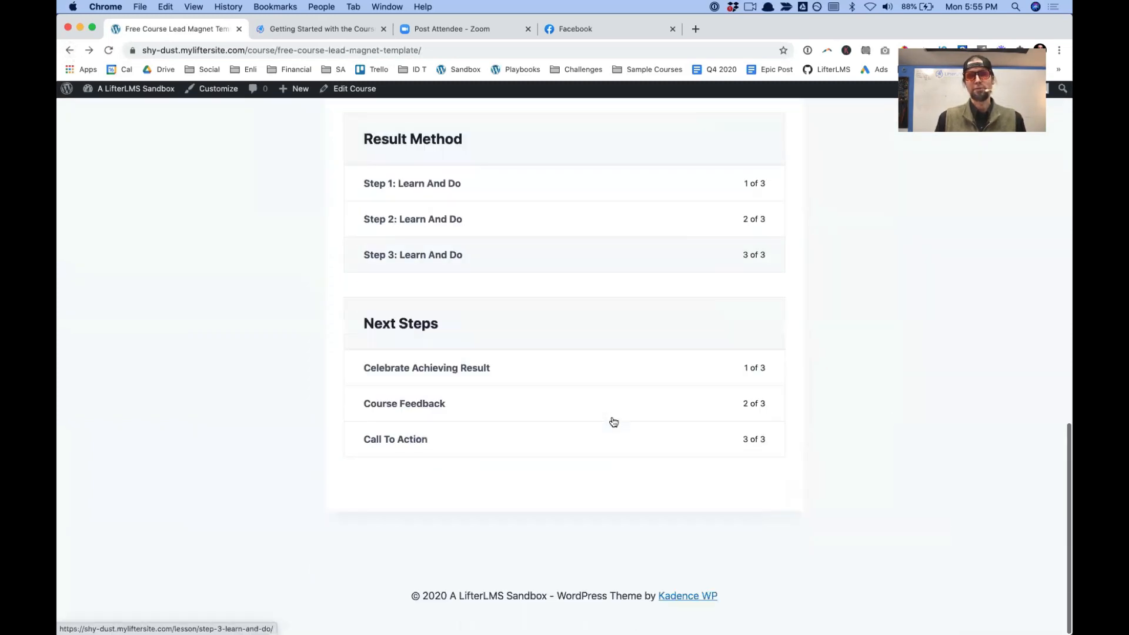
{"action": "scroll", "scroll_direction": "up", "scroll_amount": 3}
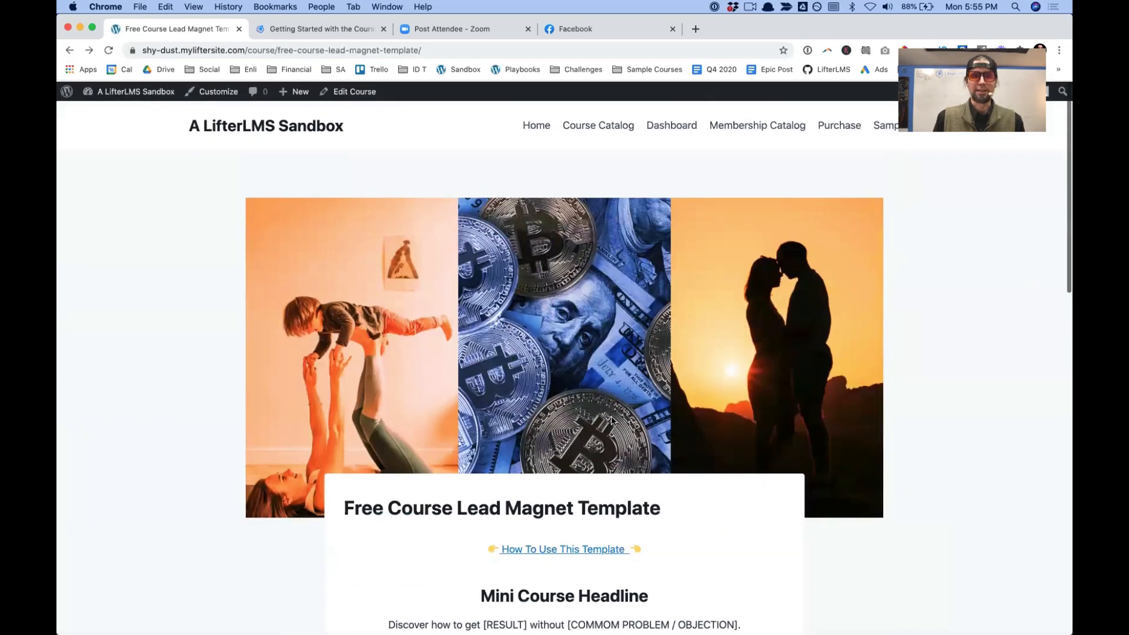
{"action": "mouse_move", "coordinate": [597, 125]}
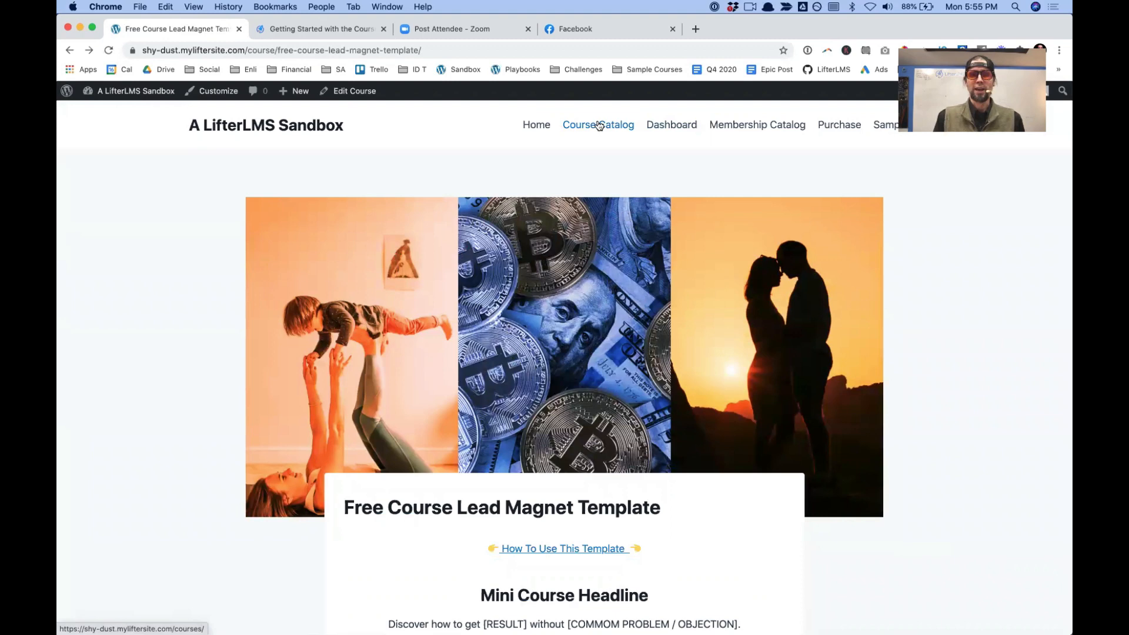
View the LifterLMS Quickstart Course page and its curriculum from the catalog
{"action": "left_click", "coordinate": [598, 125]}
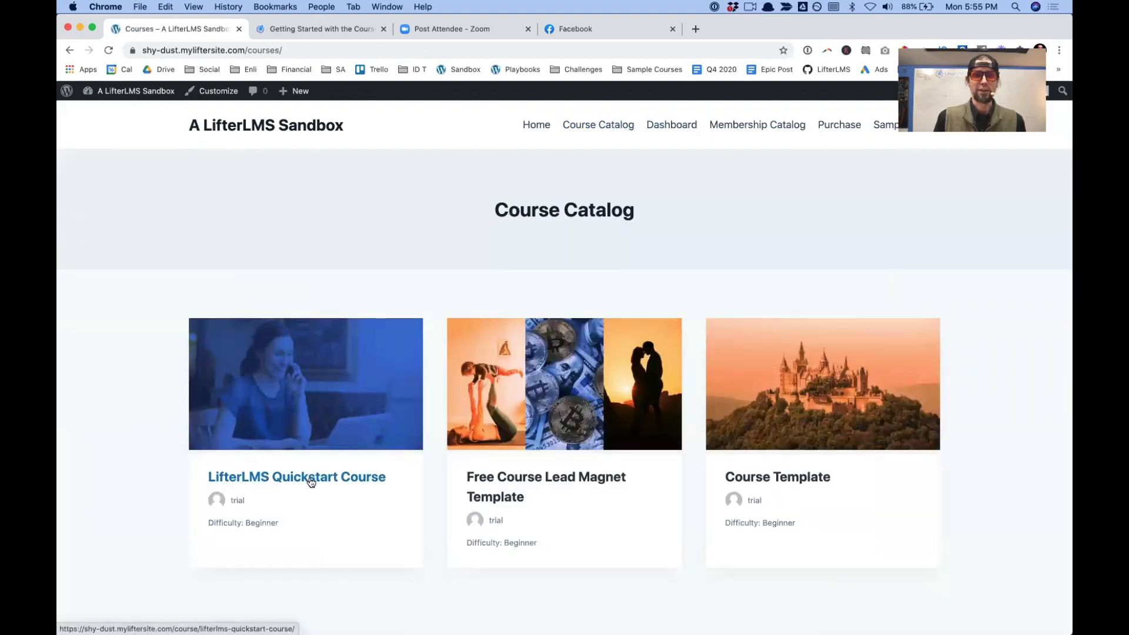
{"action": "left_click", "coordinate": [296, 477]}
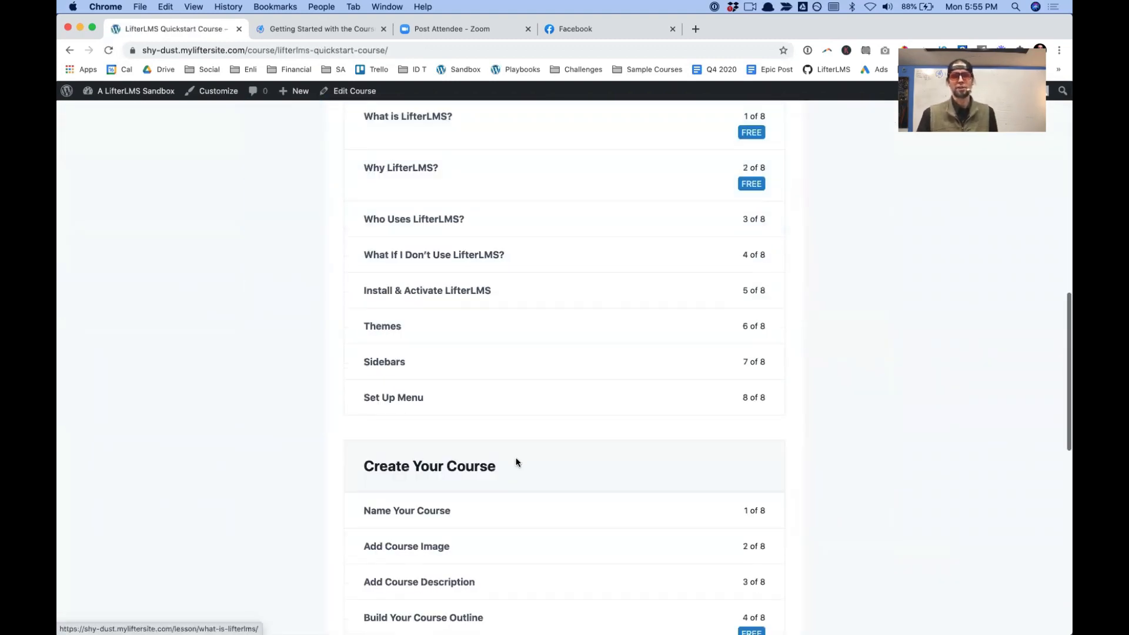
{"action": "scroll", "scroll_direction": "down", "scroll_amount": 3}
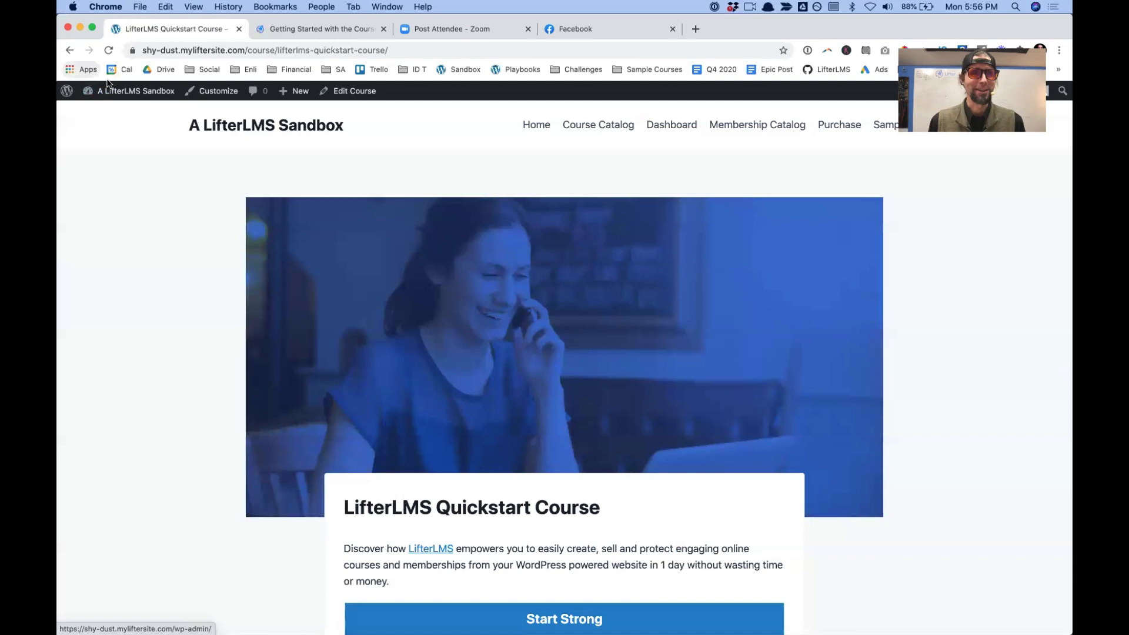
Return to the admin dashboard and show LifterLMS's Import Courses page with its three templates
{"action": "left_click", "coordinate": [134, 91]}
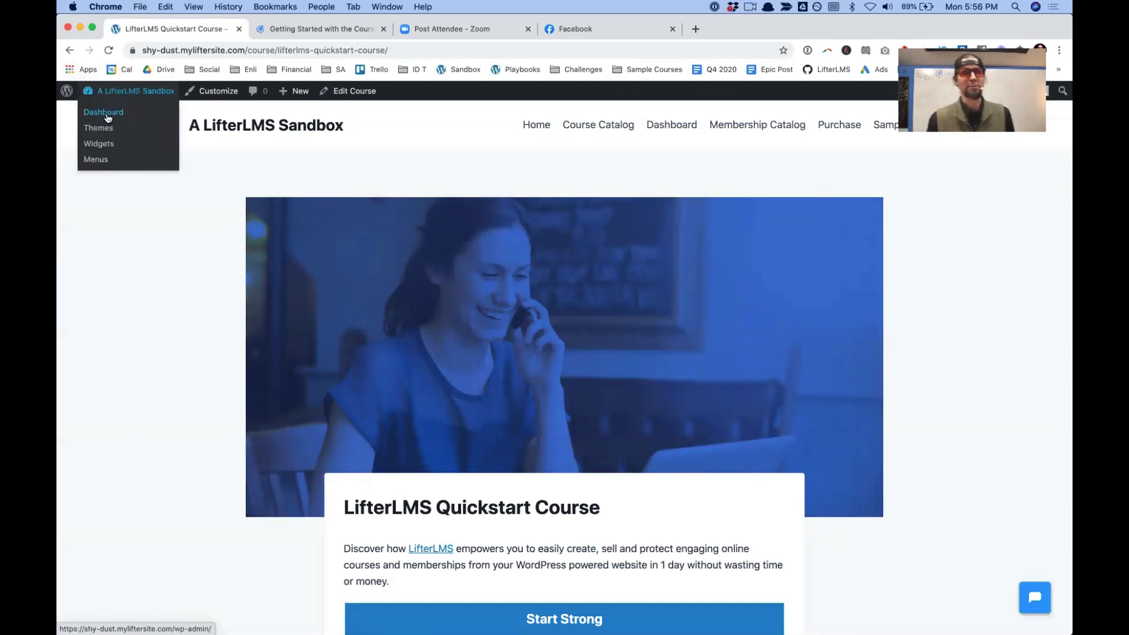
{"action": "left_click", "coordinate": [104, 112]}
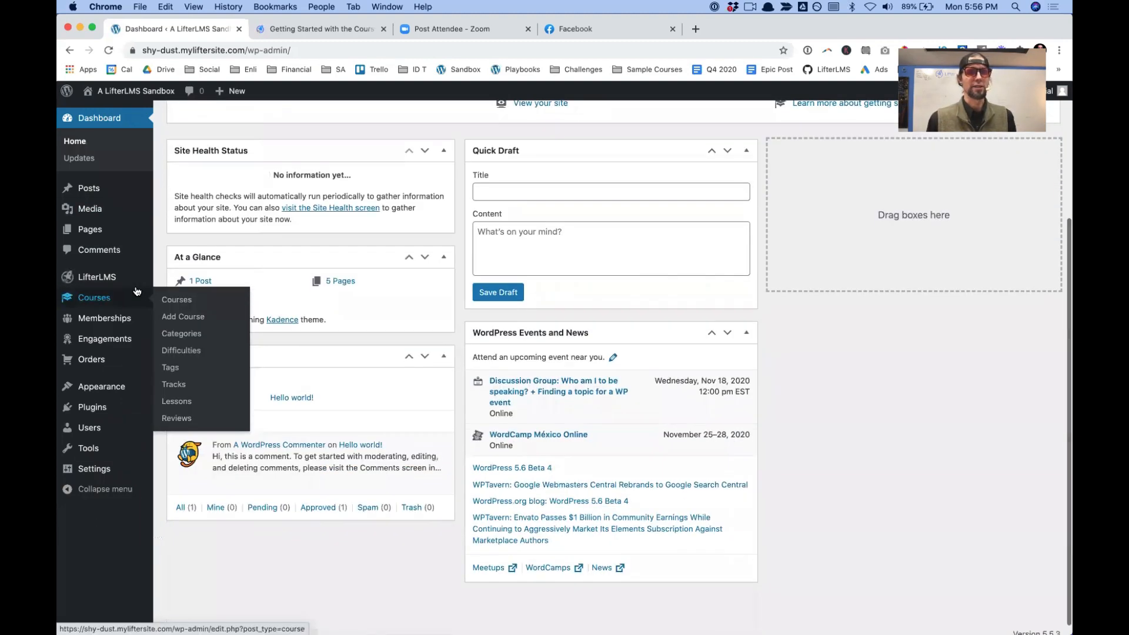
{"action": "mouse_move", "coordinate": [95, 276]}
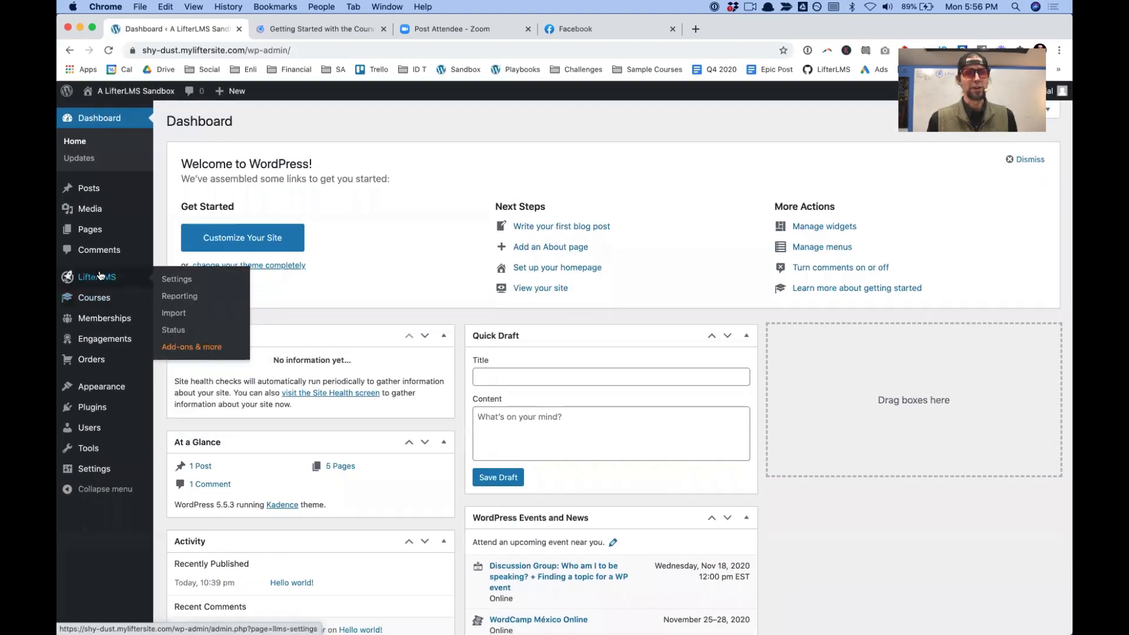
{"action": "left_click", "coordinate": [175, 313]}
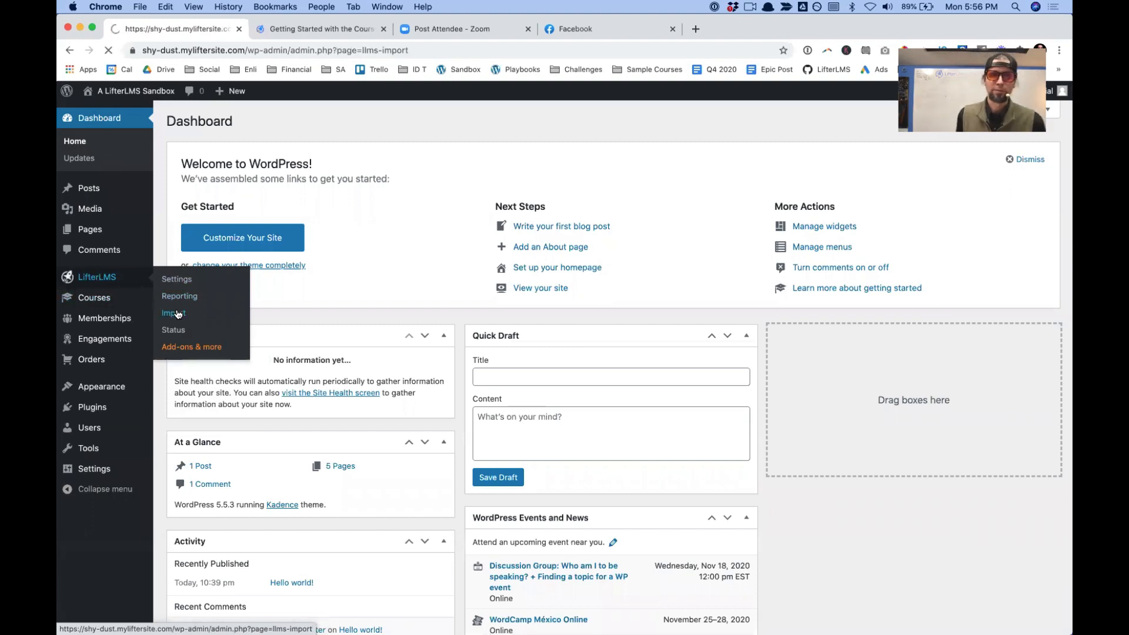
{"action": "left_click", "coordinate": [174, 313]}
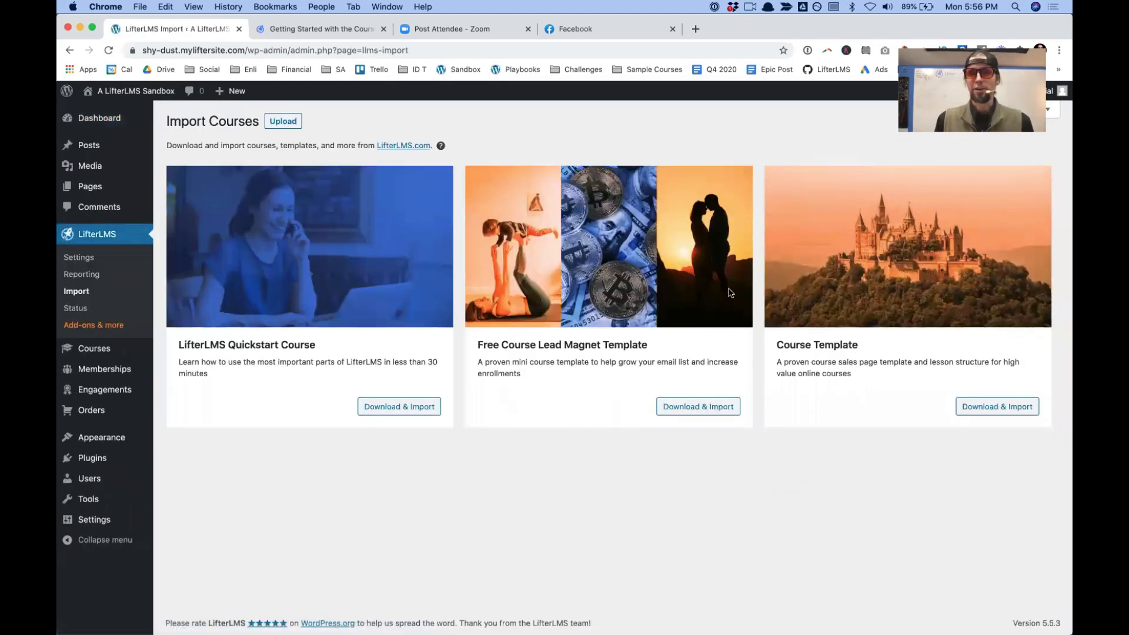
{"action": "mouse_move", "coordinate": [996, 405]}
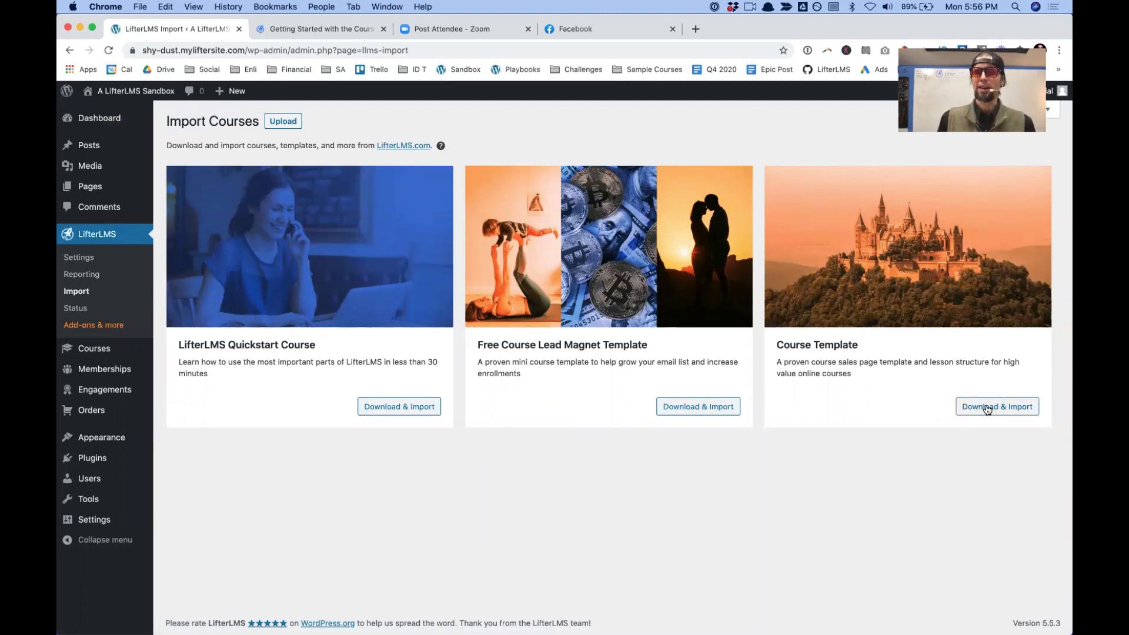
Run Download & Import on the Course Template card and wait for the success notice
{"action": "left_click", "coordinate": [996, 406]}
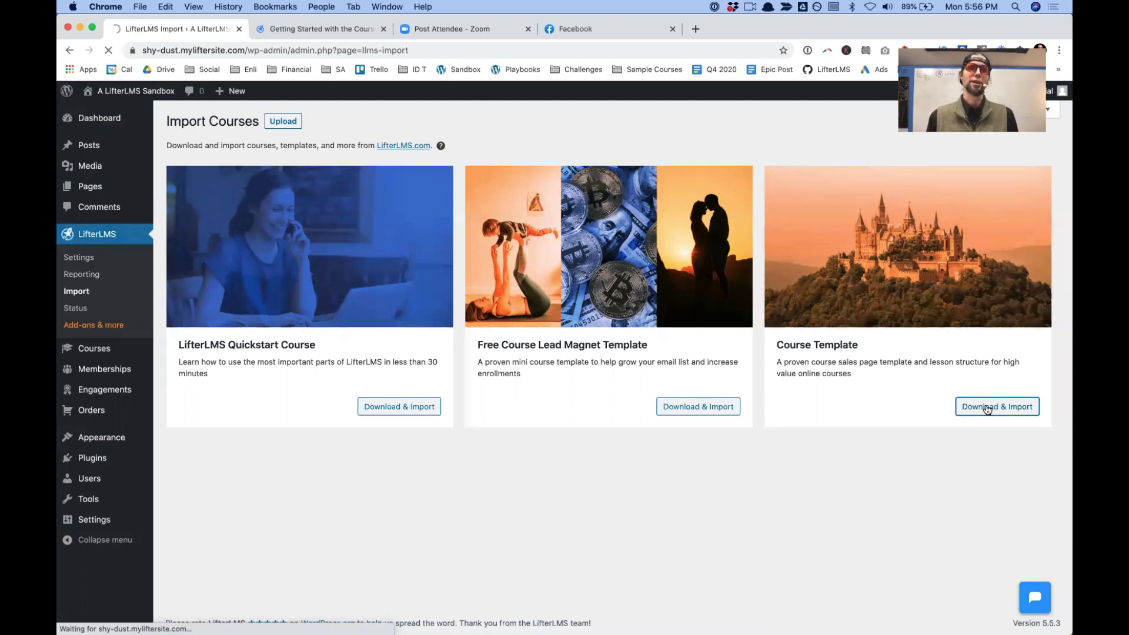
{"action": "mouse_move", "coordinate": [786, 484]}
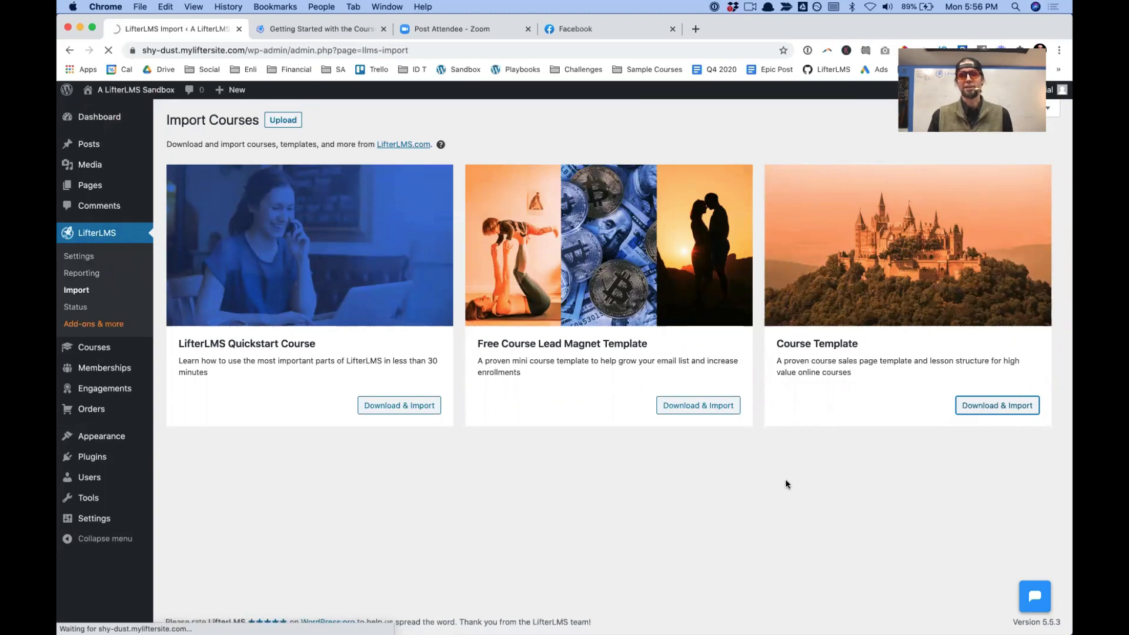
{"action": "left_click", "coordinate": [996, 405]}
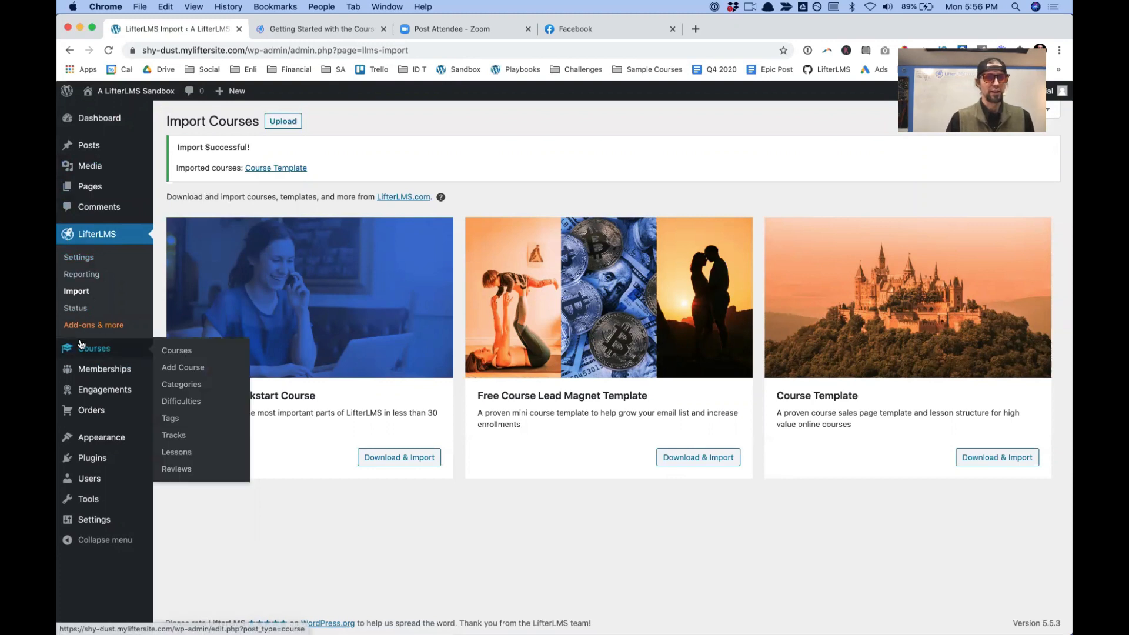
View the Courses list showing All (4) with two Course Template entries, then visit the public homepage
{"action": "left_click", "coordinate": [178, 351]}
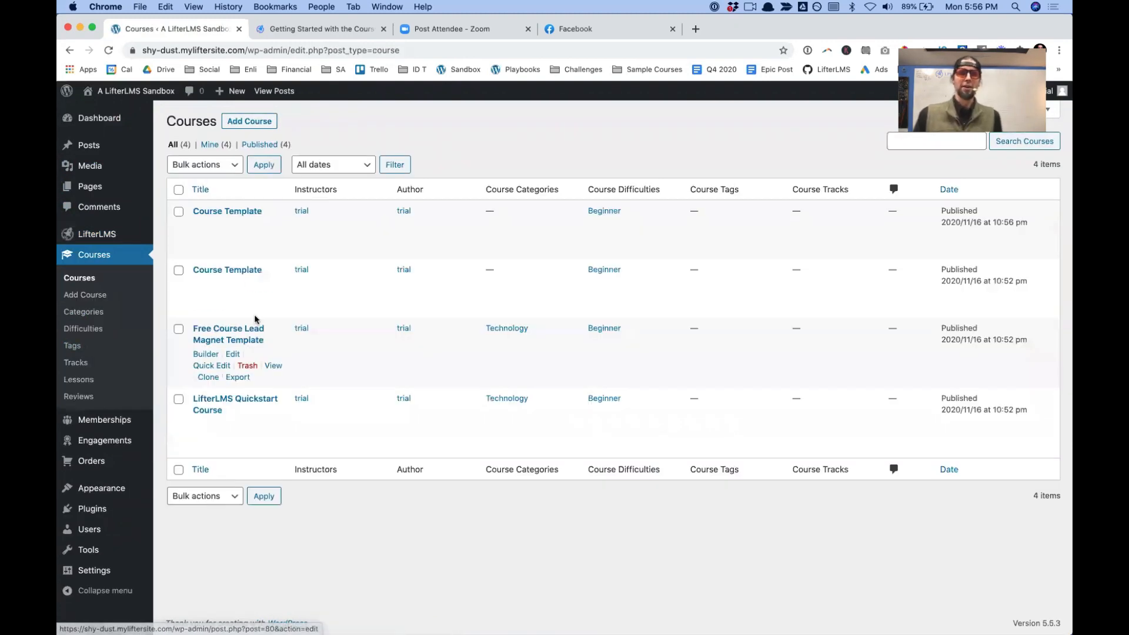
{"action": "mouse_move", "coordinate": [417, 323]}
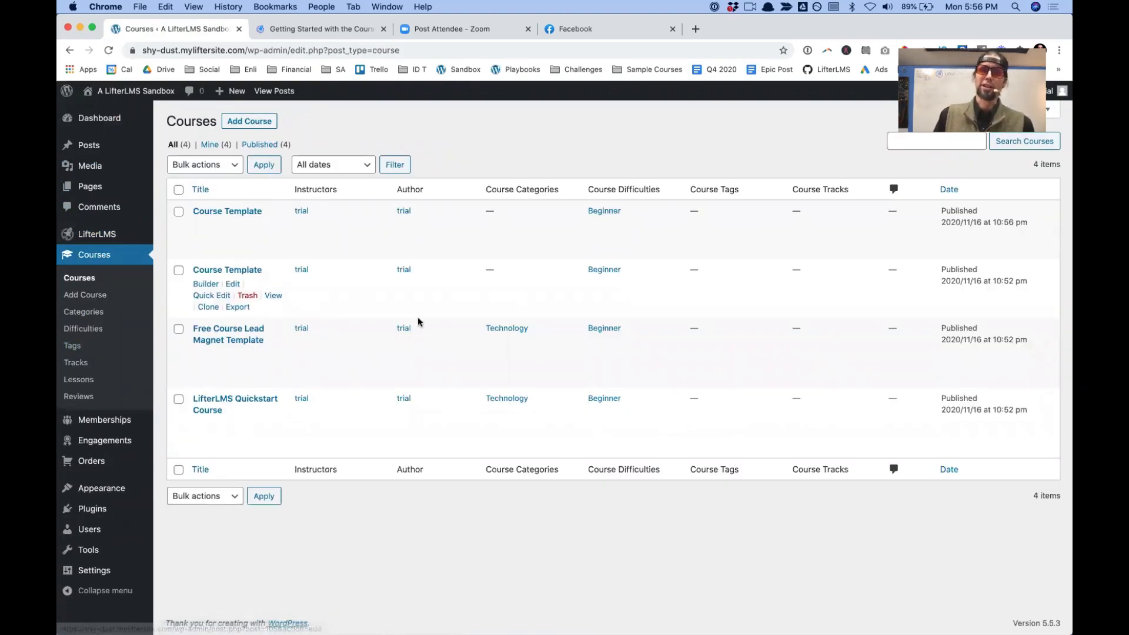
{"action": "mouse_move", "coordinate": [362, 229]}
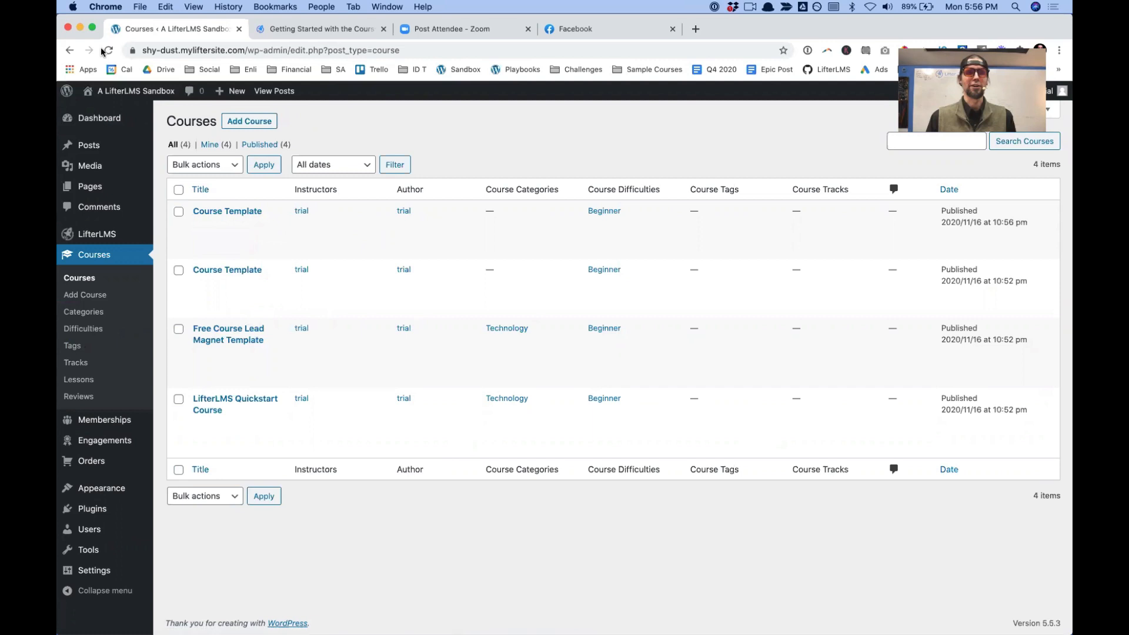
{"action": "left_click", "coordinate": [135, 91]}
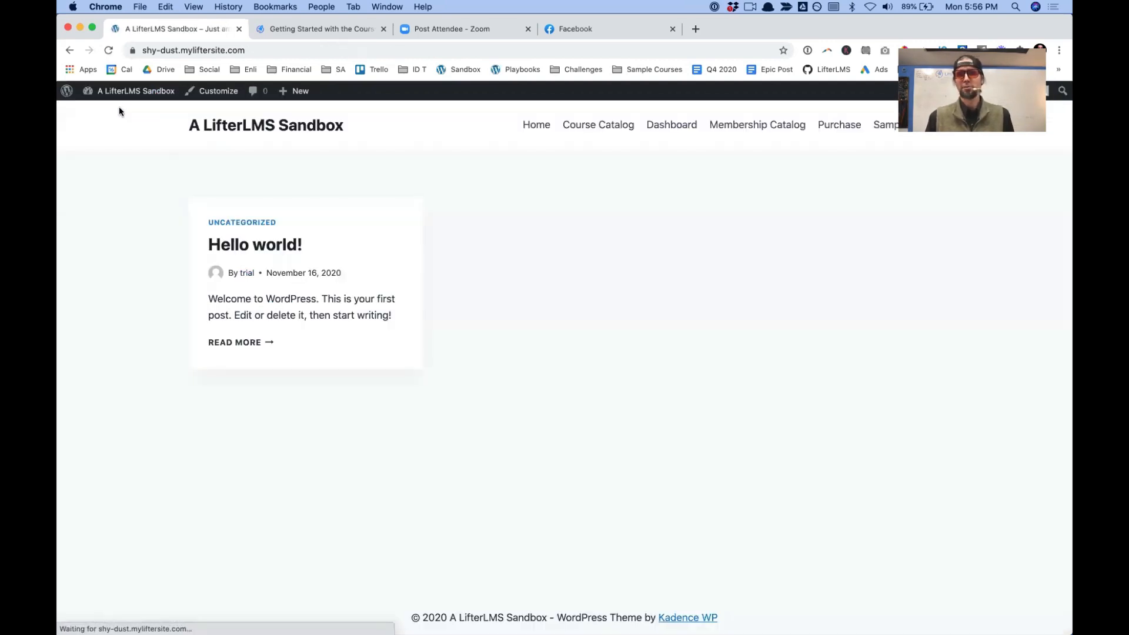
From the public Course Catalog listing four courses, open the Course Template course page
{"action": "left_click", "coordinate": [597, 124]}
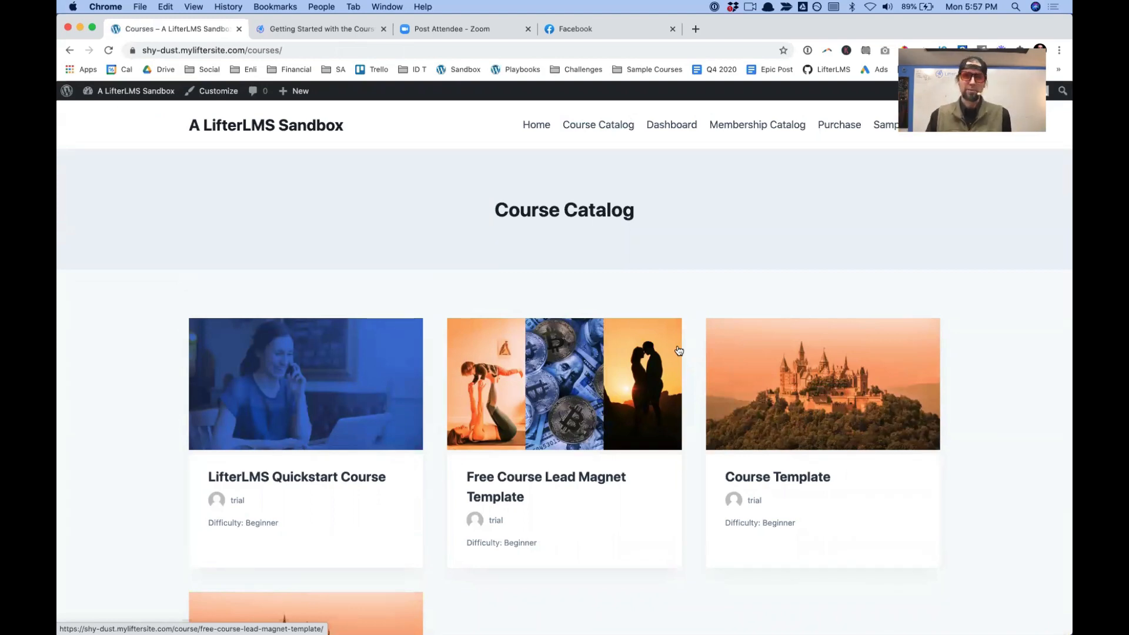
{"action": "scroll", "scroll_direction": "down", "scroll_amount": 3}
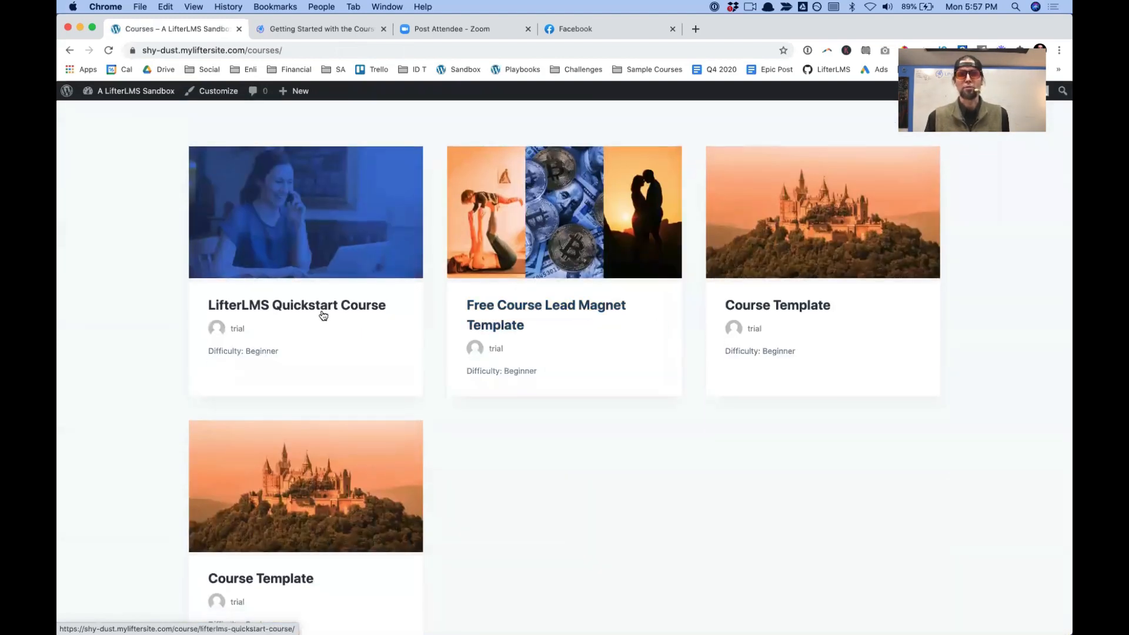
{"action": "left_click", "coordinate": [777, 304]}
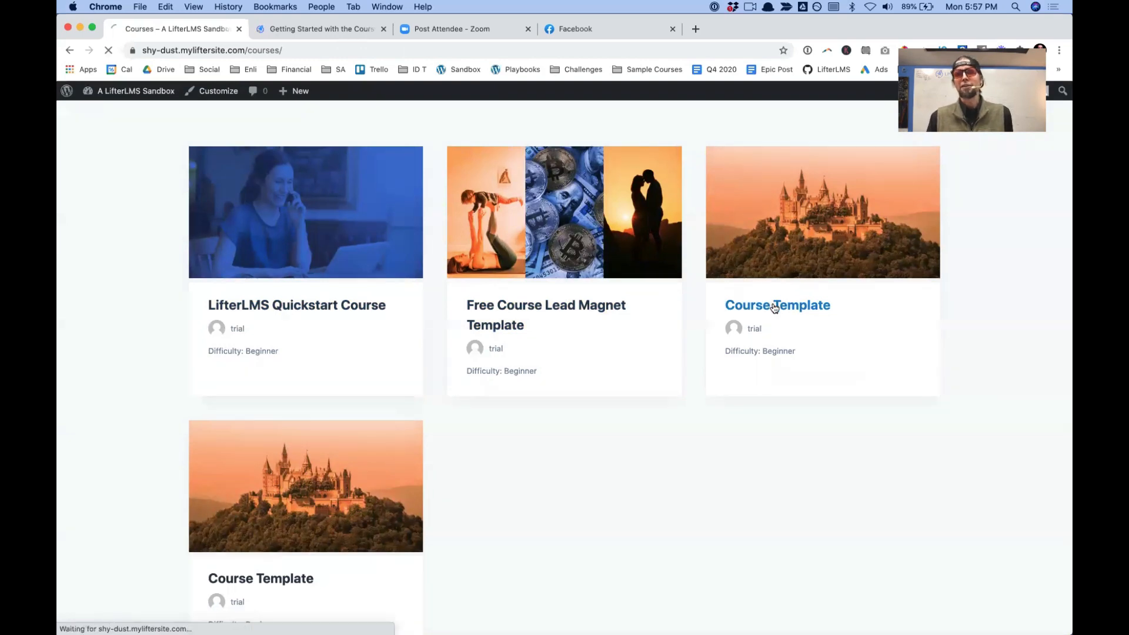
{"action": "left_click", "coordinate": [777, 304]}
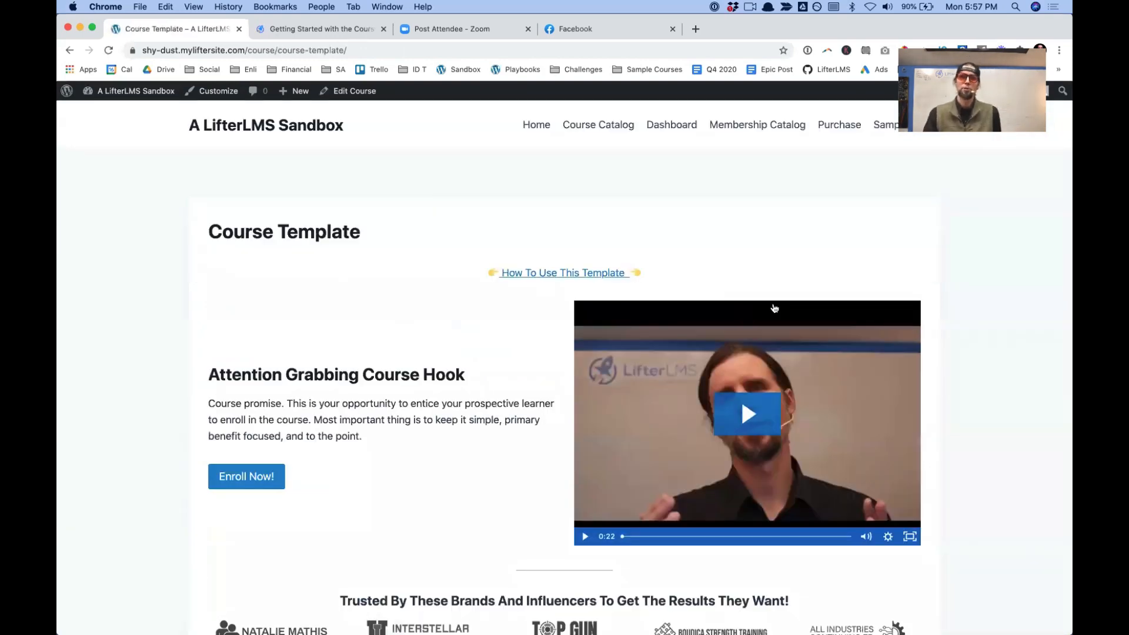
{"action": "scroll", "scroll_direction": "down", "scroll_amount": 3}
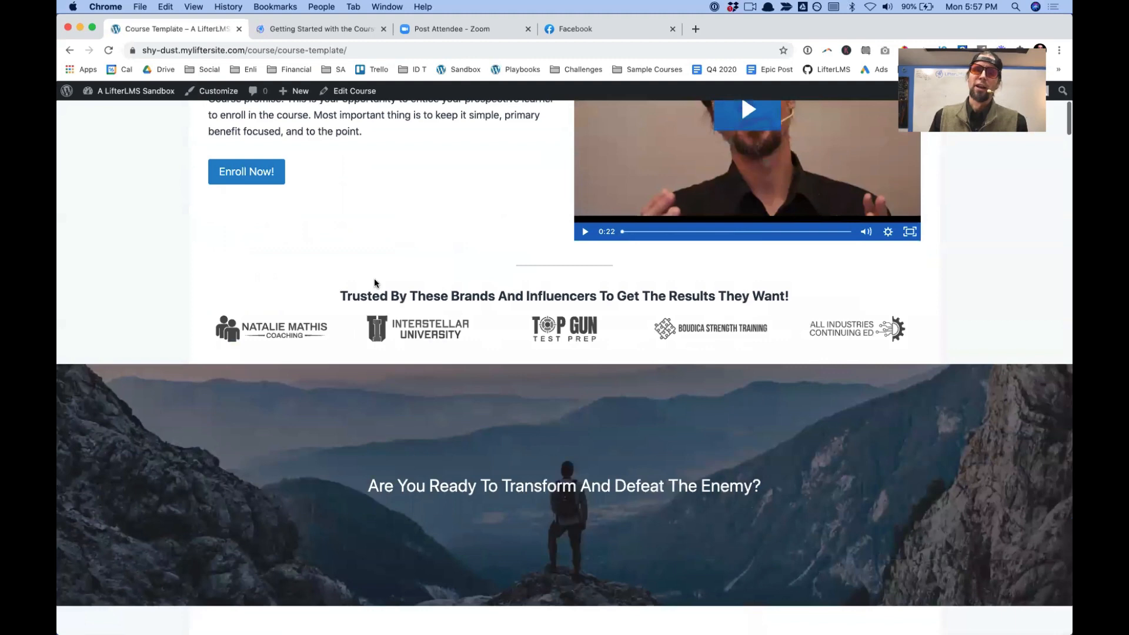
{"action": "scroll", "scroll_direction": "down", "scroll_amount": 3}
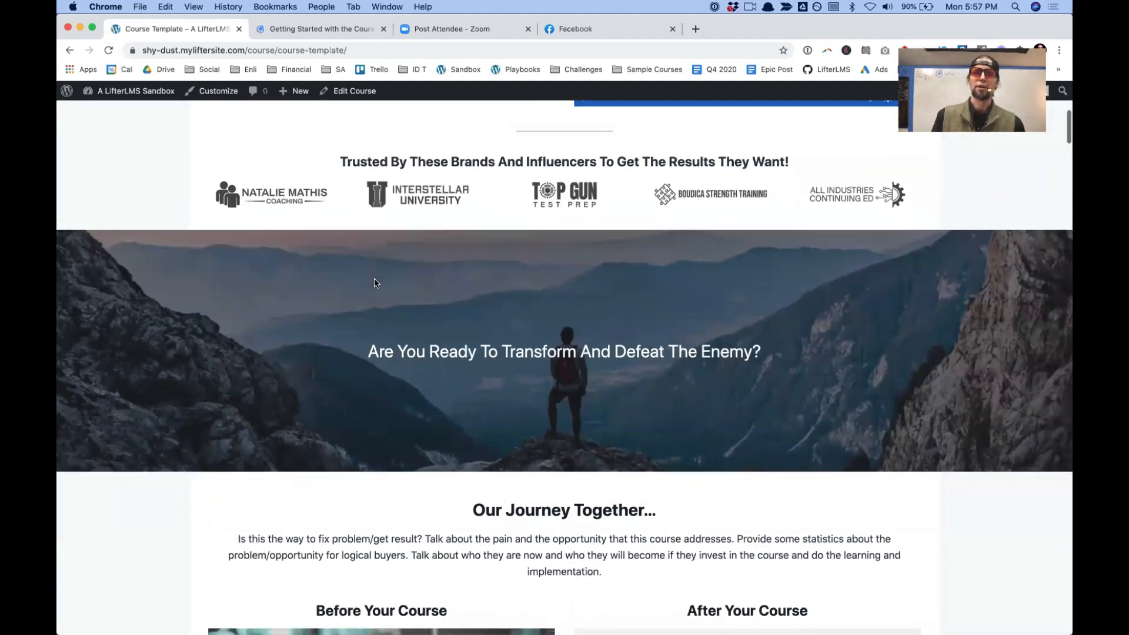
{"action": "scroll", "scroll_direction": "down", "scroll_amount": 3}
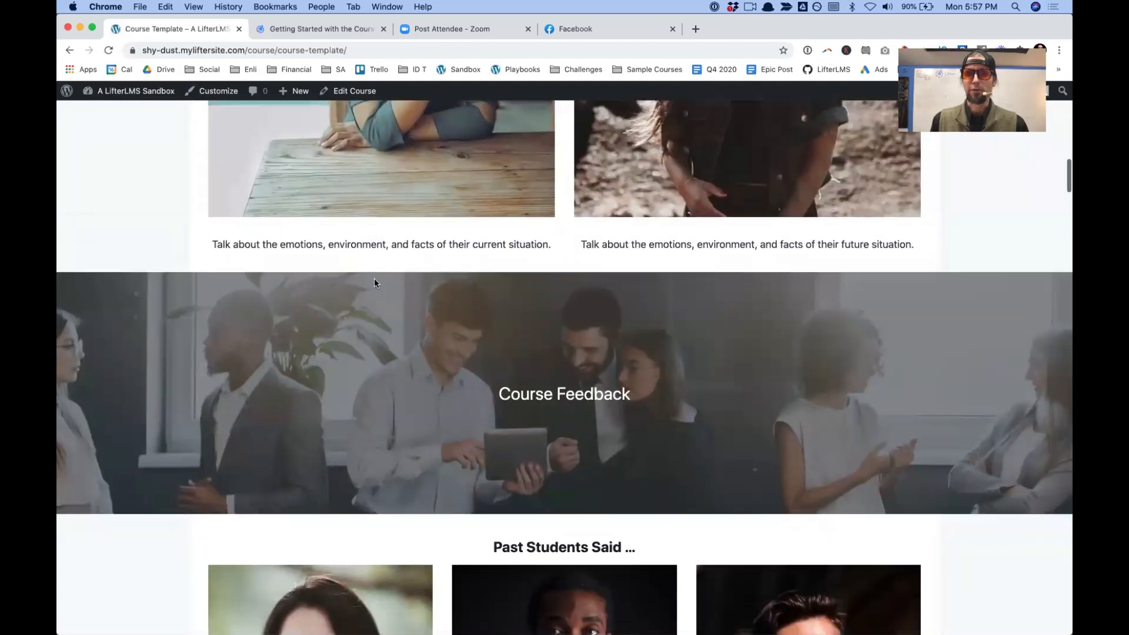
{"action": "scroll", "scroll_direction": "down", "scroll_amount": 3}
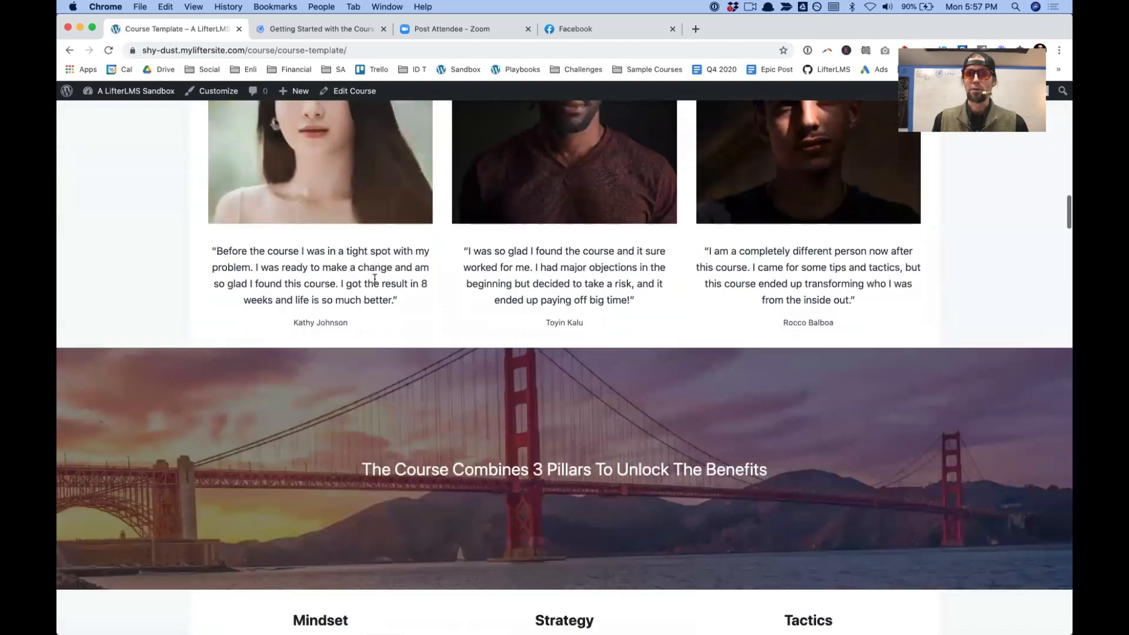
{"action": "scroll", "scroll_direction": "down", "scroll_amount": 3}
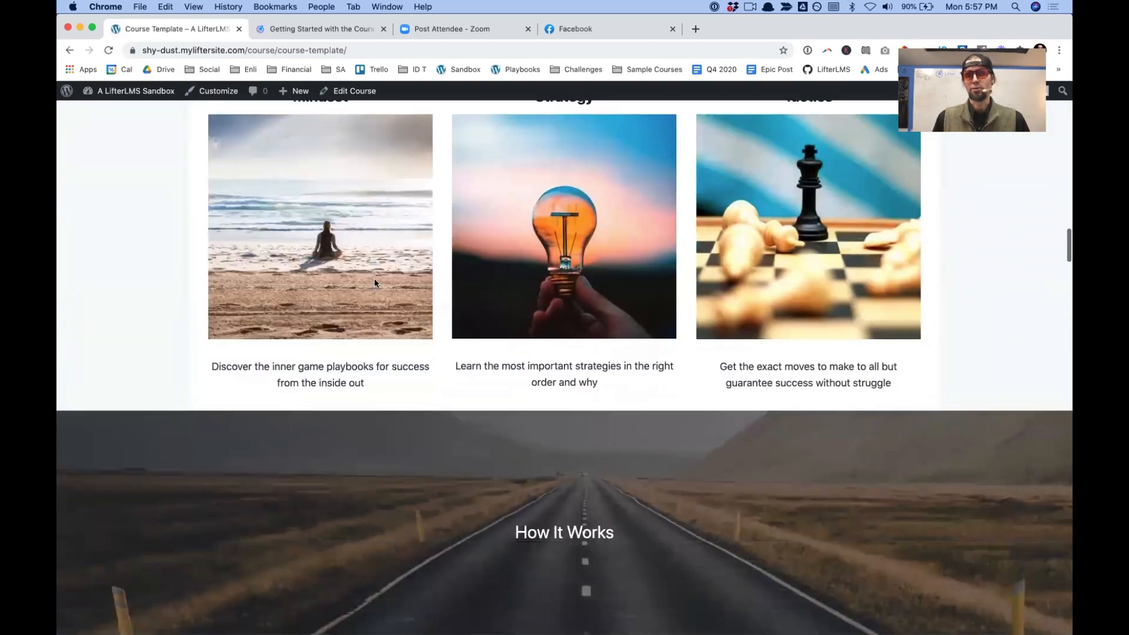
{"action": "scroll", "scroll_direction": "down", "scroll_amount": 3}
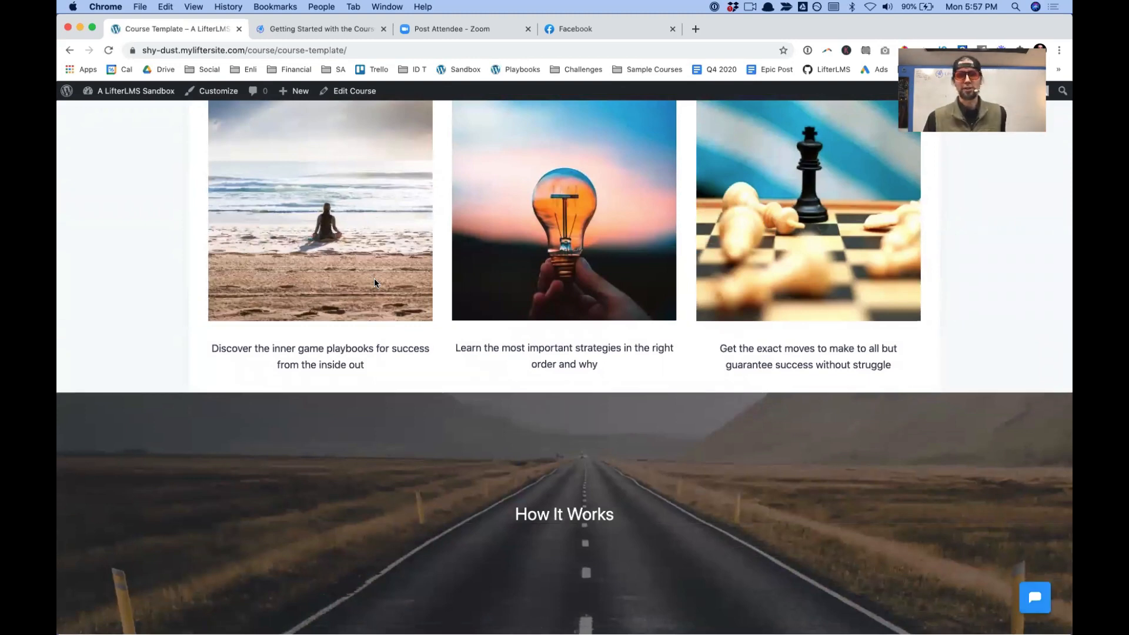
{"action": "scroll", "scroll_direction": "down", "scroll_amount": 3}
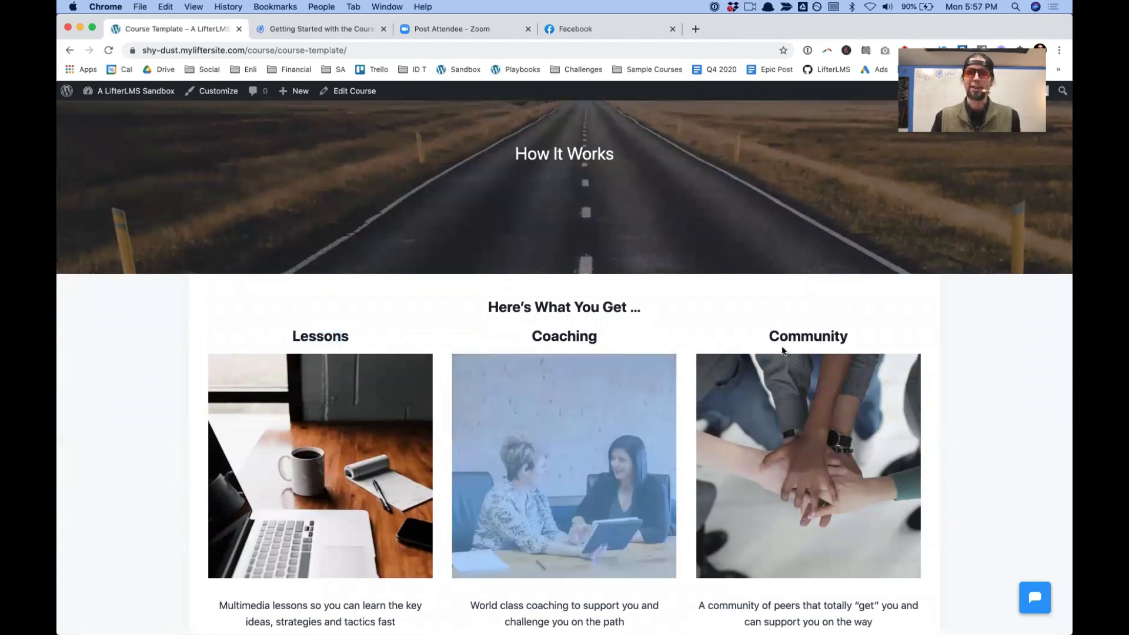
{"action": "scroll", "scroll_direction": "down", "scroll_amount": 3}
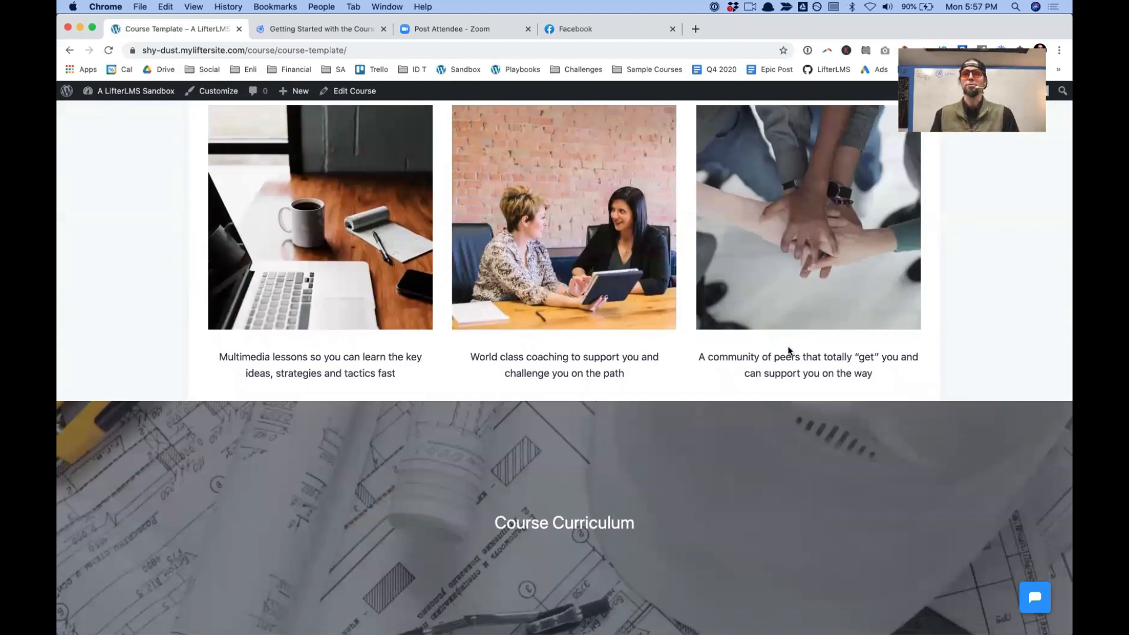
{"action": "scroll", "scroll_direction": "up", "scroll_amount": 3}
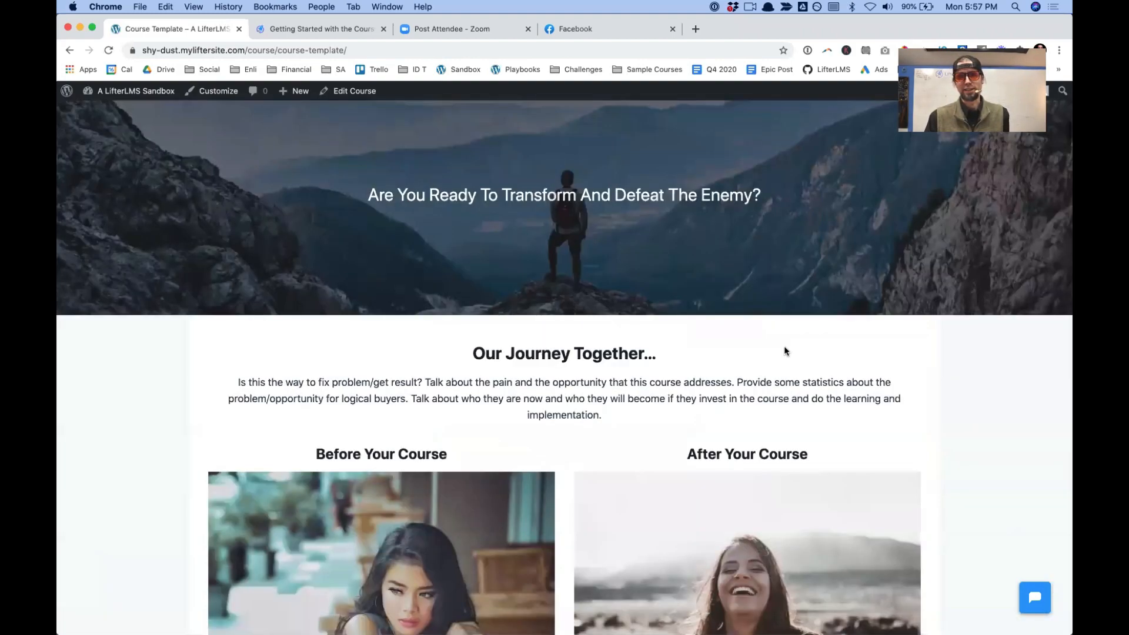